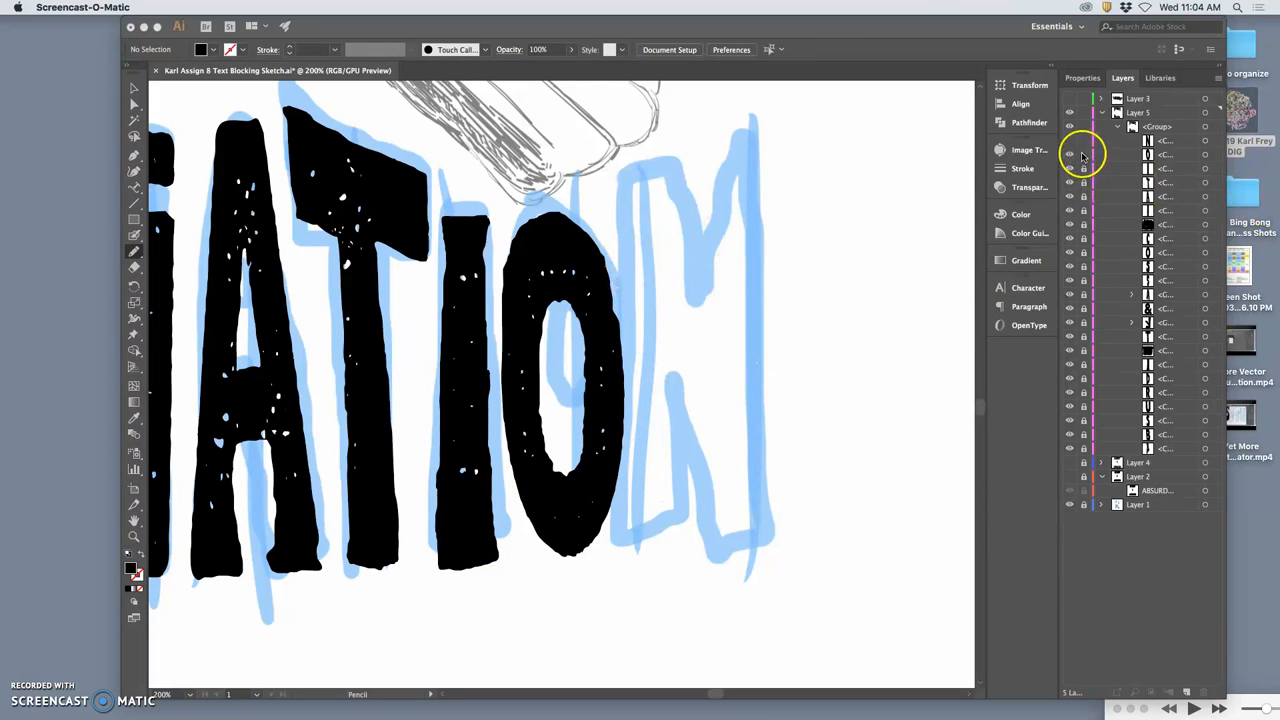
Select the final N of ASSOCIATION with the Selection tool and zoom in on it
{"action": "left_click", "coordinate": [1068, 140]}
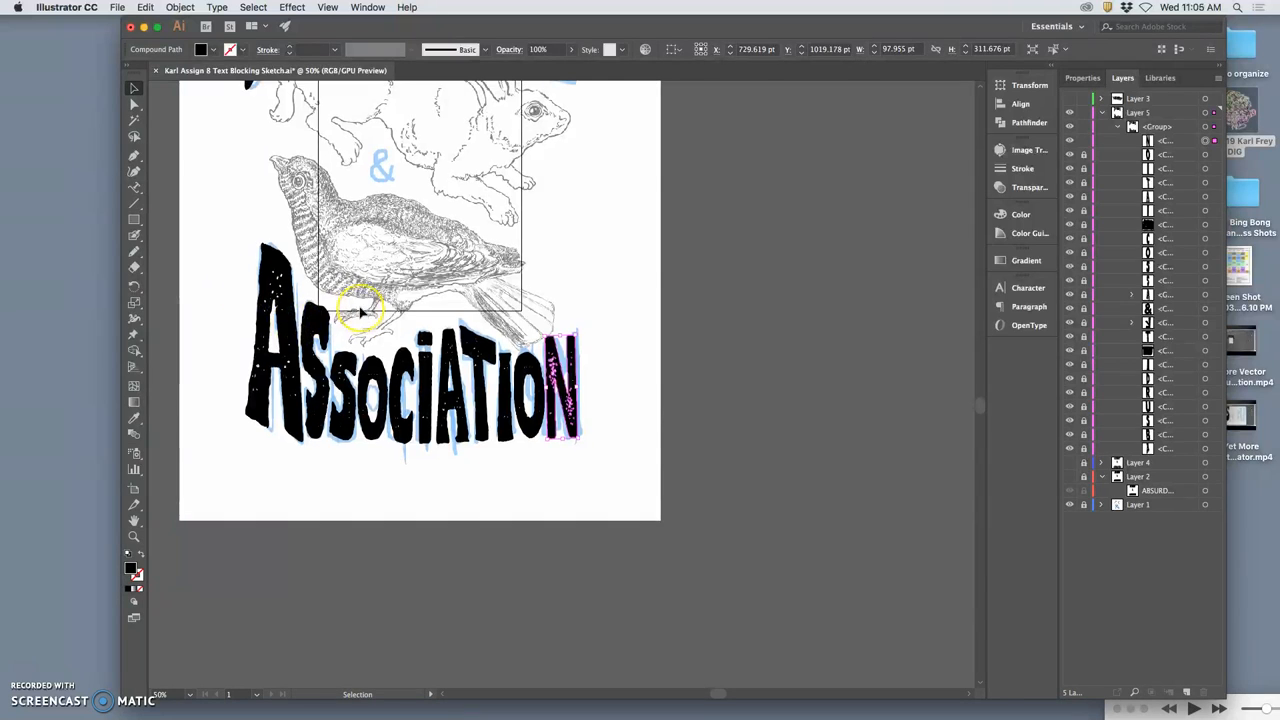
{"action": "scroll", "scroll_direction": "down", "scroll_amount": 3}
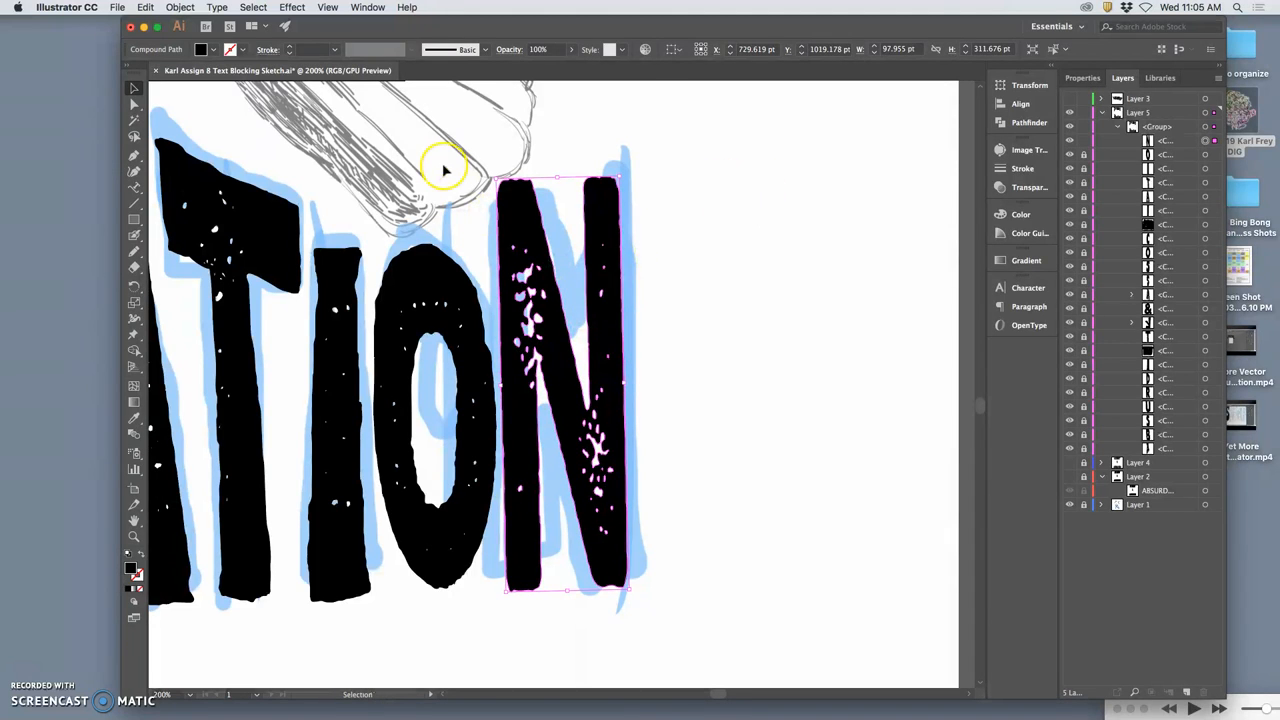
Set up a Shear of 359° on a 211° axis for the N with Preview on
{"action": "left_click", "coordinate": [180, 8]}
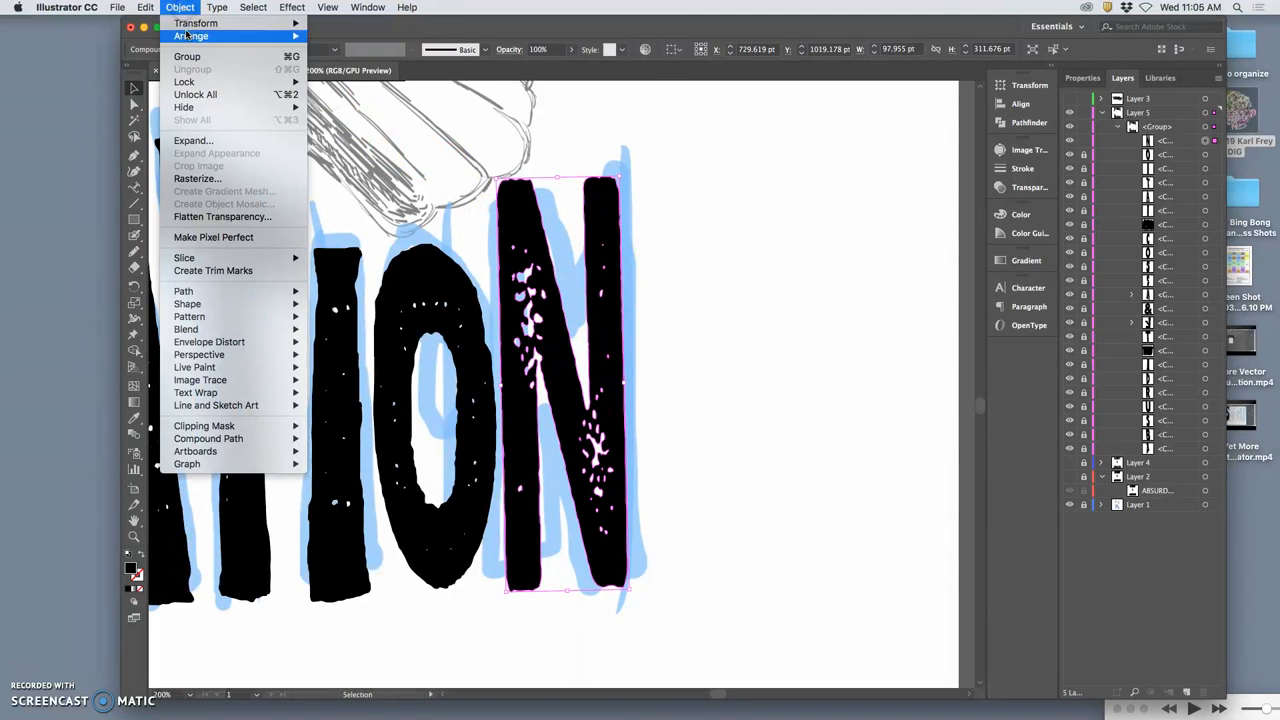
{"action": "mouse_move", "coordinate": [196, 24]}
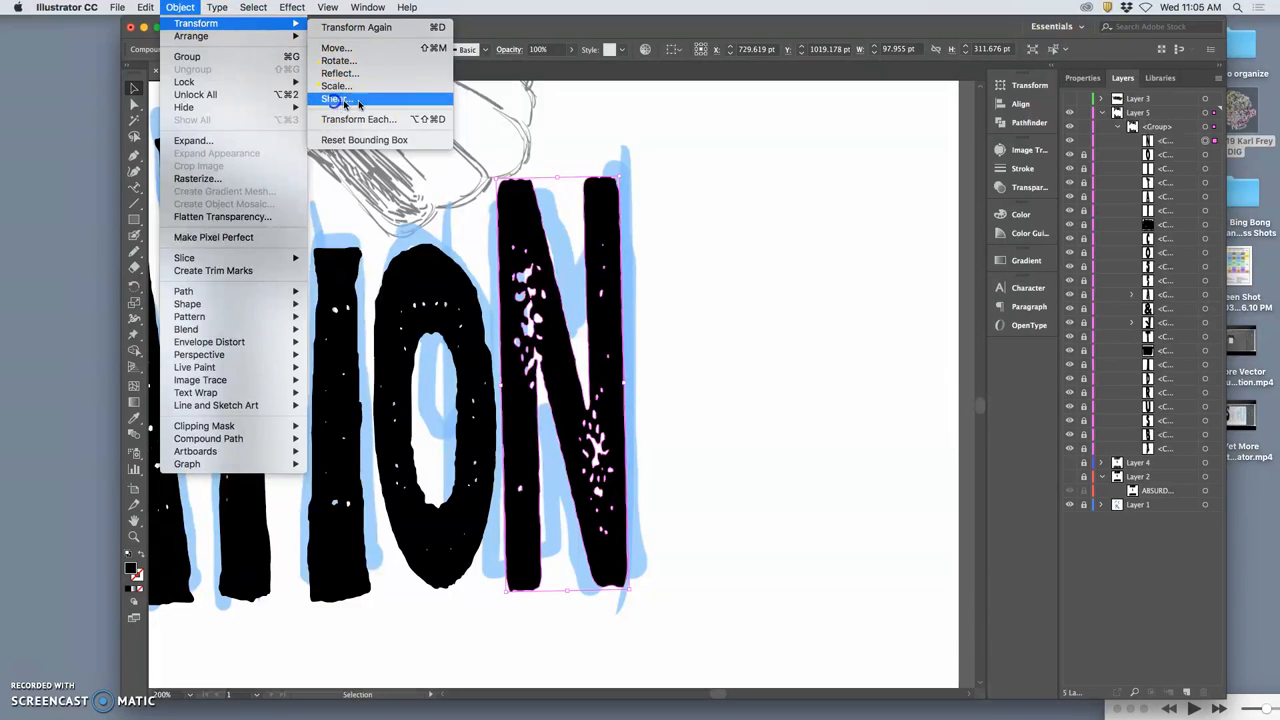
{"action": "left_click", "coordinate": [334, 100]}
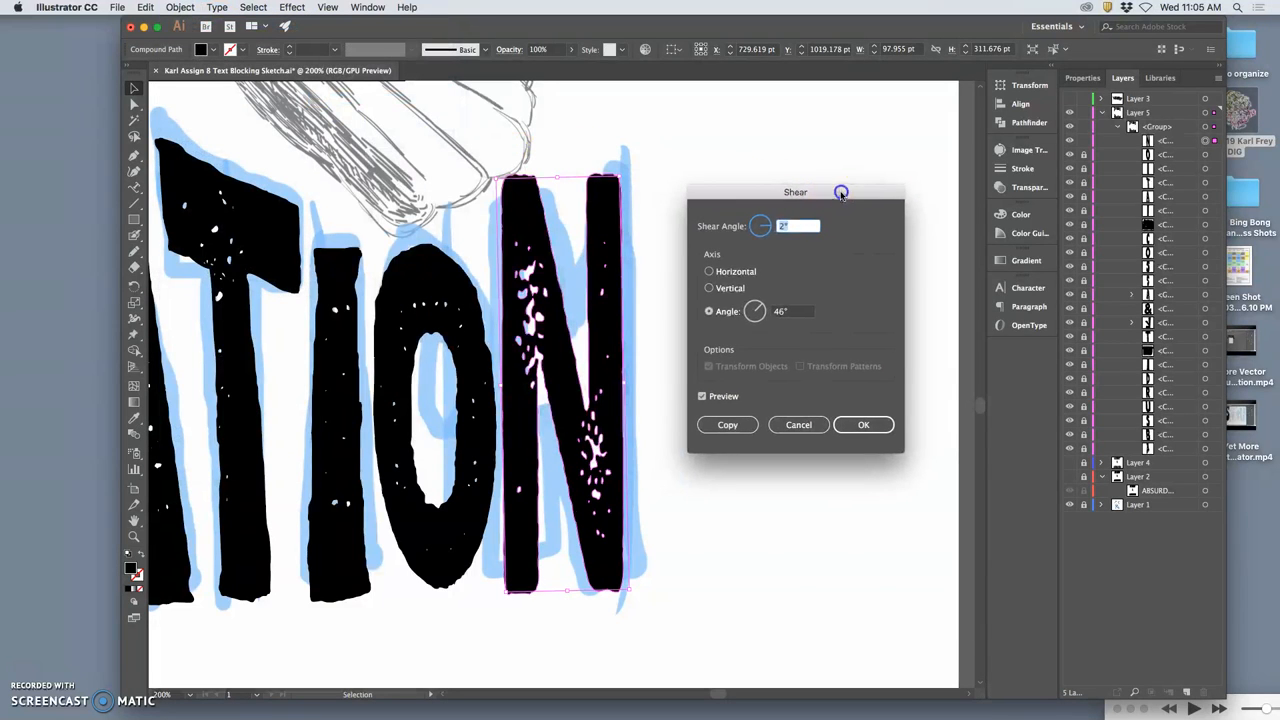
{"action": "type", "text": "211"}
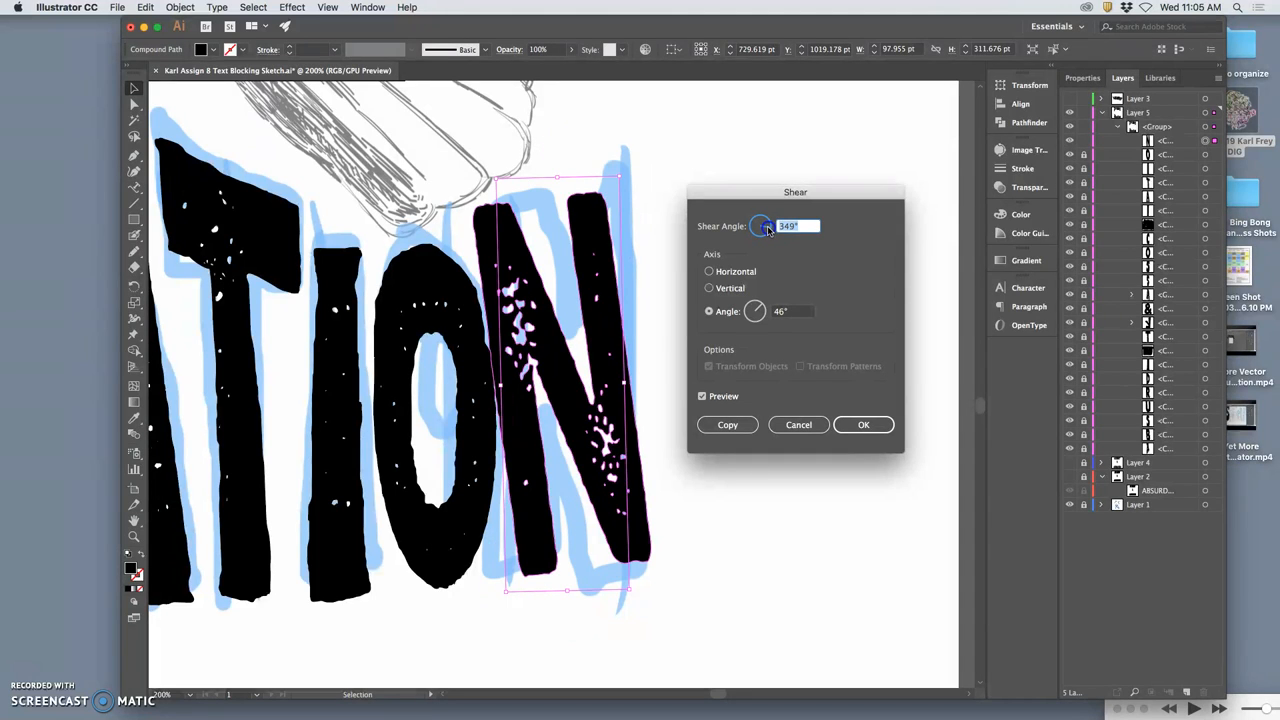
{"action": "type", "text": "359"}
{"action": "left_click", "coordinate": [794, 310]}
{"action": "type", "text": "20"}
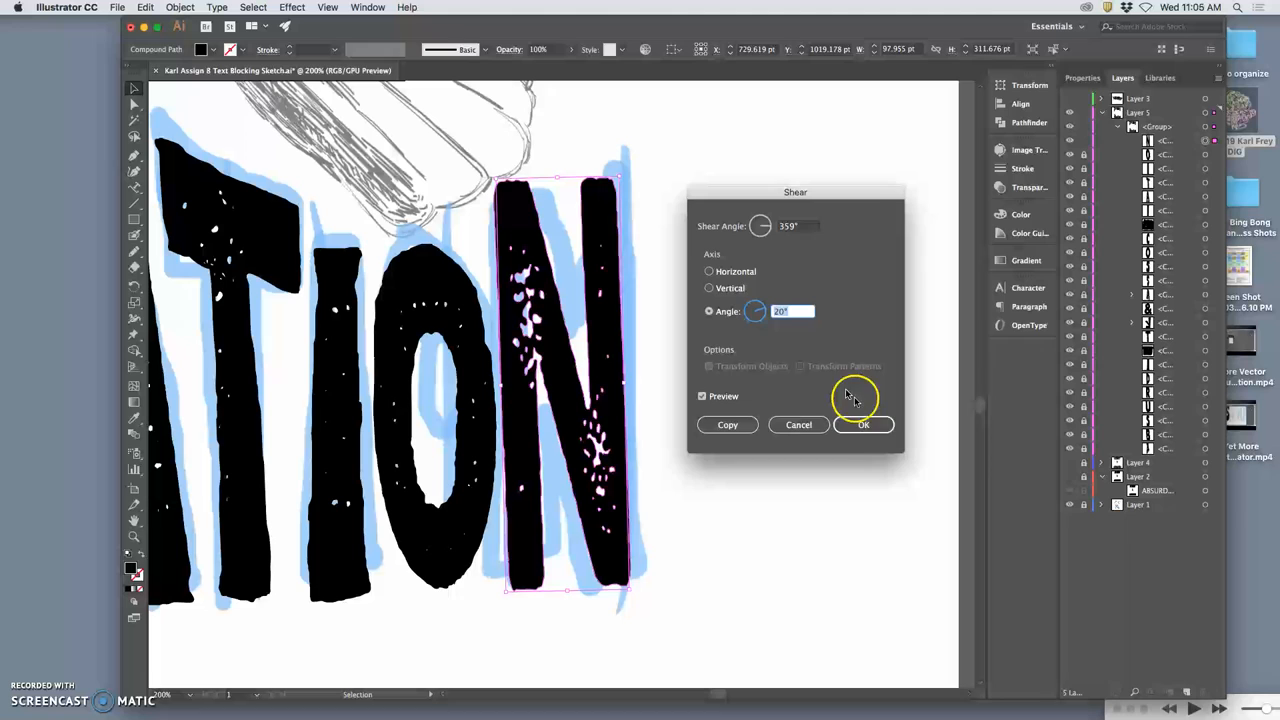
Apply the shear, then enlarge the N by dragging a bounding-box handle
{"action": "left_click", "coordinate": [864, 424]}
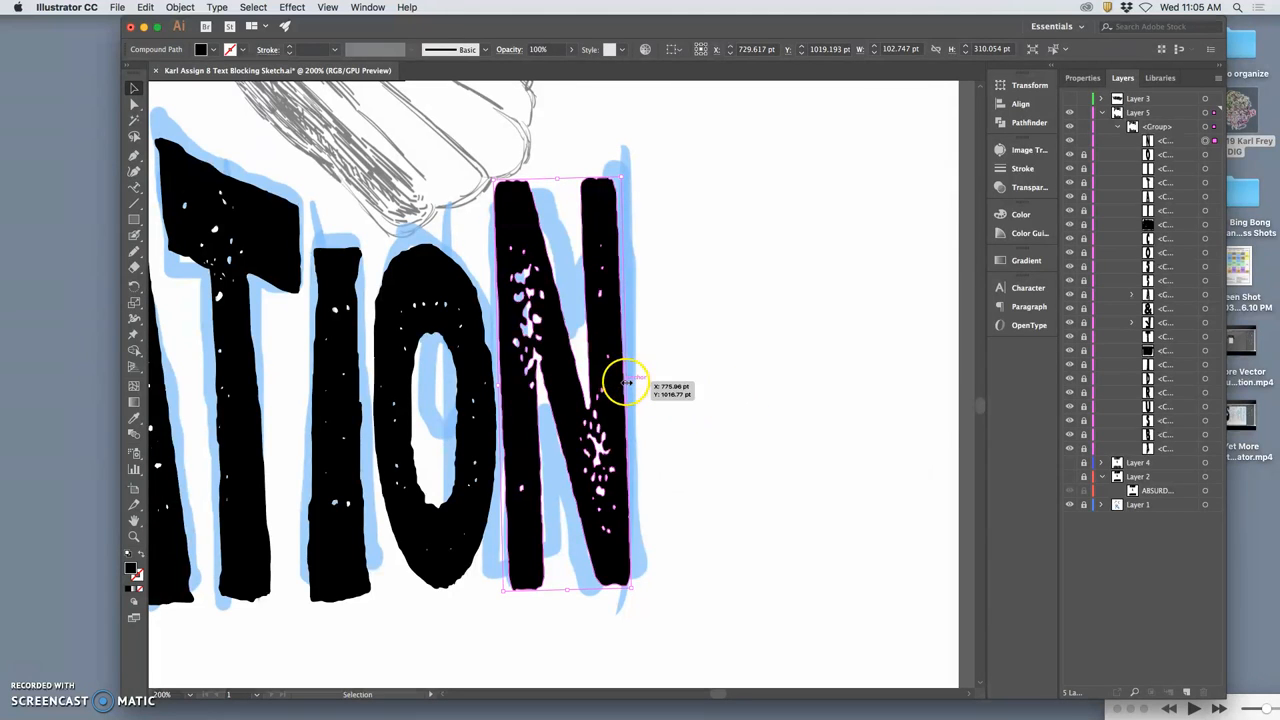
{"action": "left_click_drag", "start_coordinate": [622, 384], "coordinate": [720, 390]}
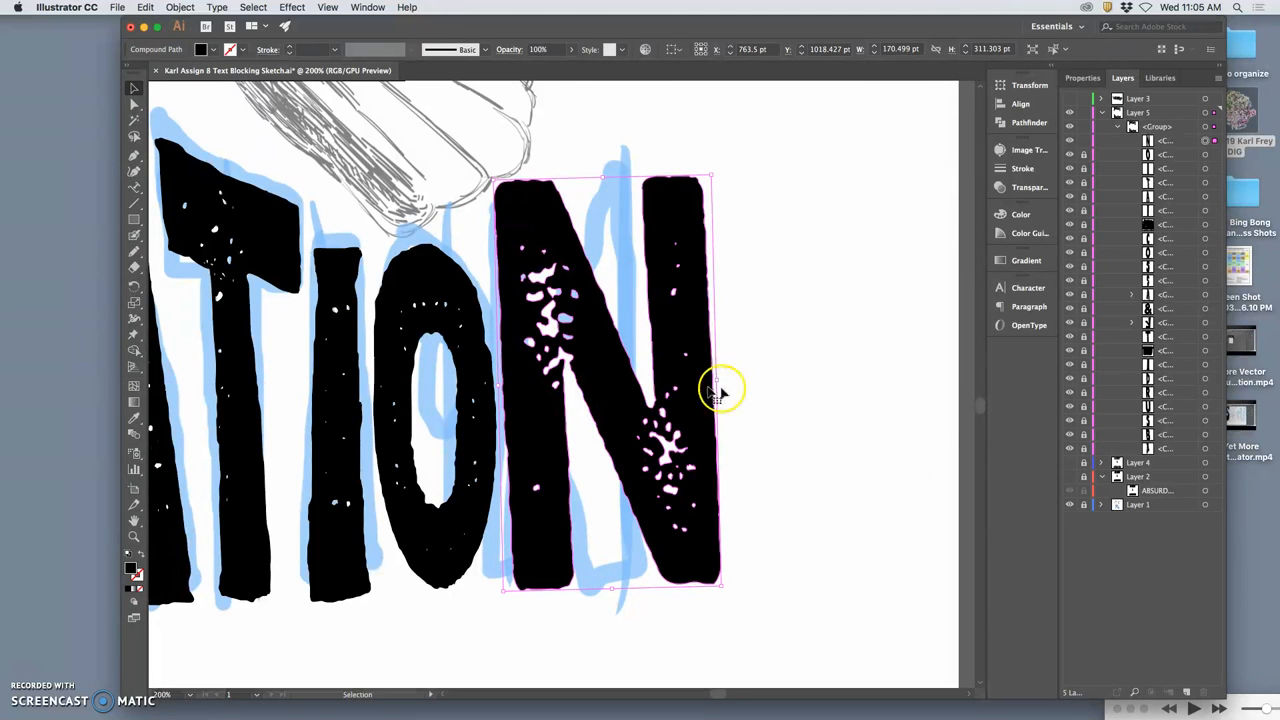
{"action": "mouse_move", "coordinate": [728, 368]}
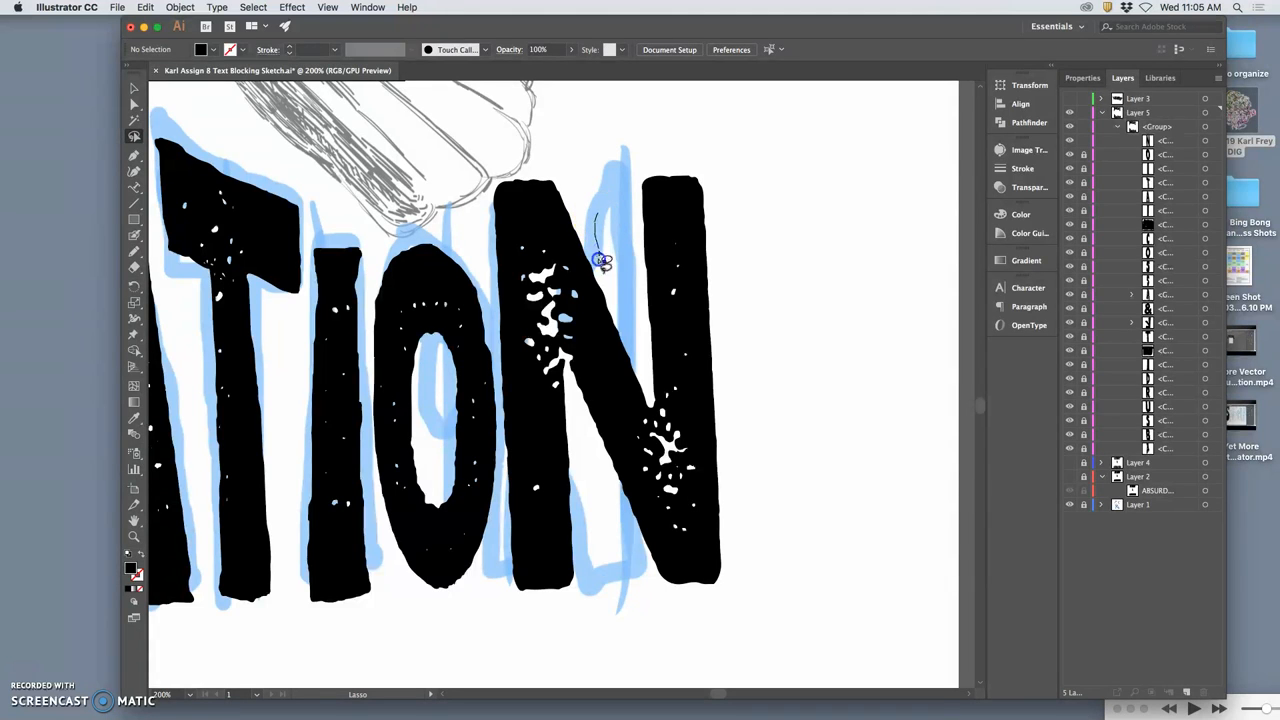
Select the anchor points of the N's diagonal and drag them to a new angle
{"action": "left_click_drag", "start_coordinate": [600, 260], "coordinate": [702, 644]}
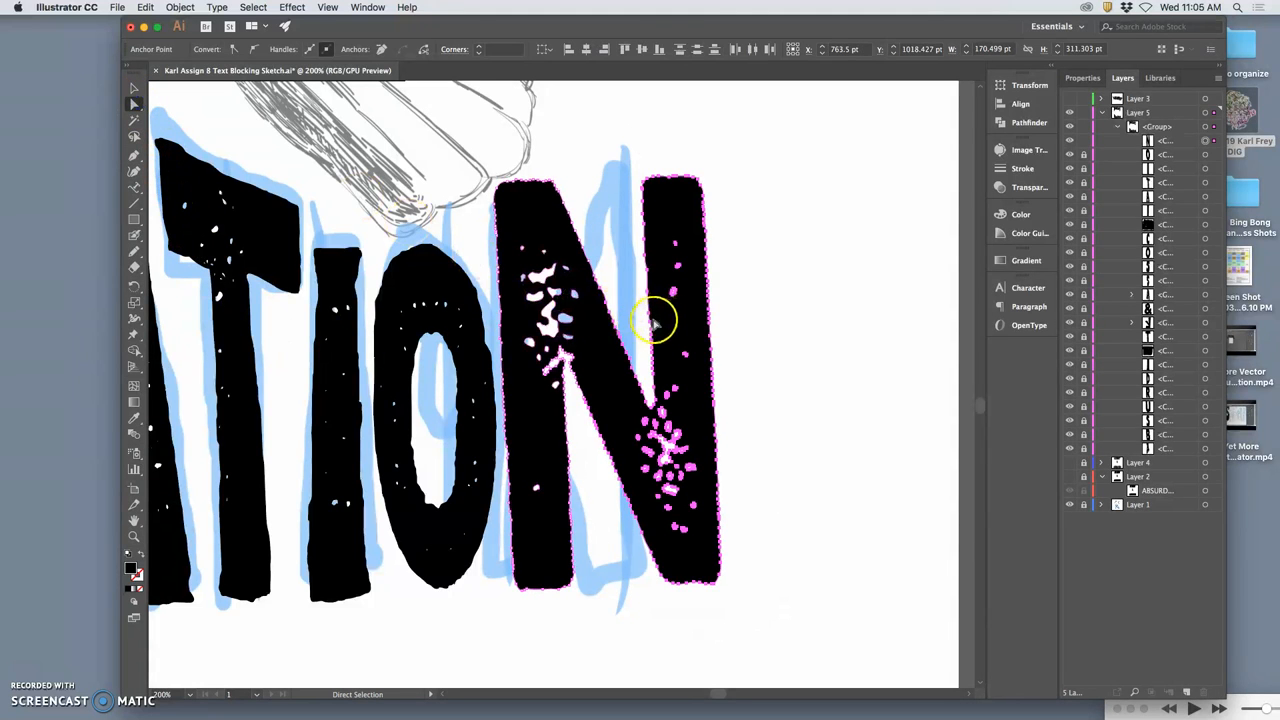
{"action": "left_click_drag", "start_coordinate": [656, 320], "coordinate": [628, 316]}
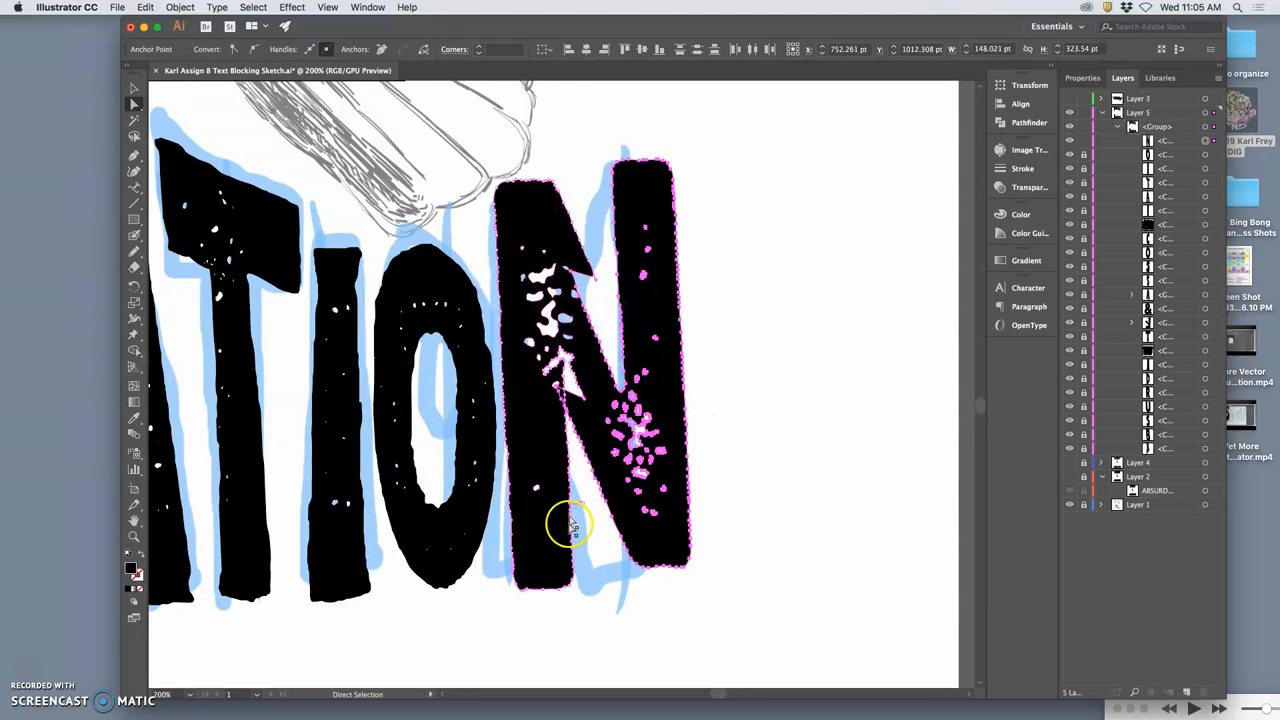
{"action": "mouse_move", "coordinate": [70, 196]}
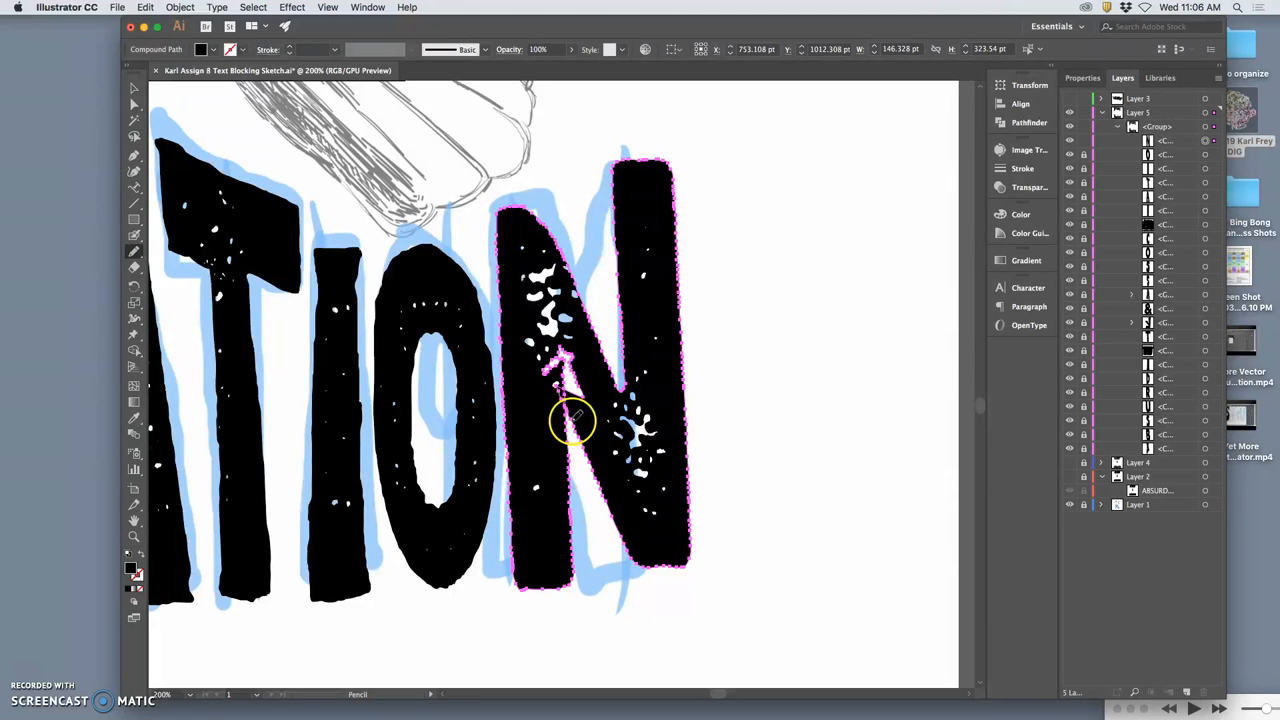
{"action": "mouse_move", "coordinate": [572, 410]}
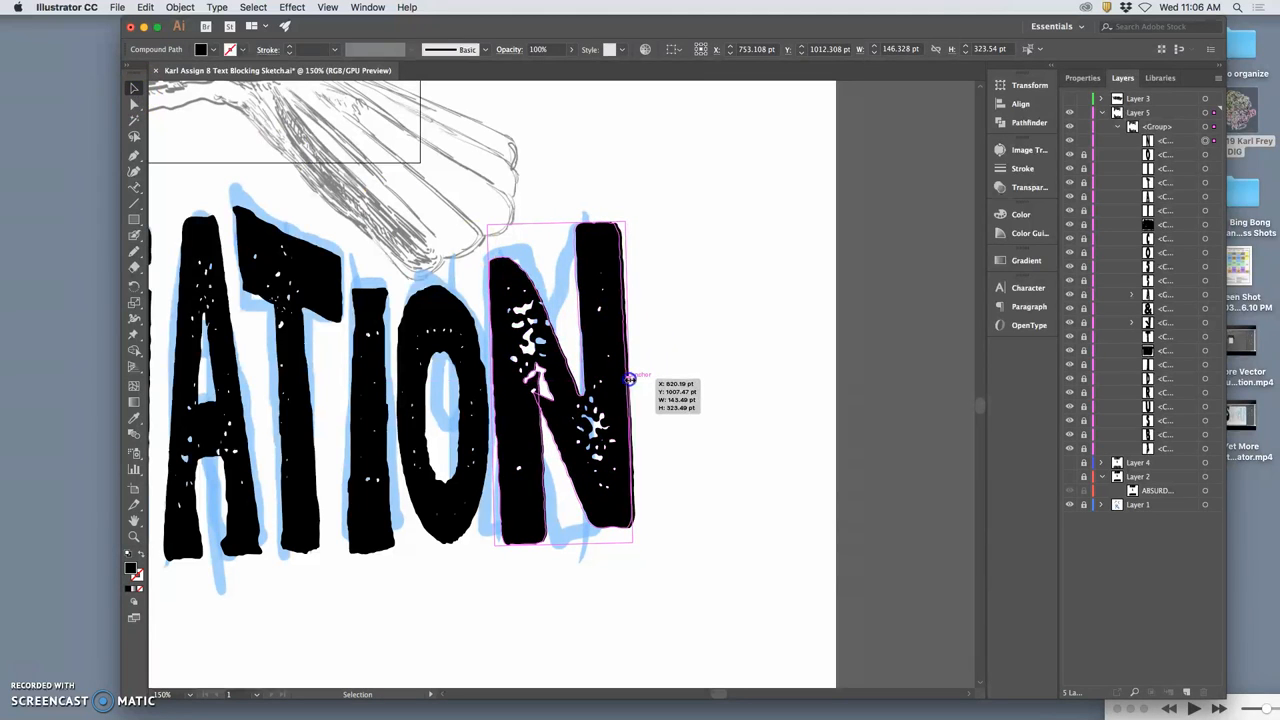
Narrow the N slightly with a side handle so it matches the other letters
{"action": "left_click_drag", "start_coordinate": [628, 378], "coordinate": [618, 378]}
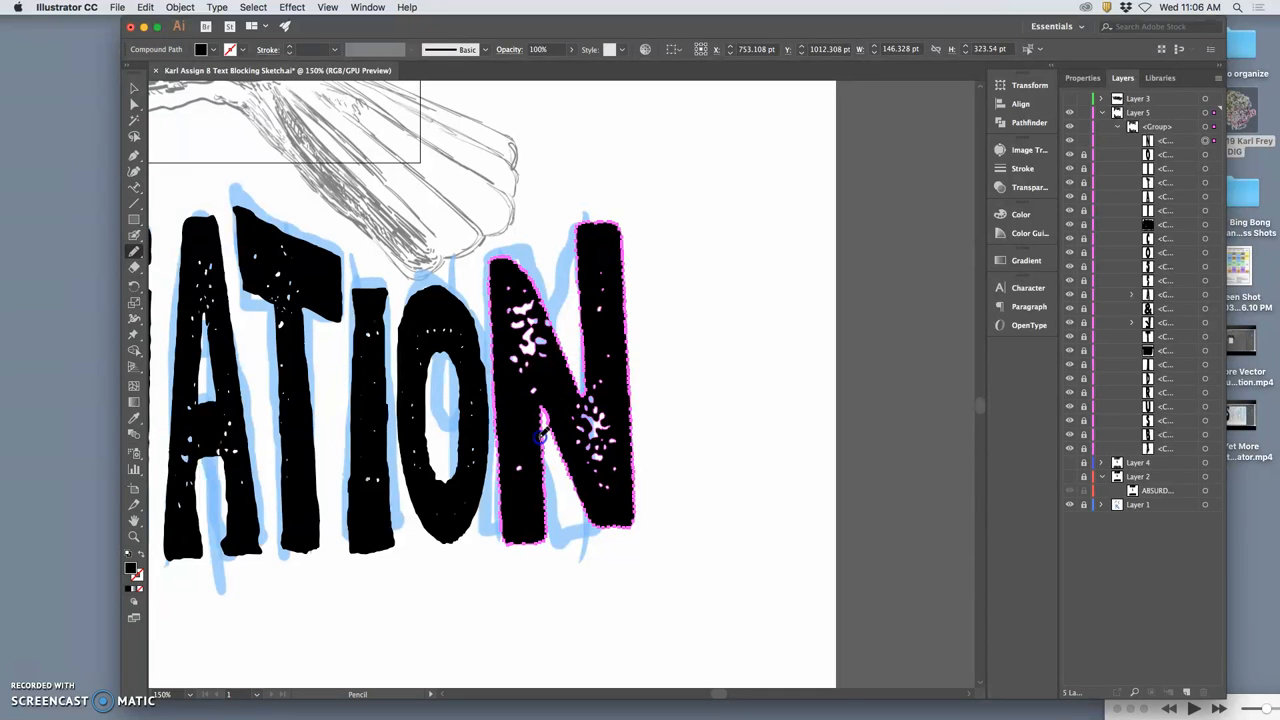
Redraw the N's lower and right edges with the Pencil tool to roughen them
{"action": "left_click_drag", "start_coordinate": [540, 430], "coordinate": [568, 504]}
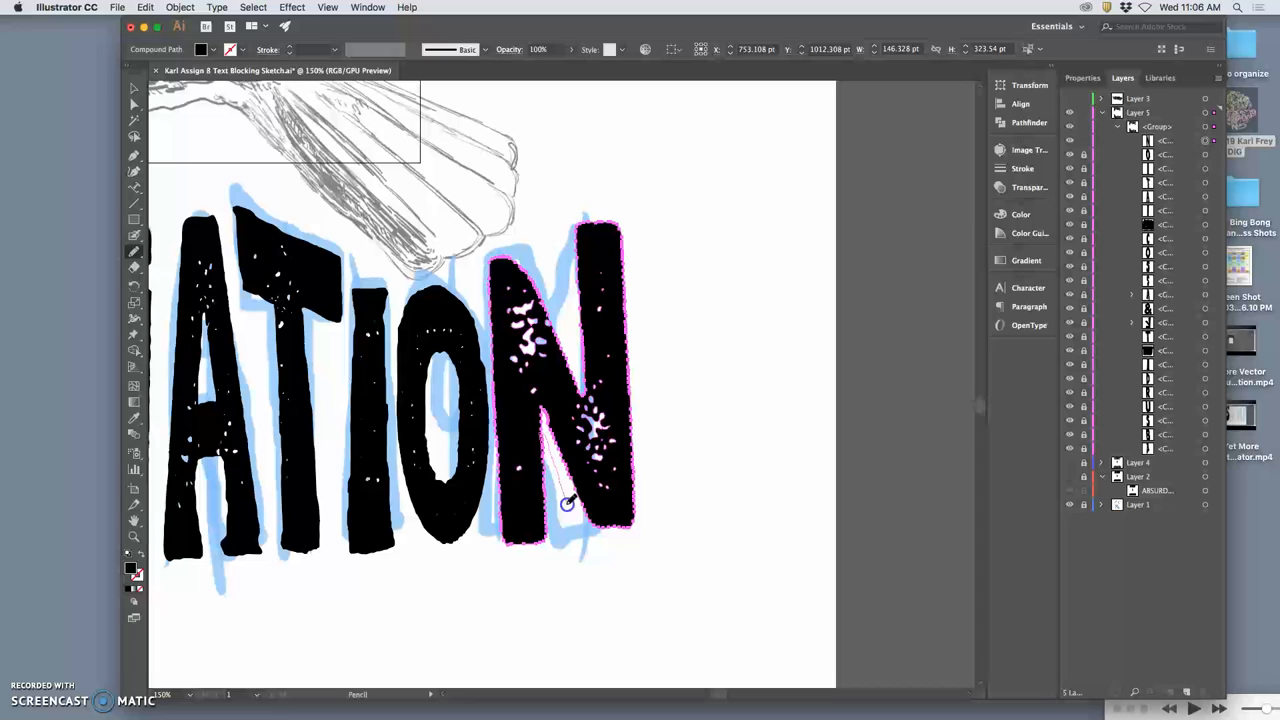
{"action": "left_click_drag", "start_coordinate": [568, 504], "coordinate": [604, 530]}
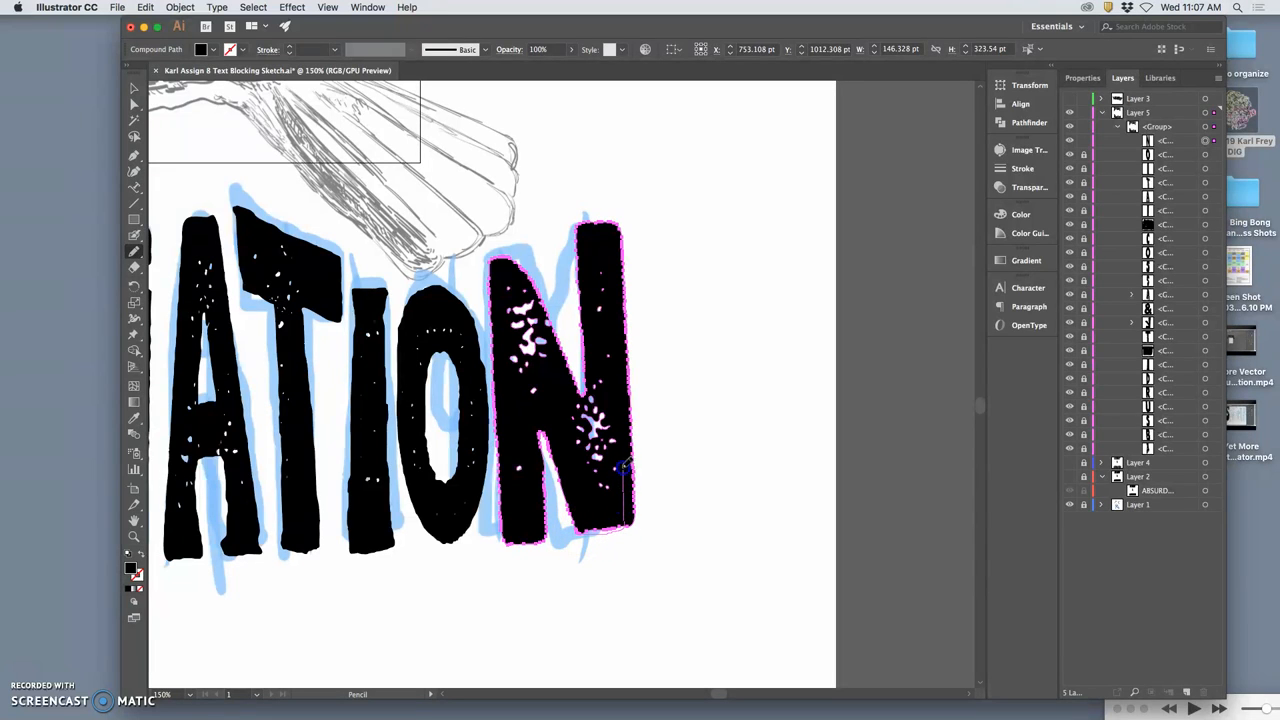
{"action": "left_click_drag", "start_coordinate": [620, 300], "coordinate": [630, 464]}
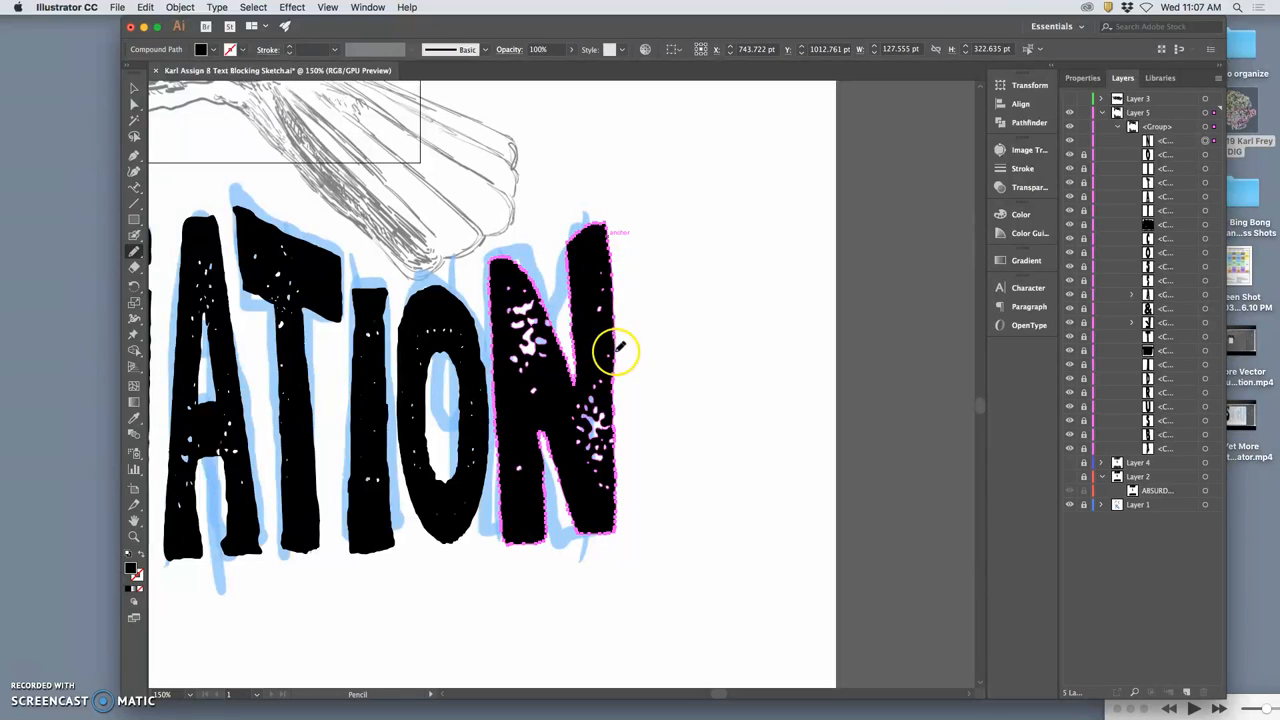
{"action": "mouse_move", "coordinate": [576, 364]}
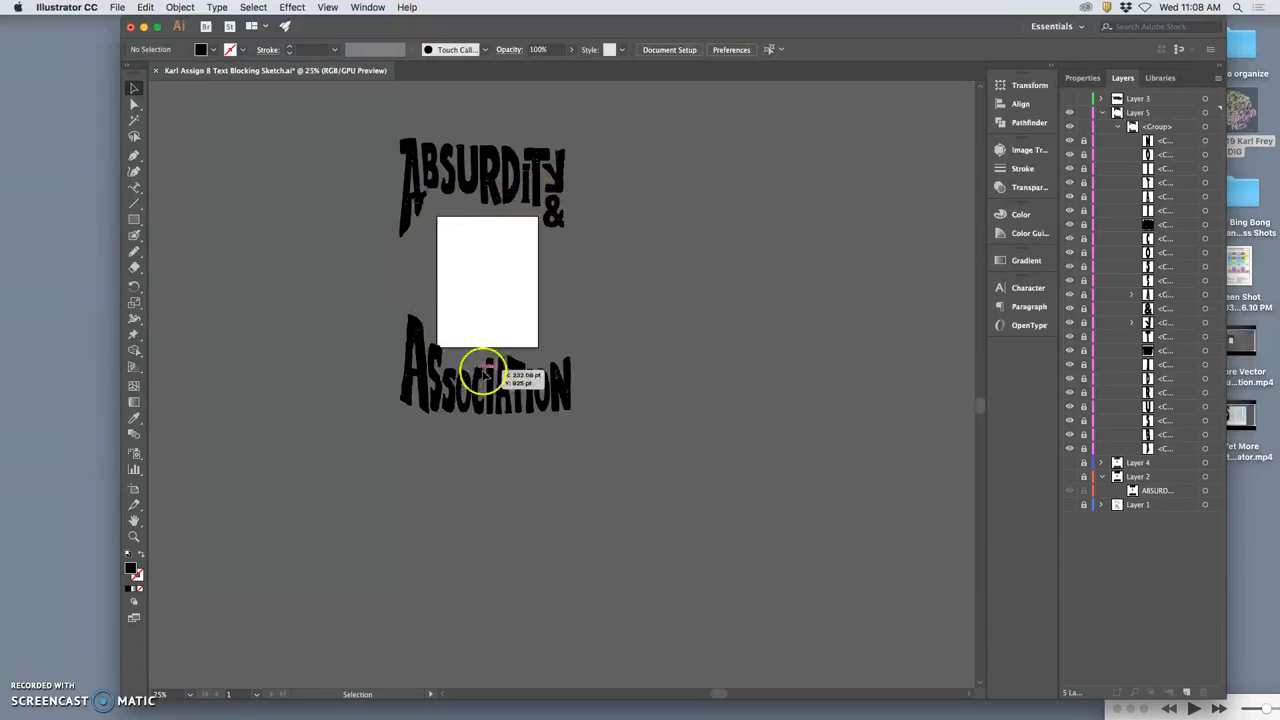
{"action": "mouse_move", "coordinate": [450, 370]}
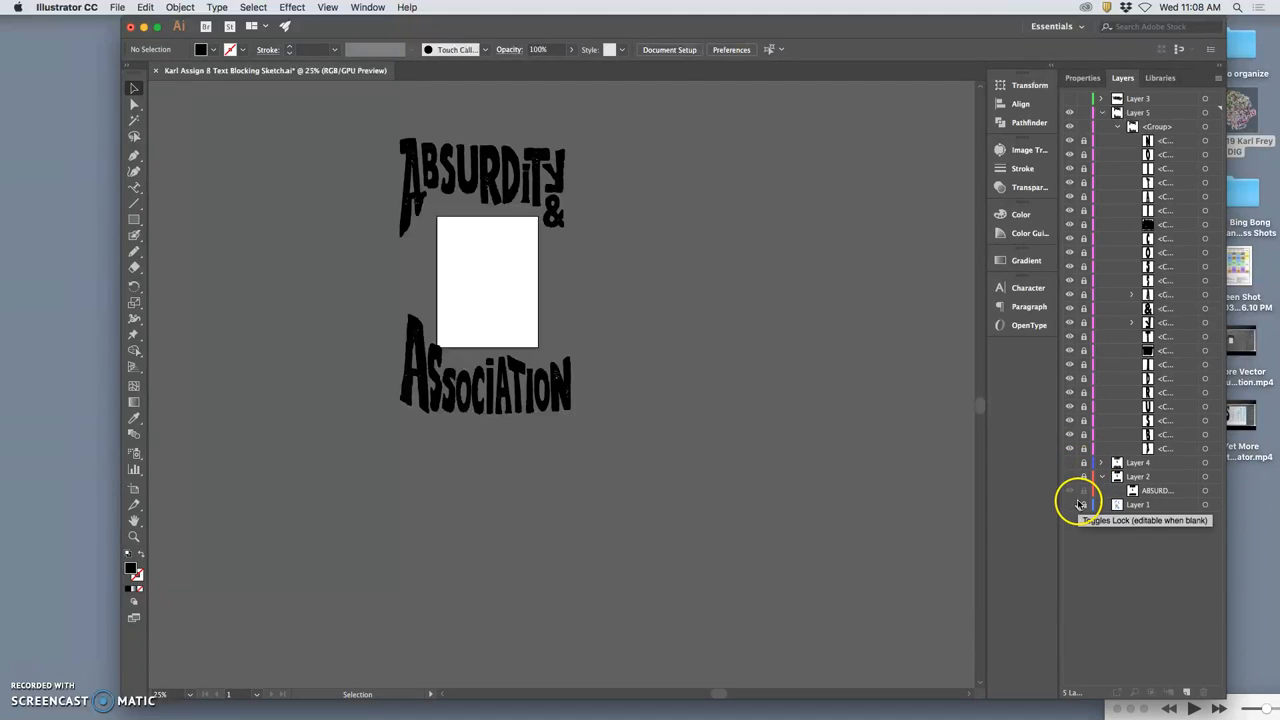
Show Layer 1 so the rabbit and bird sketch appears beneath the lettering
{"action": "left_click", "coordinate": [1068, 490]}
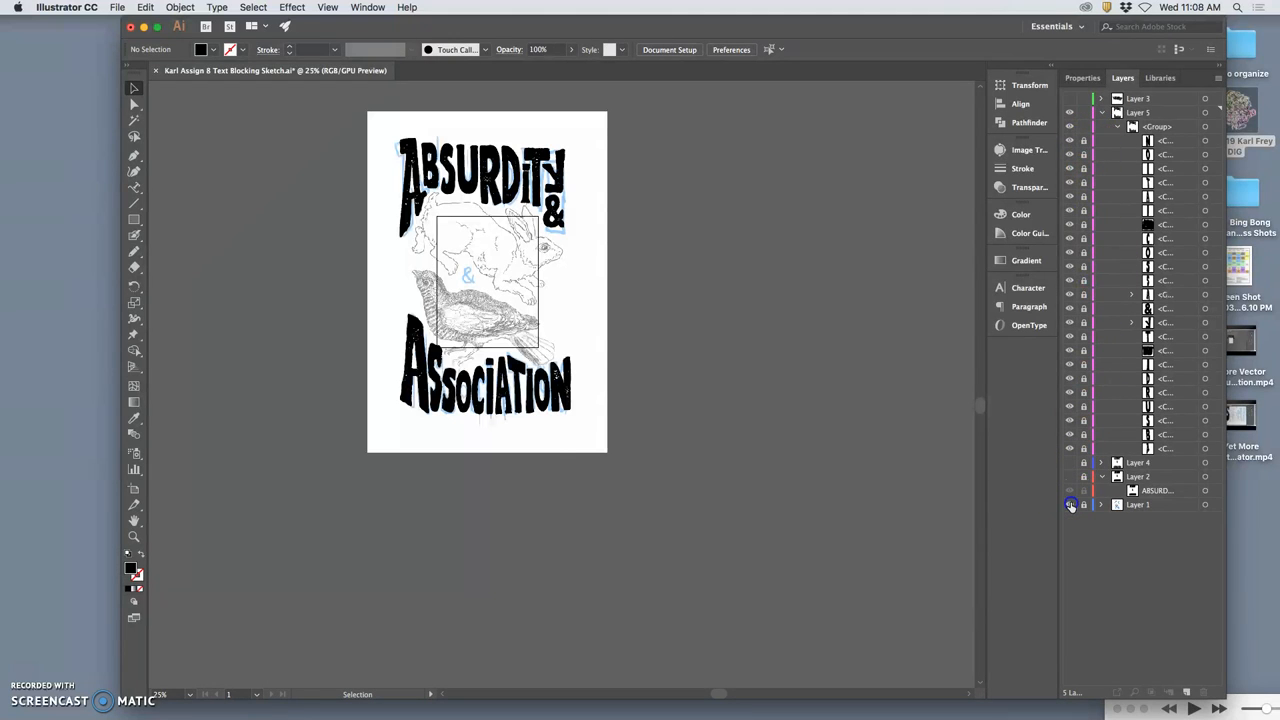
Hide Layer 1 again and save, accepting the font-embedding warning
{"action": "left_click", "coordinate": [1072, 504]}
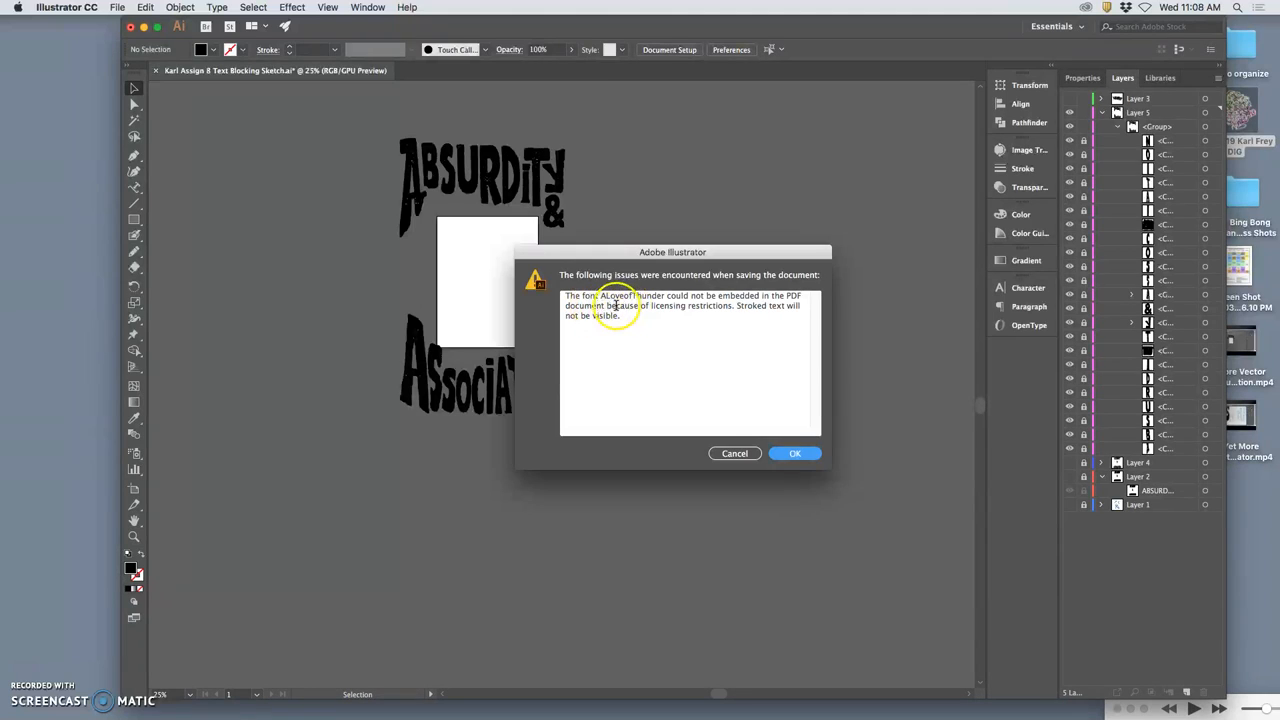
{"action": "mouse_move", "coordinate": [756, 304]}
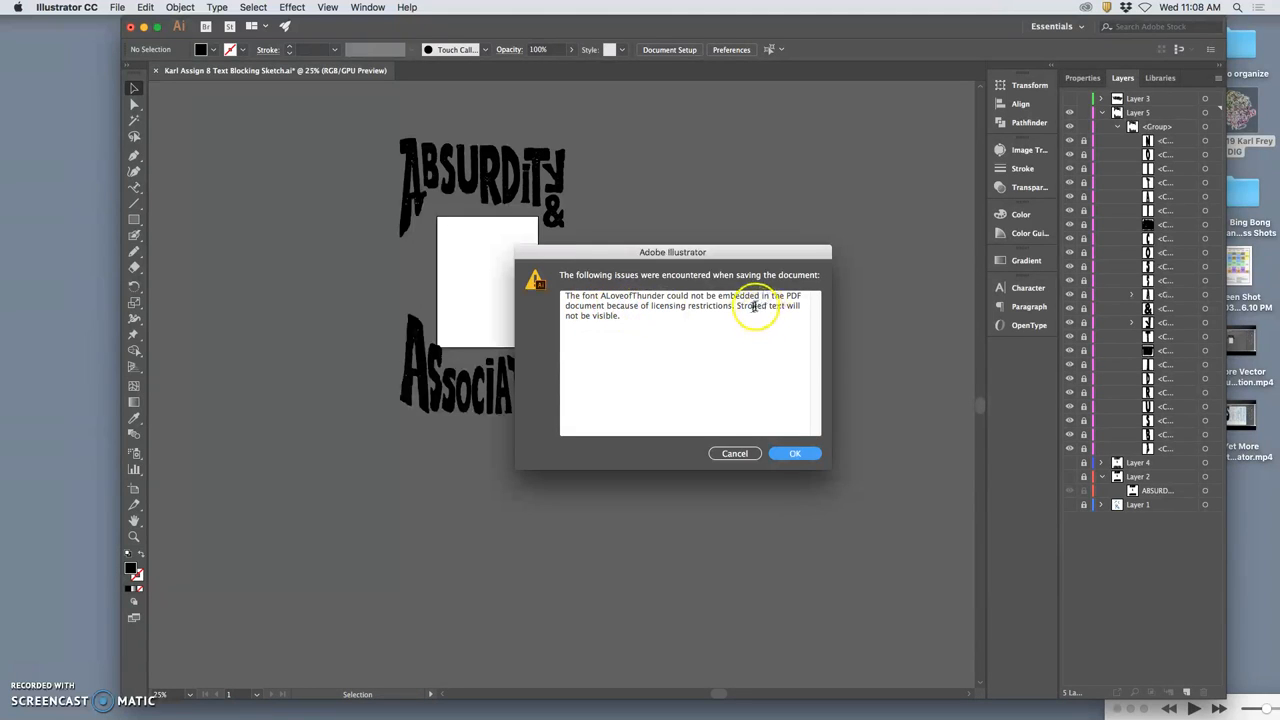
{"action": "mouse_move", "coordinate": [748, 304]}
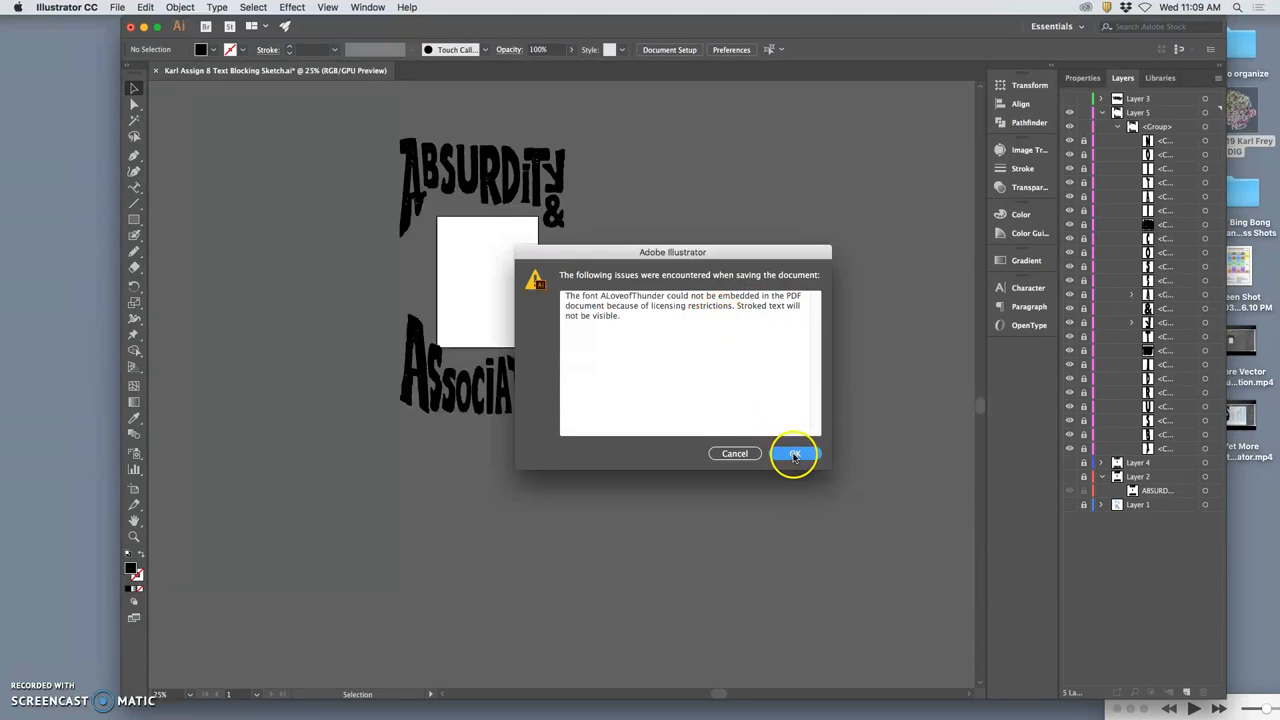
{"action": "left_click", "coordinate": [792, 452]}
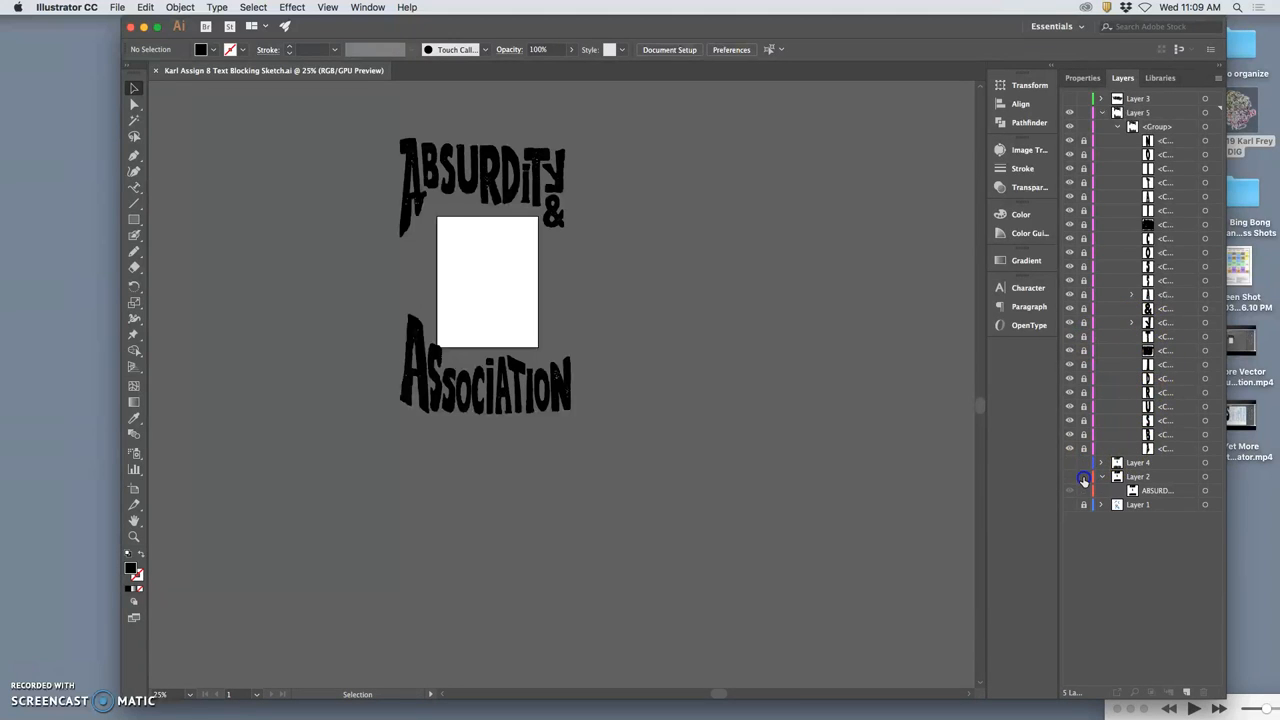
Reveal the rougher lettering layer and expand Layer 1 to list its text object
{"action": "left_click", "coordinate": [1138, 462]}
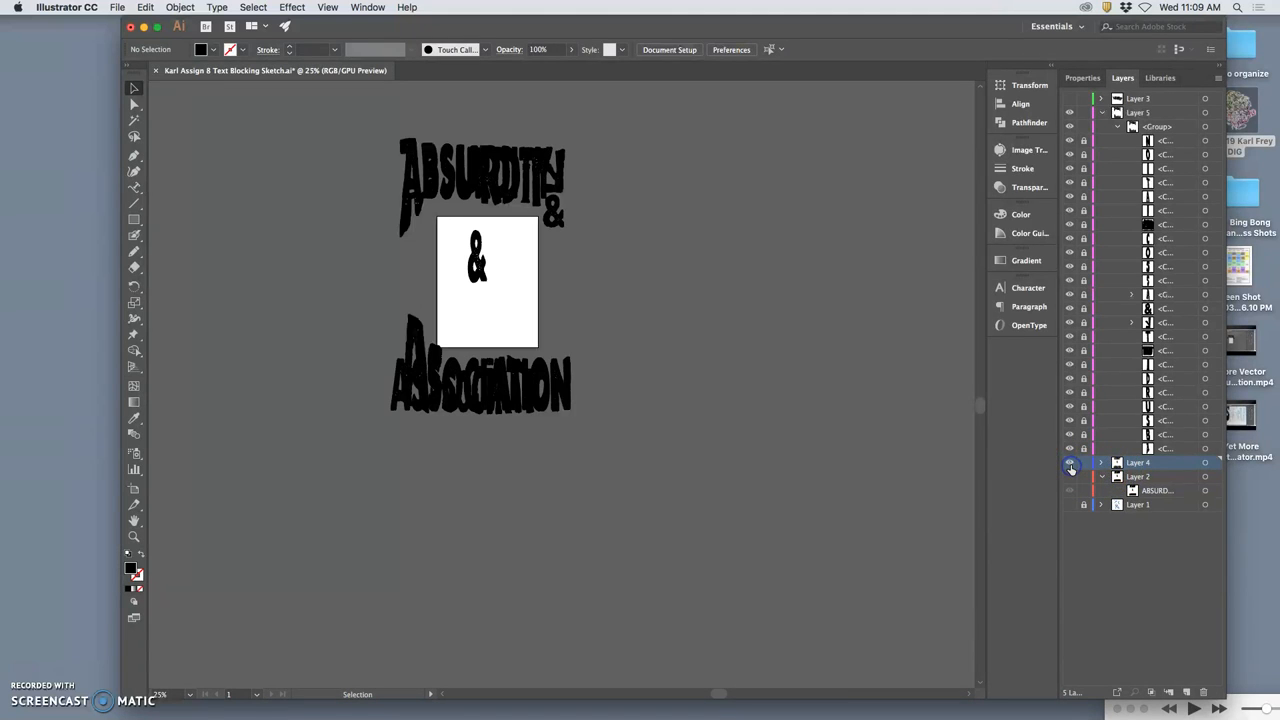
{"action": "left_click", "coordinate": [1070, 462]}
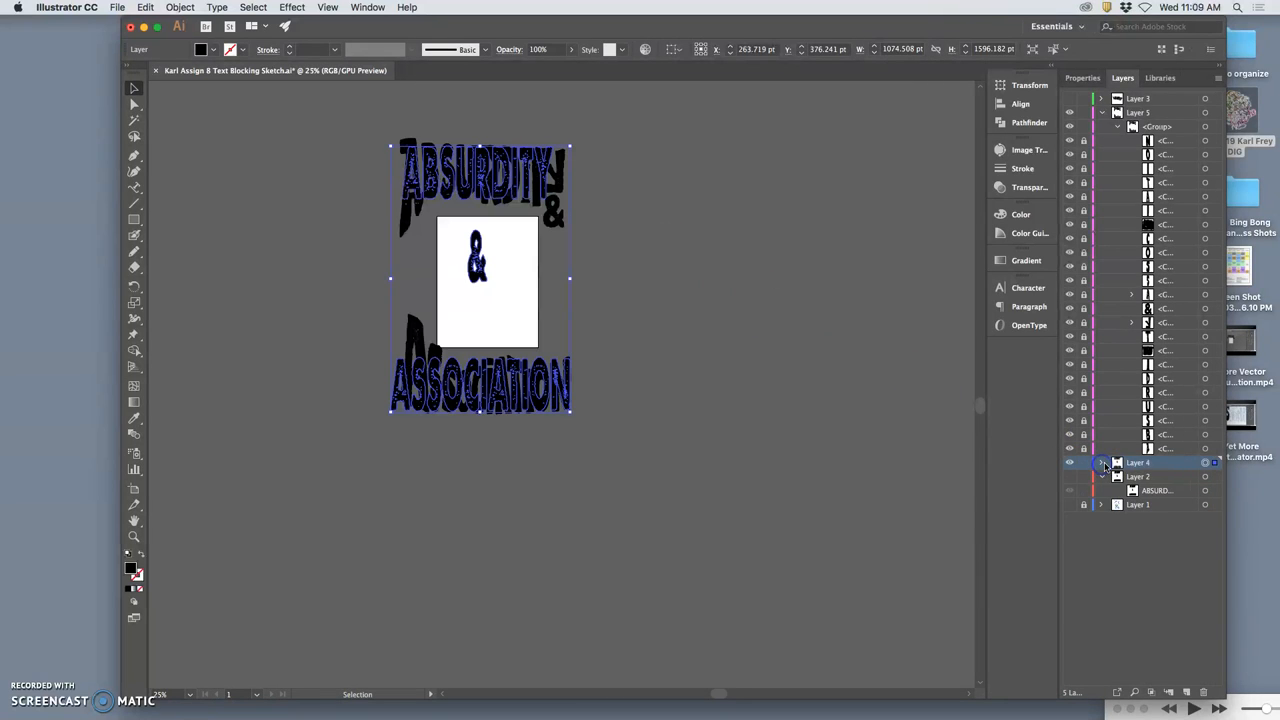
{"action": "left_click", "coordinate": [1102, 462]}
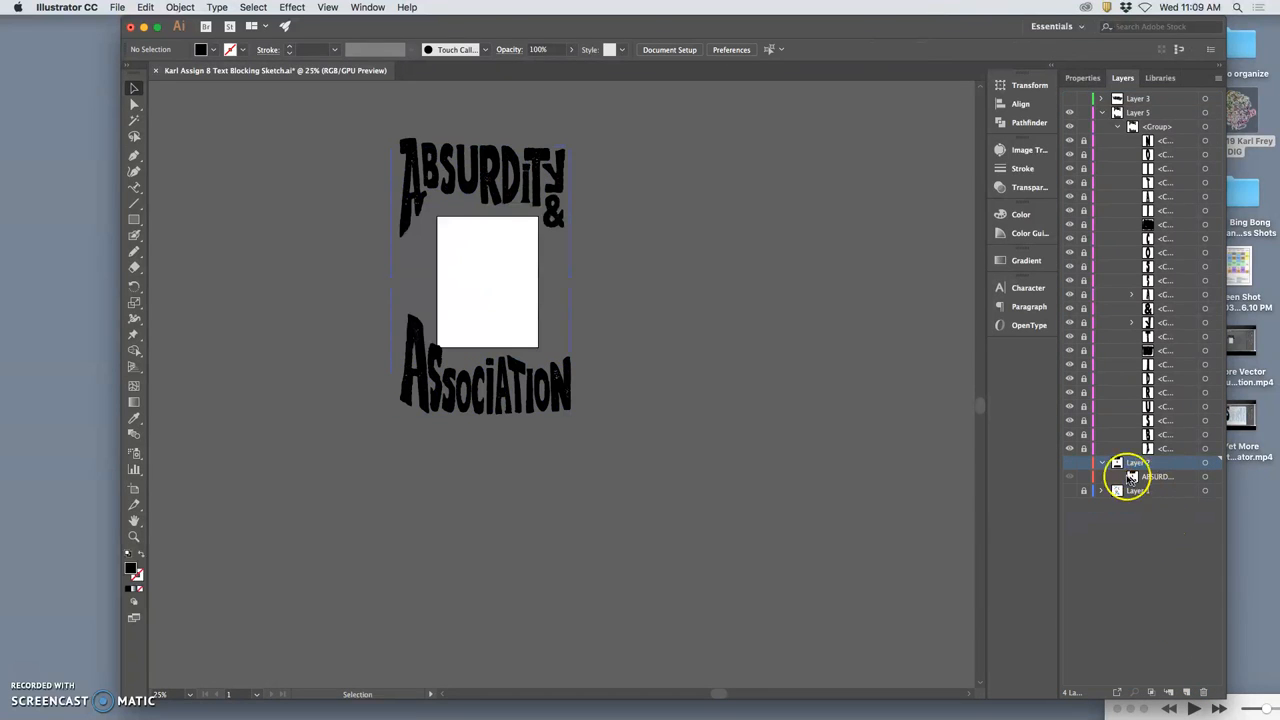
{"action": "left_click", "coordinate": [1100, 462]}
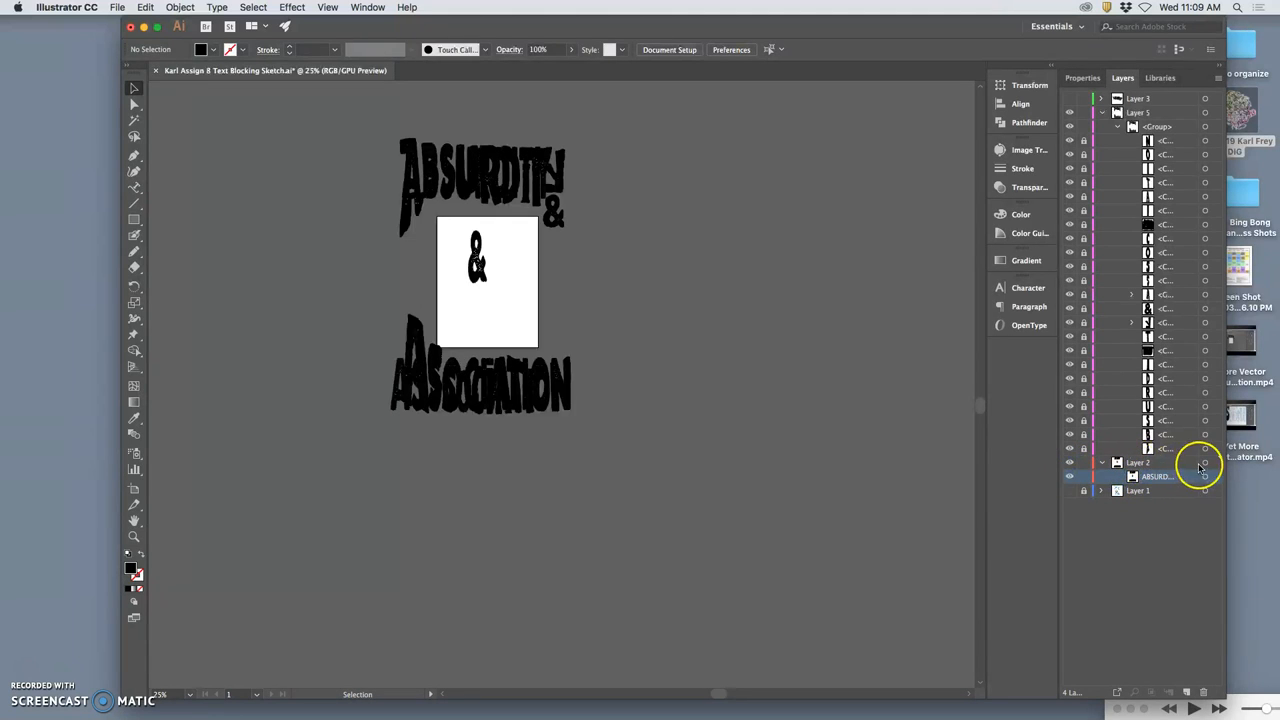
Target the live text object held in the lower layer
{"action": "left_click", "coordinate": [1140, 462]}
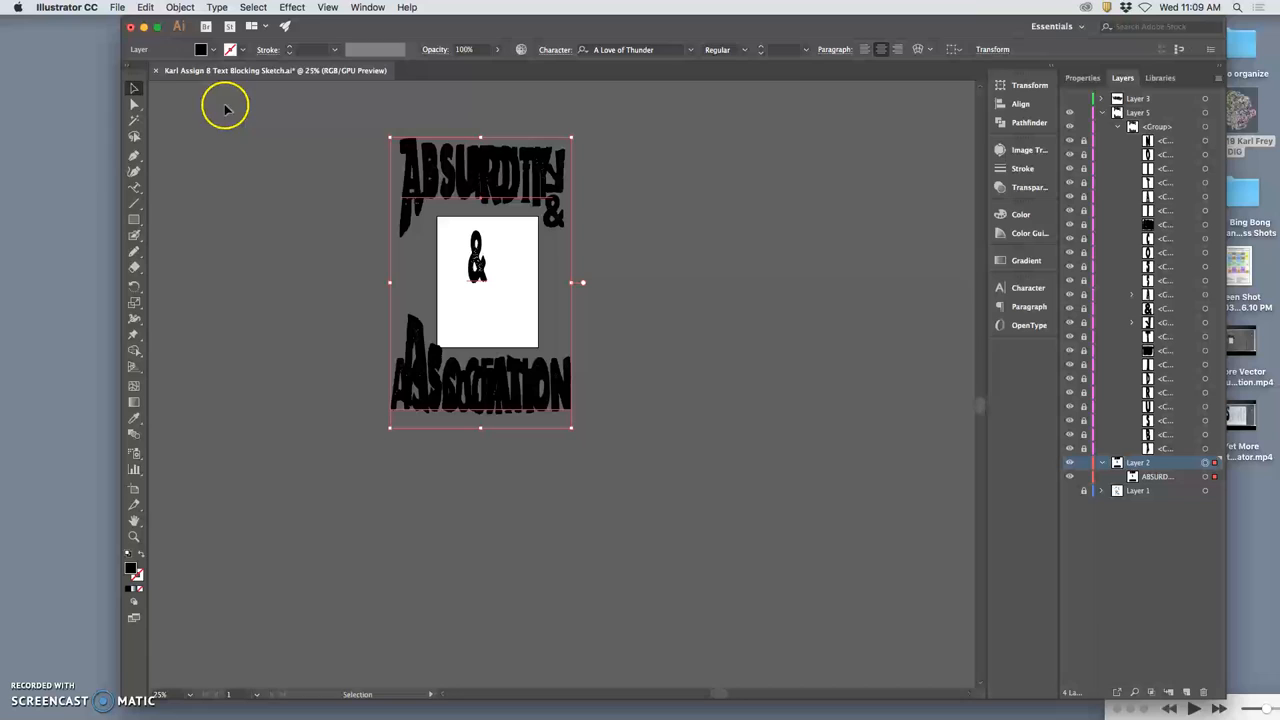
{"action": "mouse_move", "coordinate": [428, 178]}
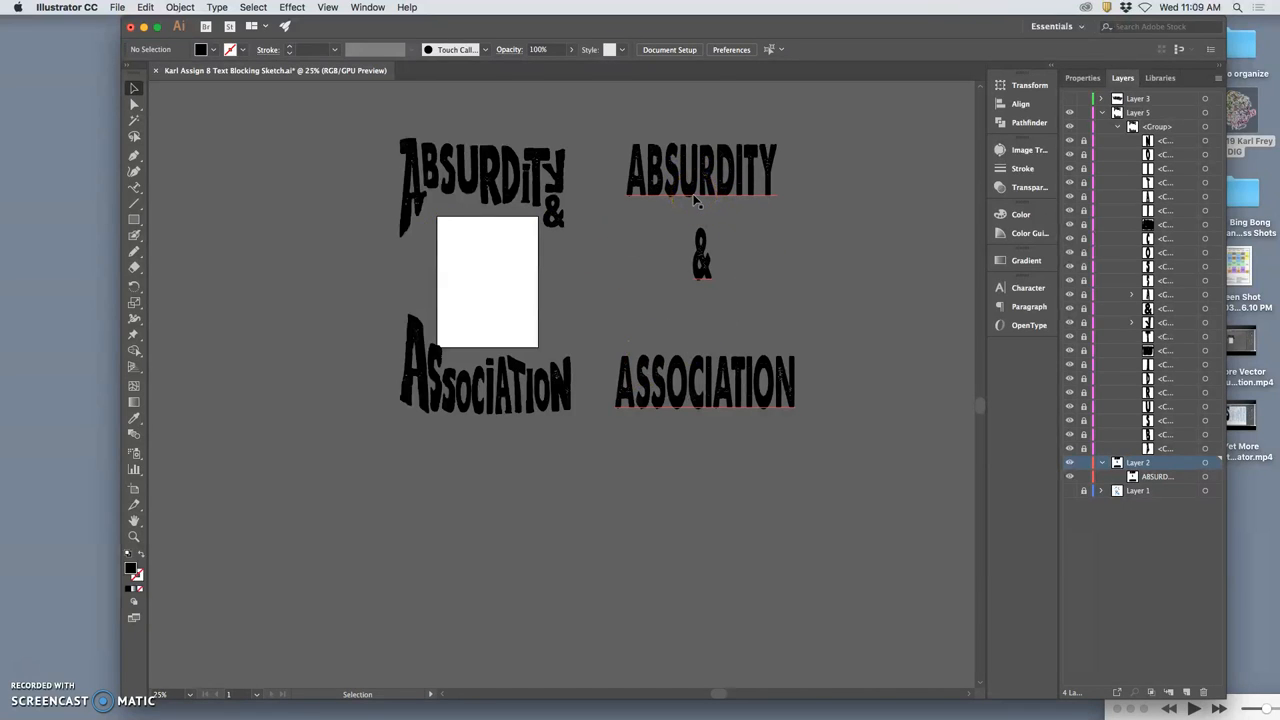
{"action": "mouse_move", "coordinate": [700, 296]}
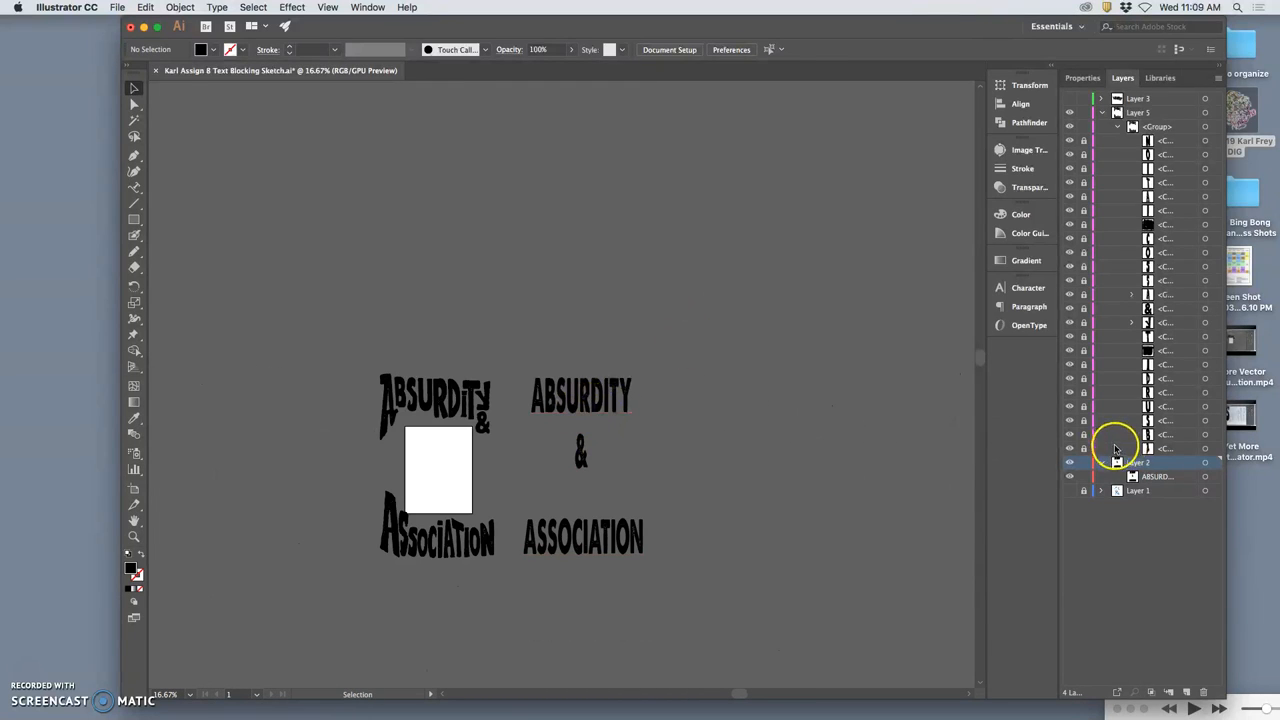
Retype the top word of the plain text copy so it reads ABOURTITY
{"action": "left_click", "coordinate": [136, 188]}
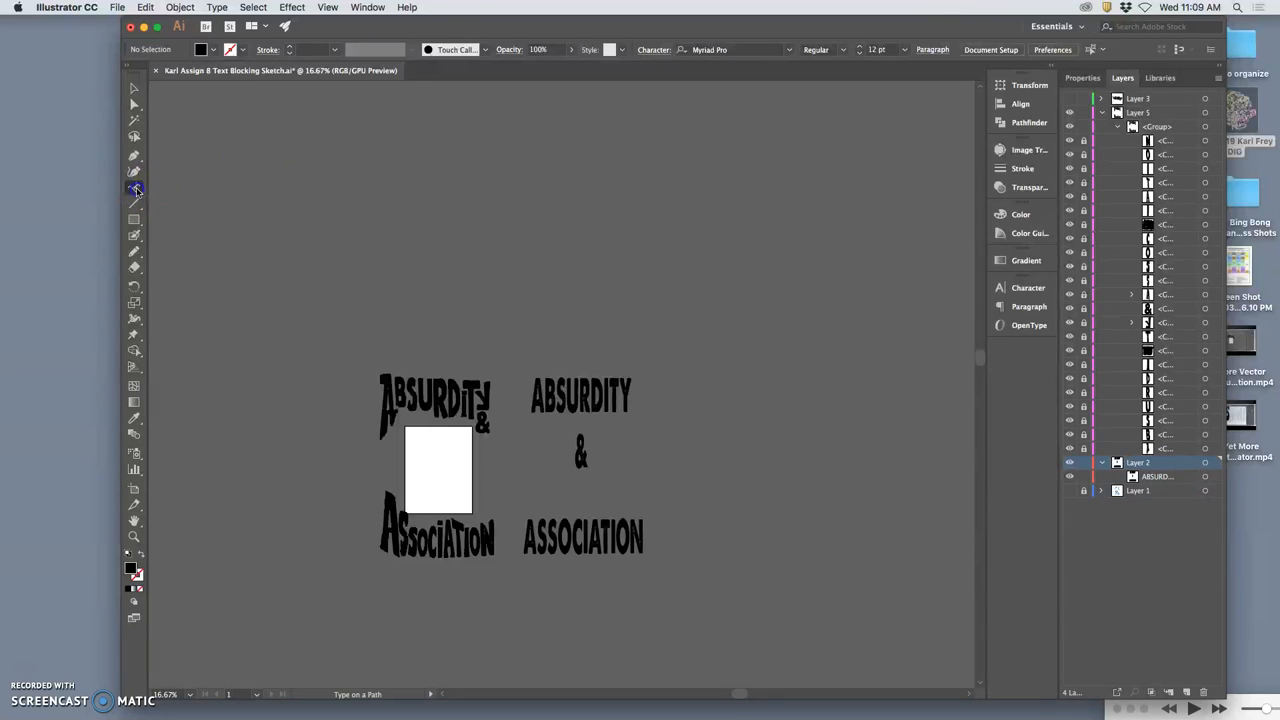
{"action": "left_click", "coordinate": [132, 188]}
{"action": "type", "text": "OURT"}
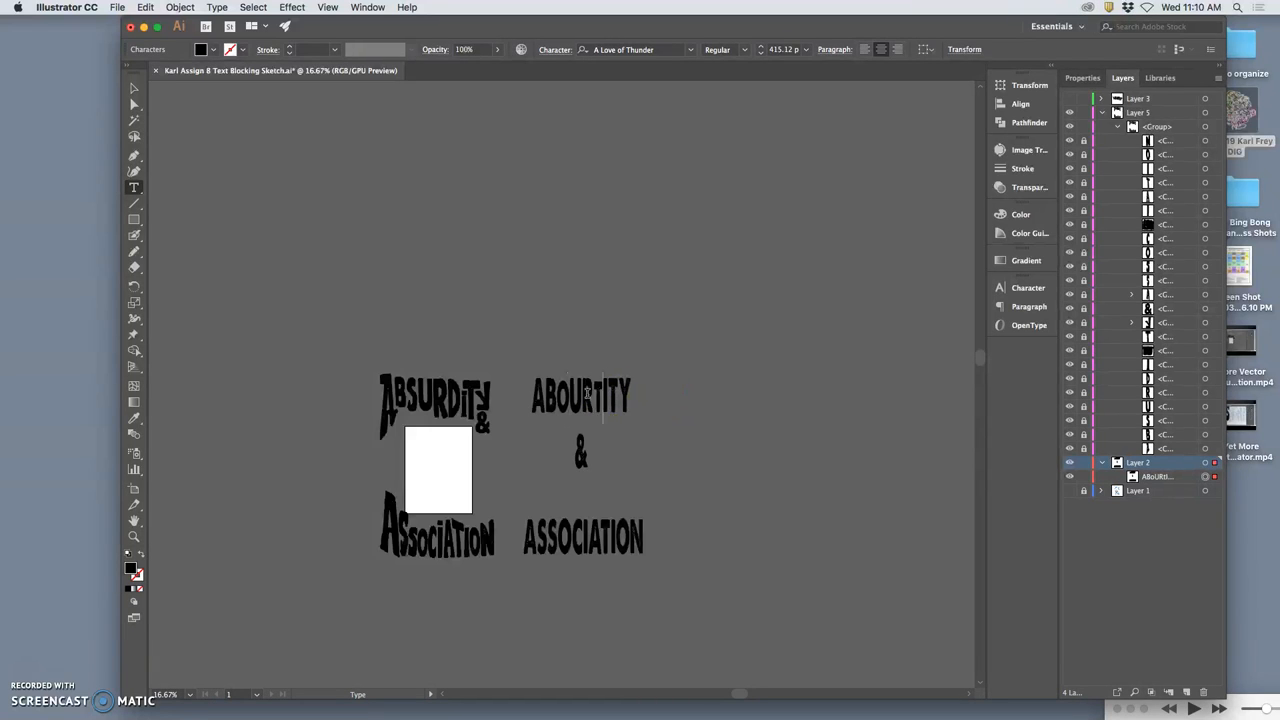
{"action": "left_click", "coordinate": [584, 398]}
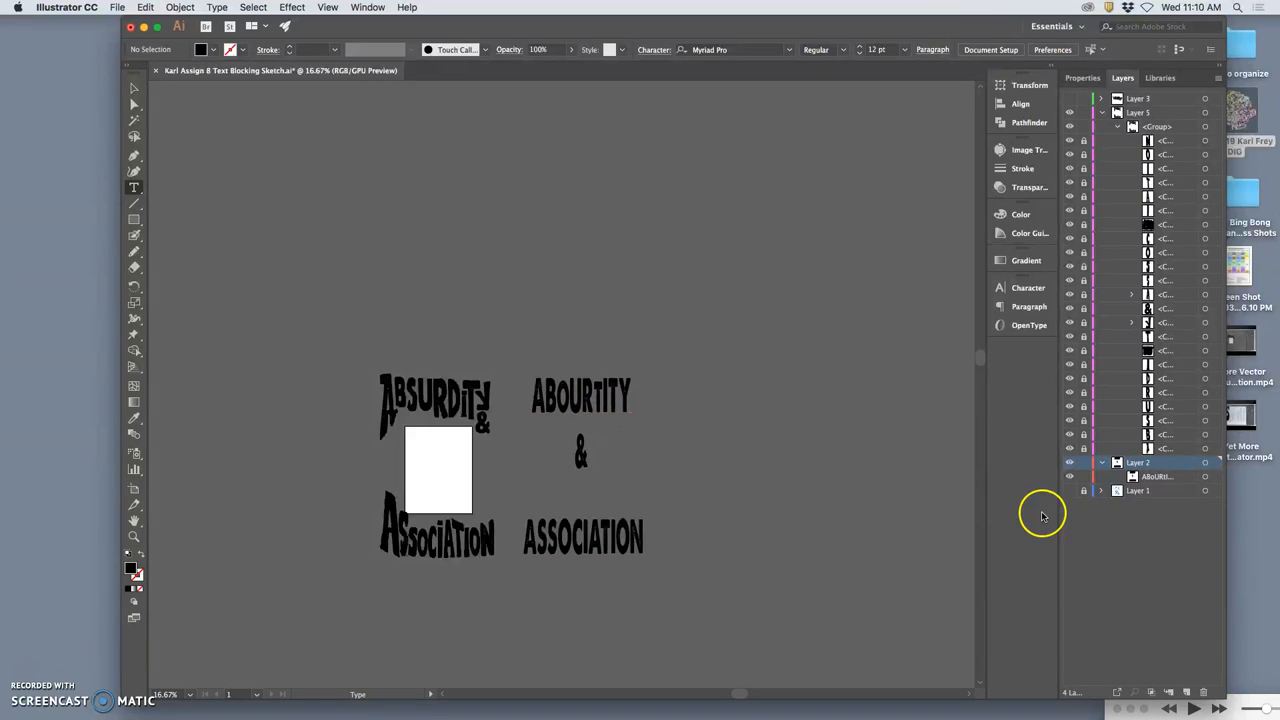
{"action": "mouse_move", "coordinate": [636, 62]}
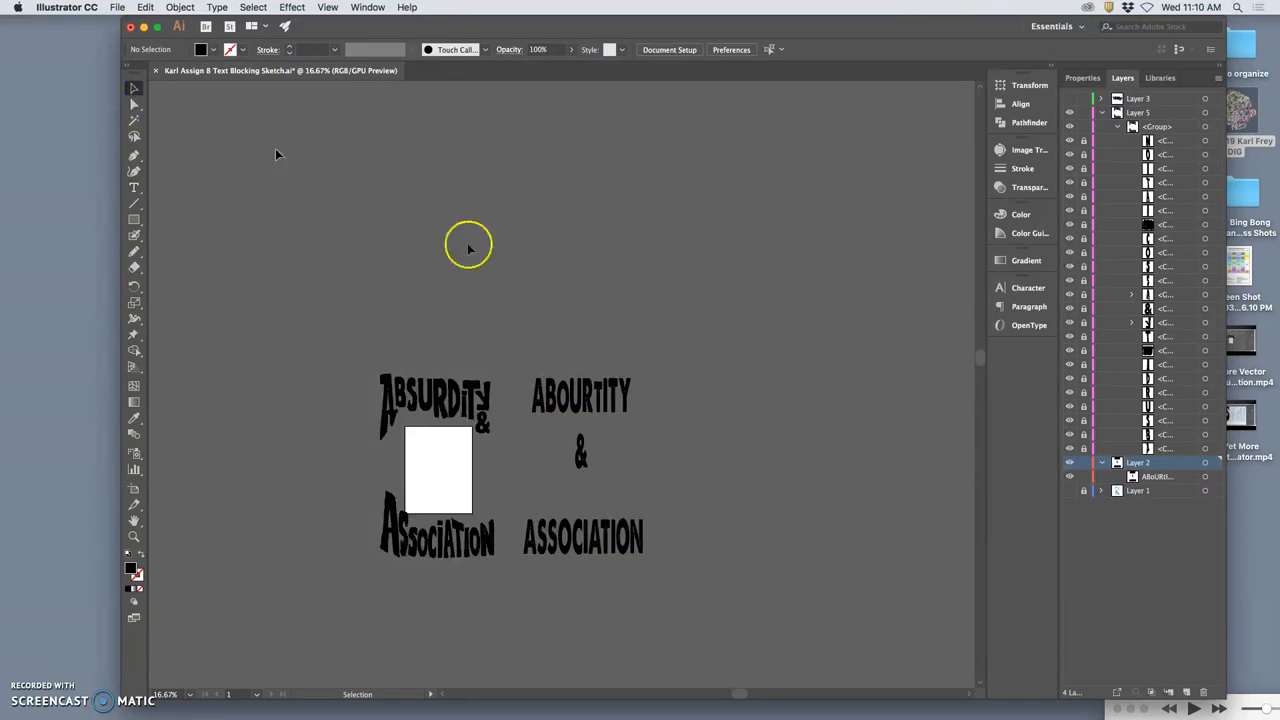
Convert the plain text copy to outlines via Create Outlines
{"action": "left_click", "coordinate": [582, 468]}
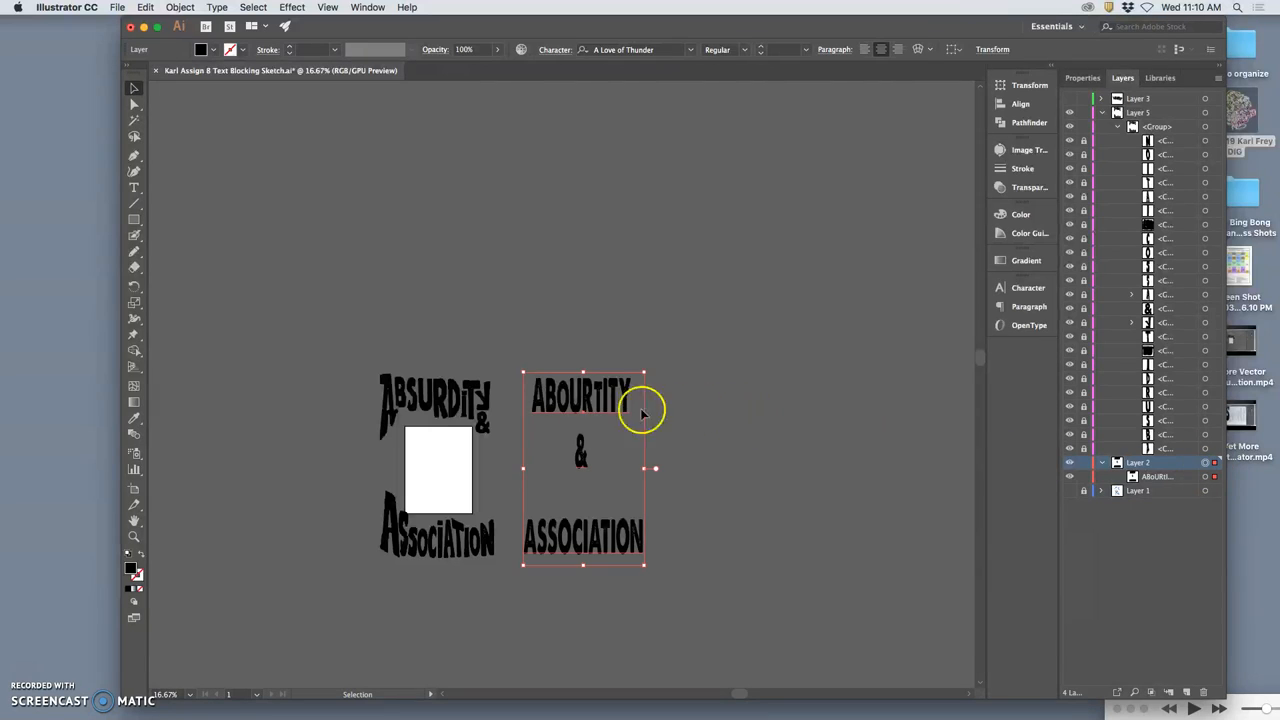
{"action": "right_click", "coordinate": [590, 412]}
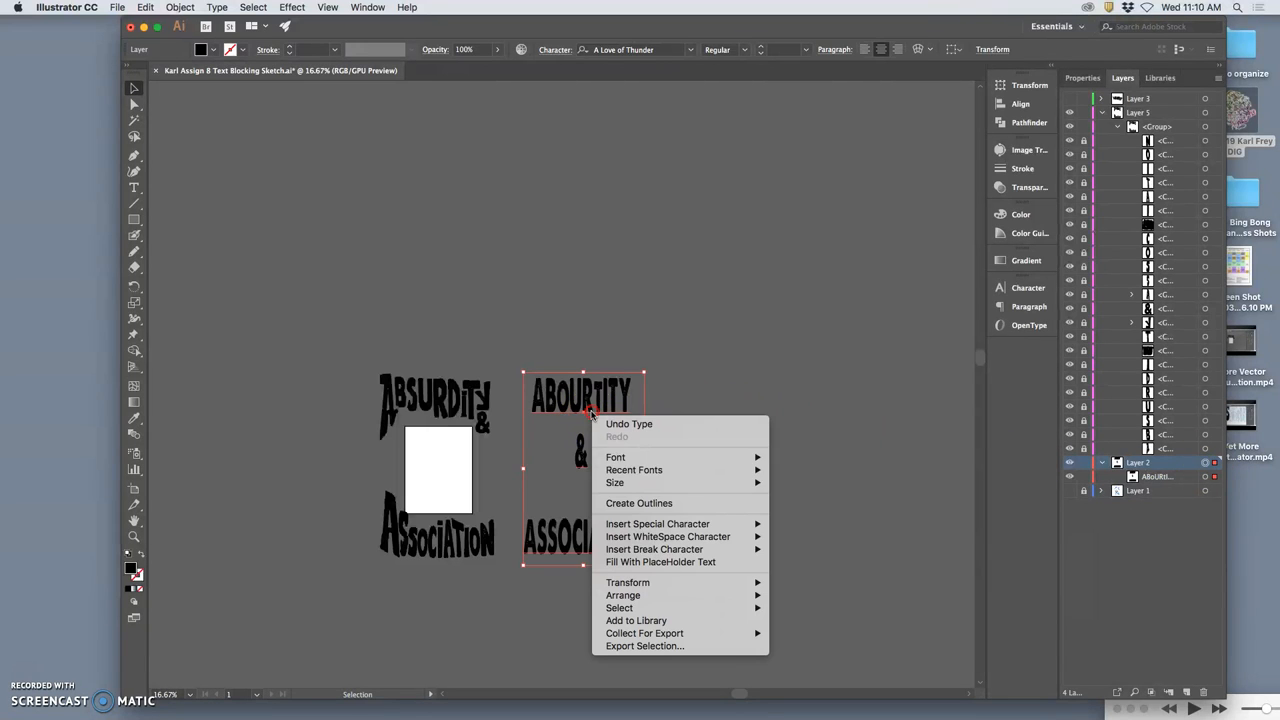
{"action": "mouse_move", "coordinate": [640, 504]}
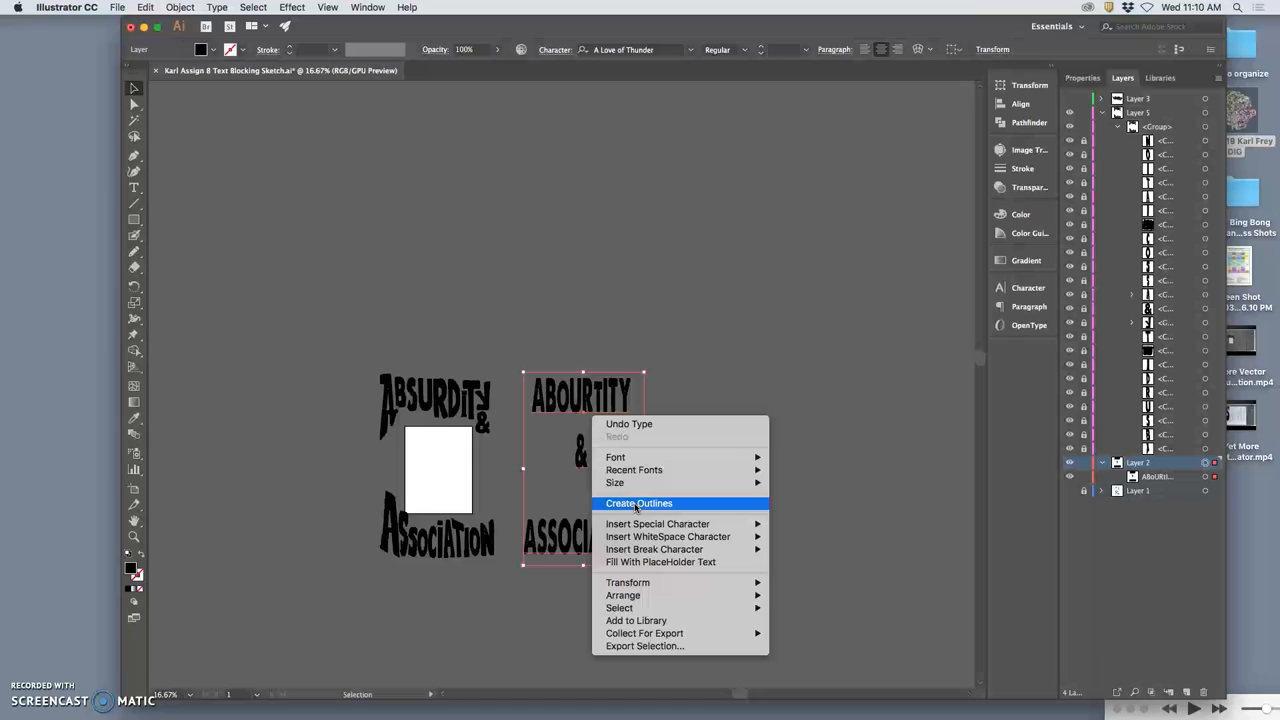
{"action": "left_click", "coordinate": [640, 504]}
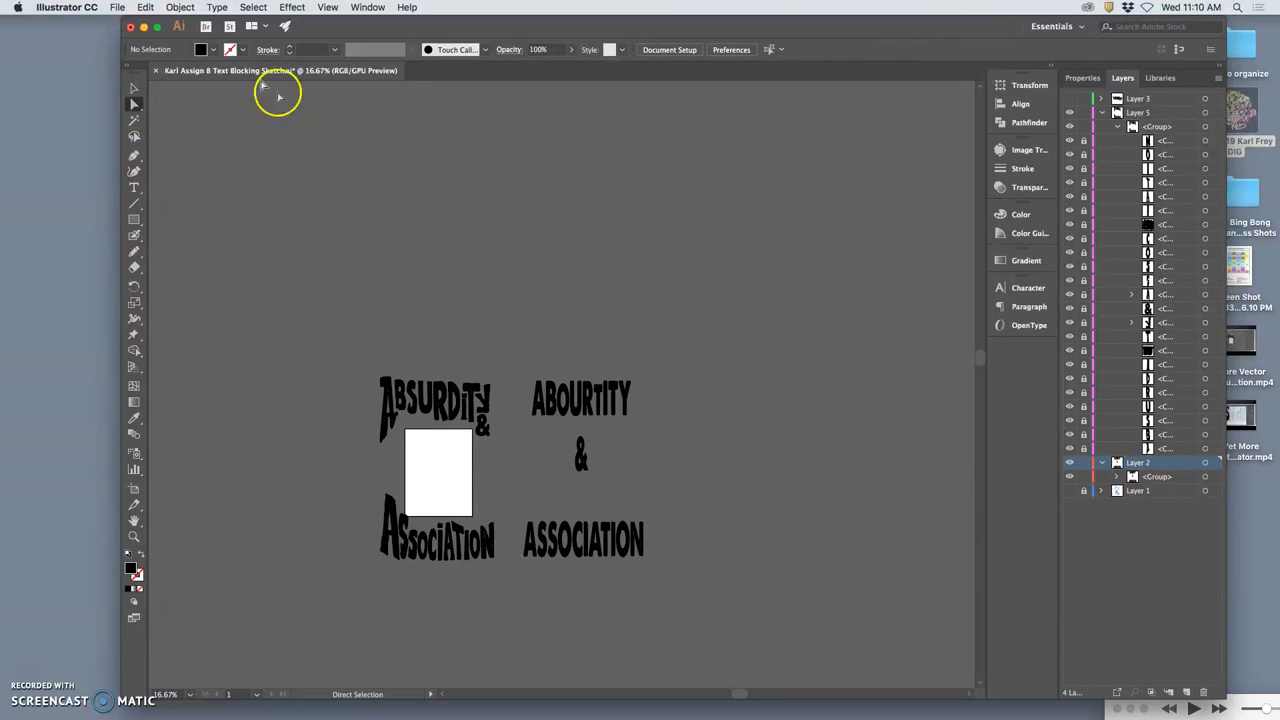
Save the document, accepting the font embedding warning, and select the plain copy's layer
{"action": "left_click", "coordinate": [116, 8]}
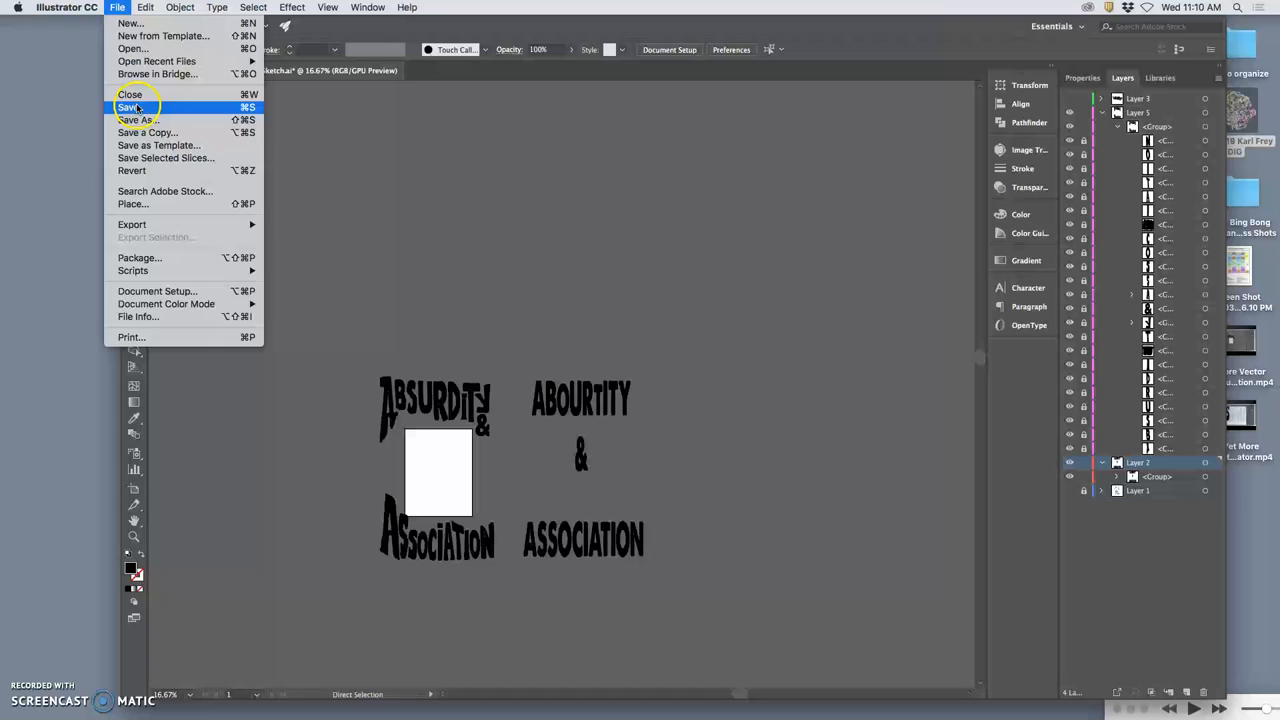
{"action": "left_click", "coordinate": [132, 108]}
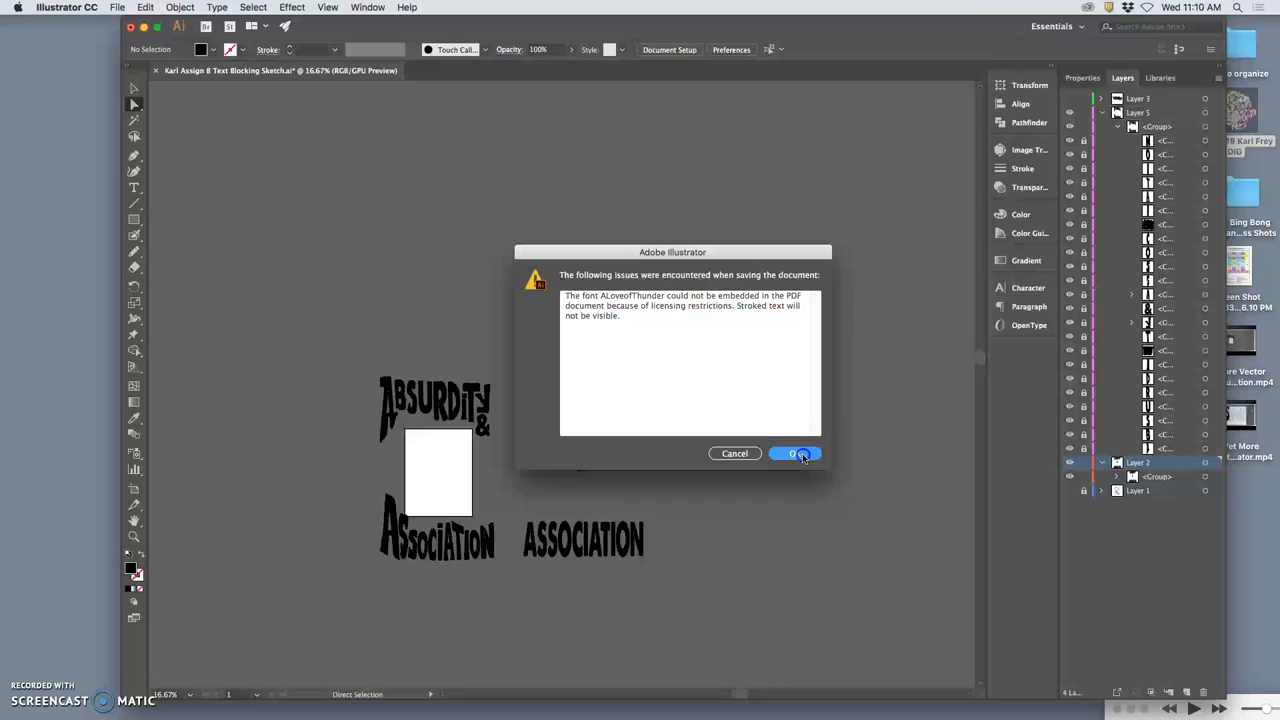
{"action": "left_click", "coordinate": [796, 452]}
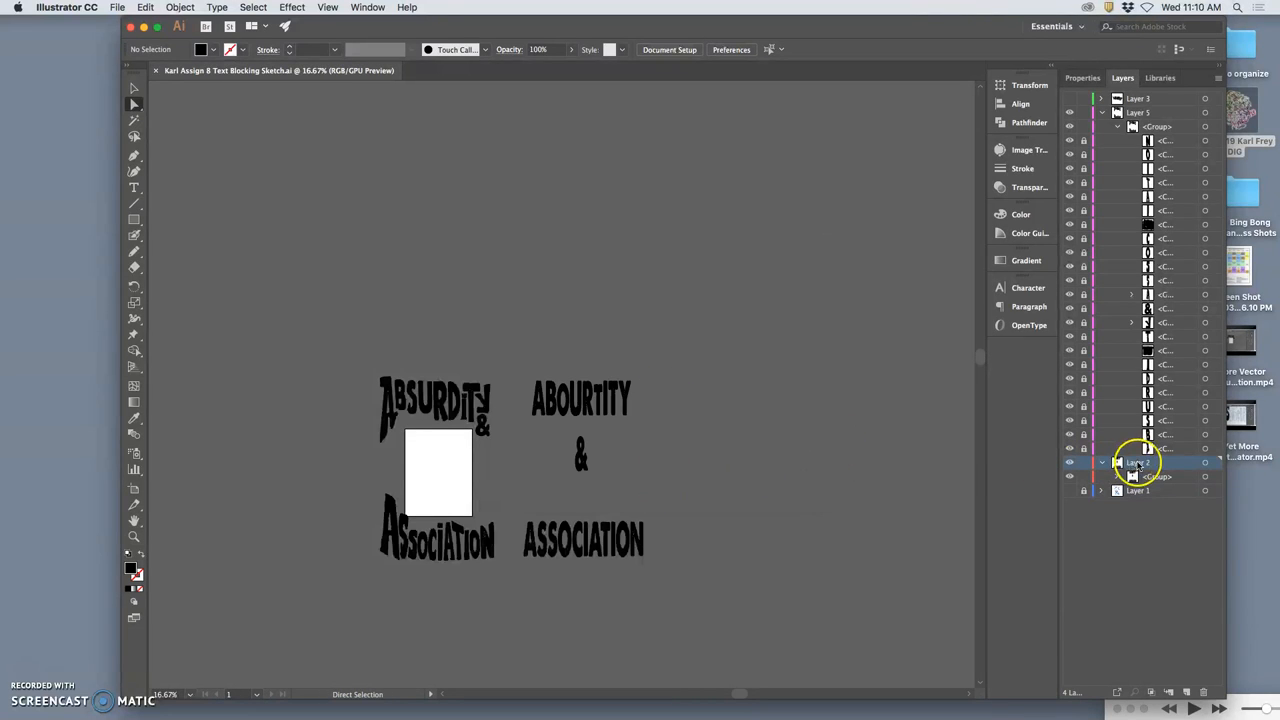
{"action": "left_click", "coordinate": [1204, 692]}
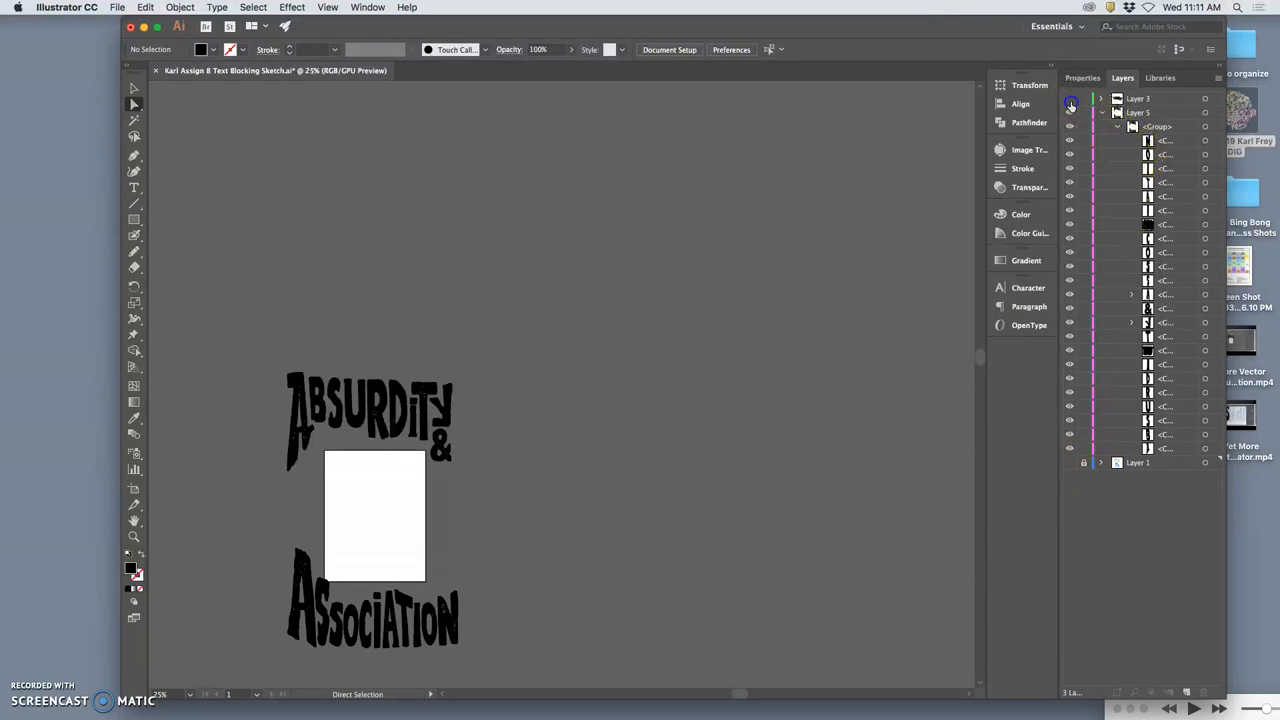
Select the top layer and expand its contents in the Layers panel
{"action": "left_click", "coordinate": [1138, 98]}
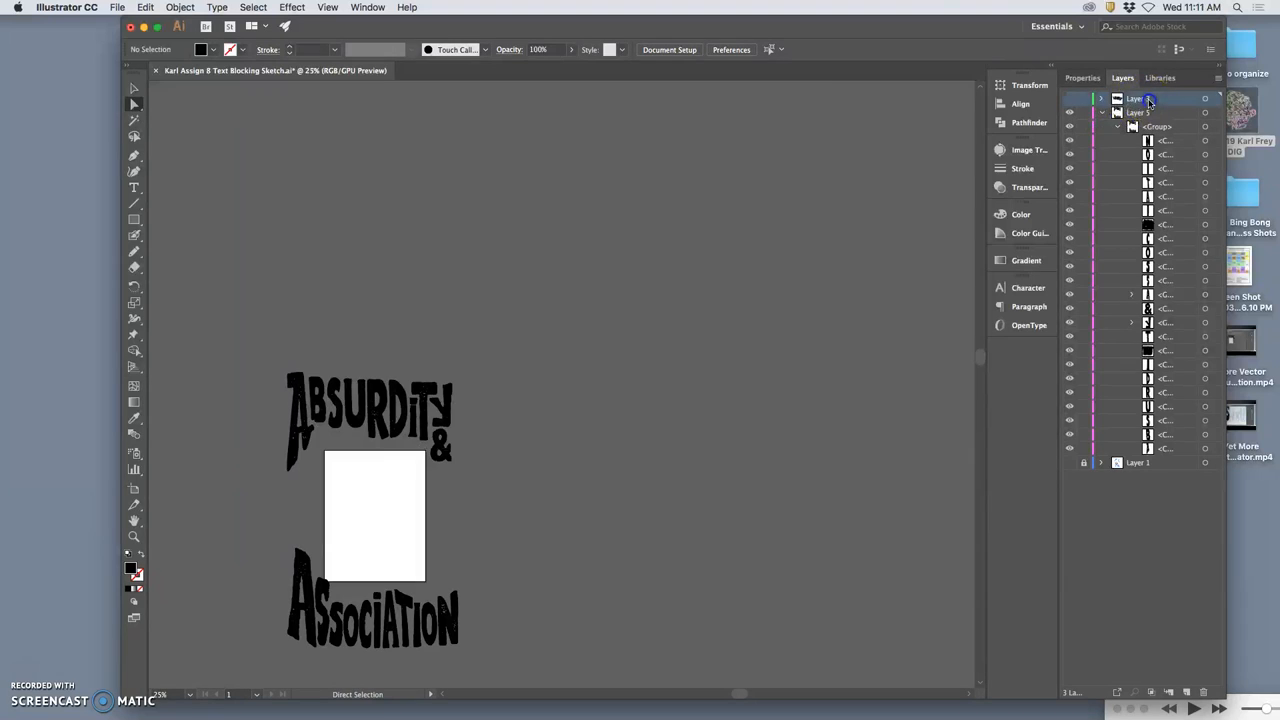
{"action": "left_click", "coordinate": [1100, 112]}
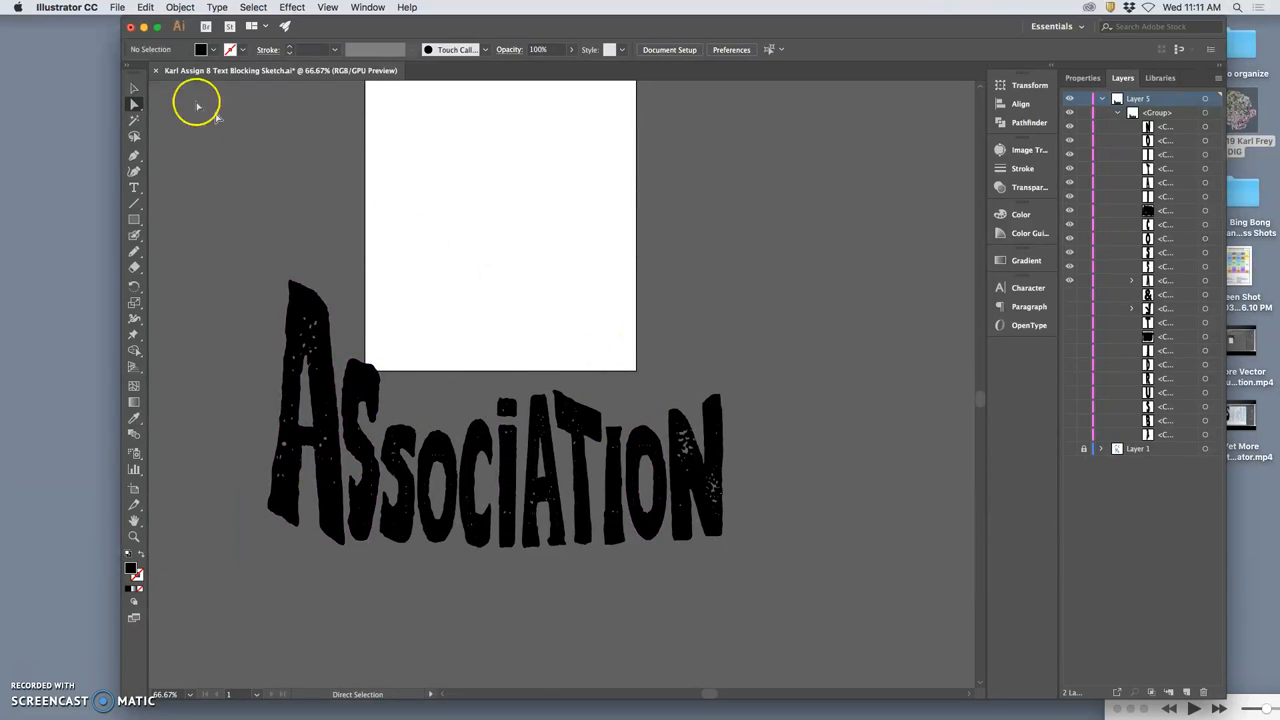
Save the Association lettering as an Illustrator EPS on the Desktop under a new name, accepting the EPS options
{"action": "left_click", "coordinate": [116, 8]}
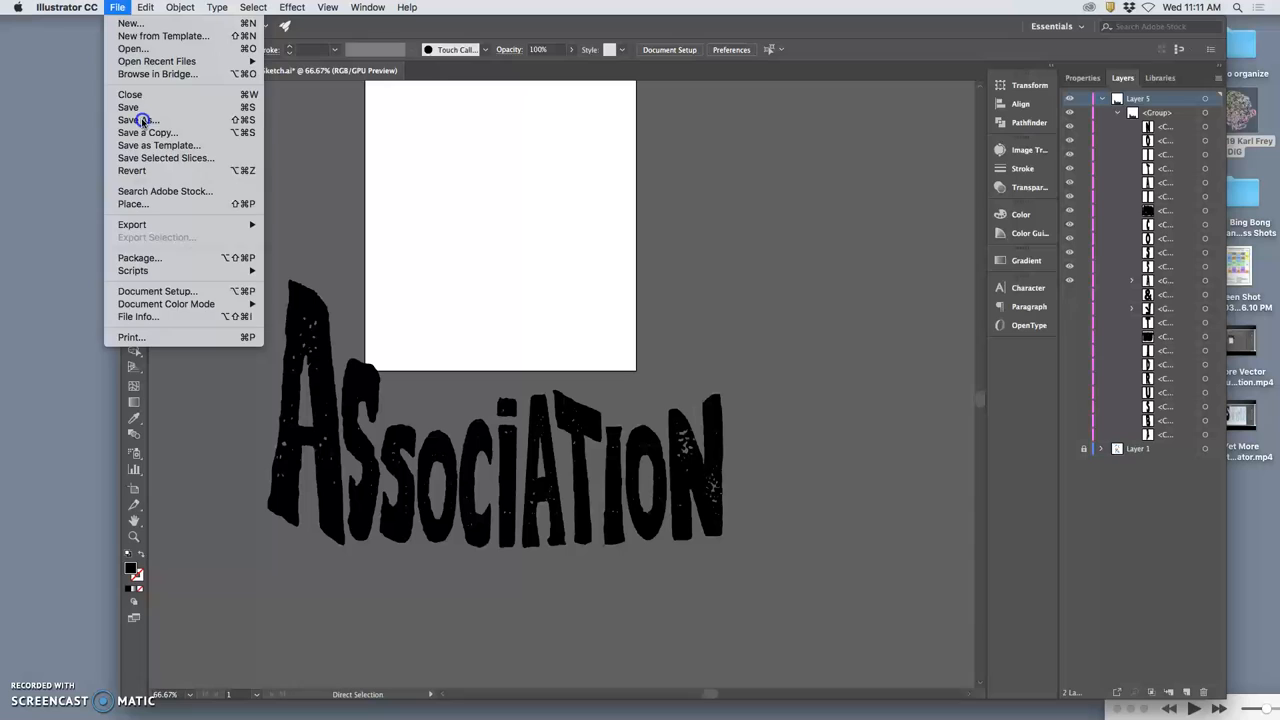
{"action": "left_click", "coordinate": [138, 120]}
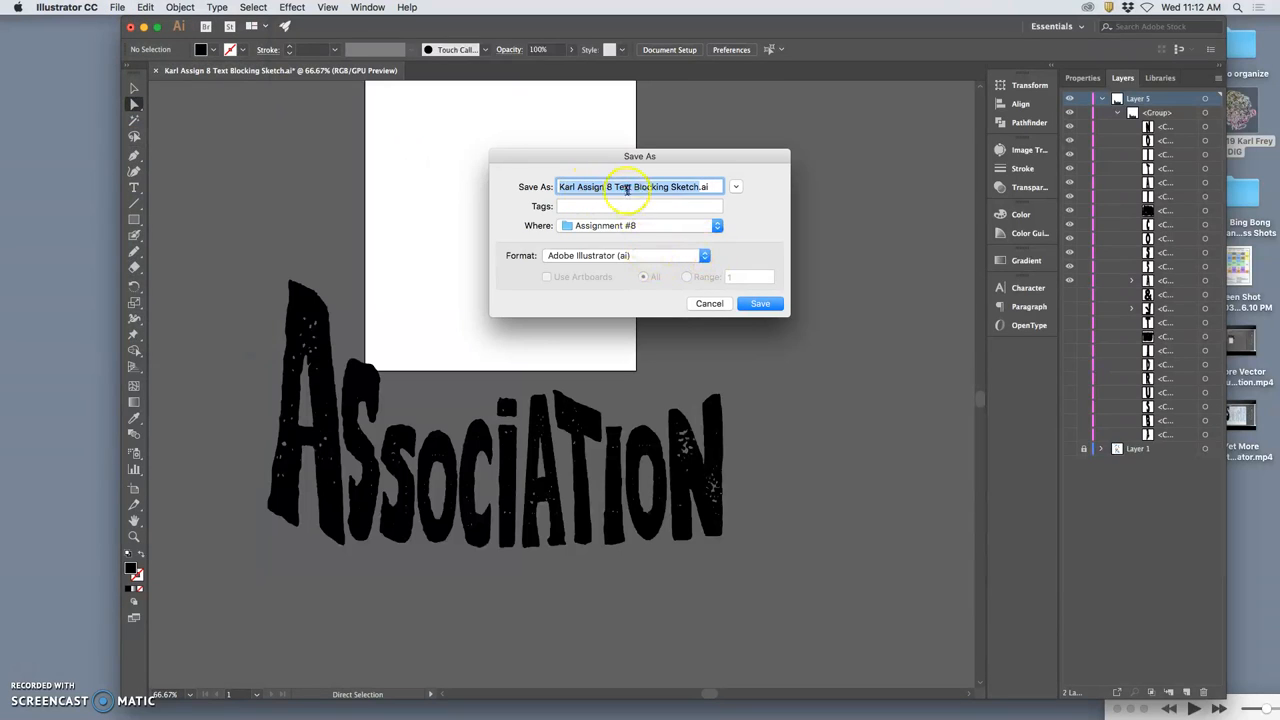
{"action": "left_click", "coordinate": [690, 186]}
{"action": "type", "text": "Association"}
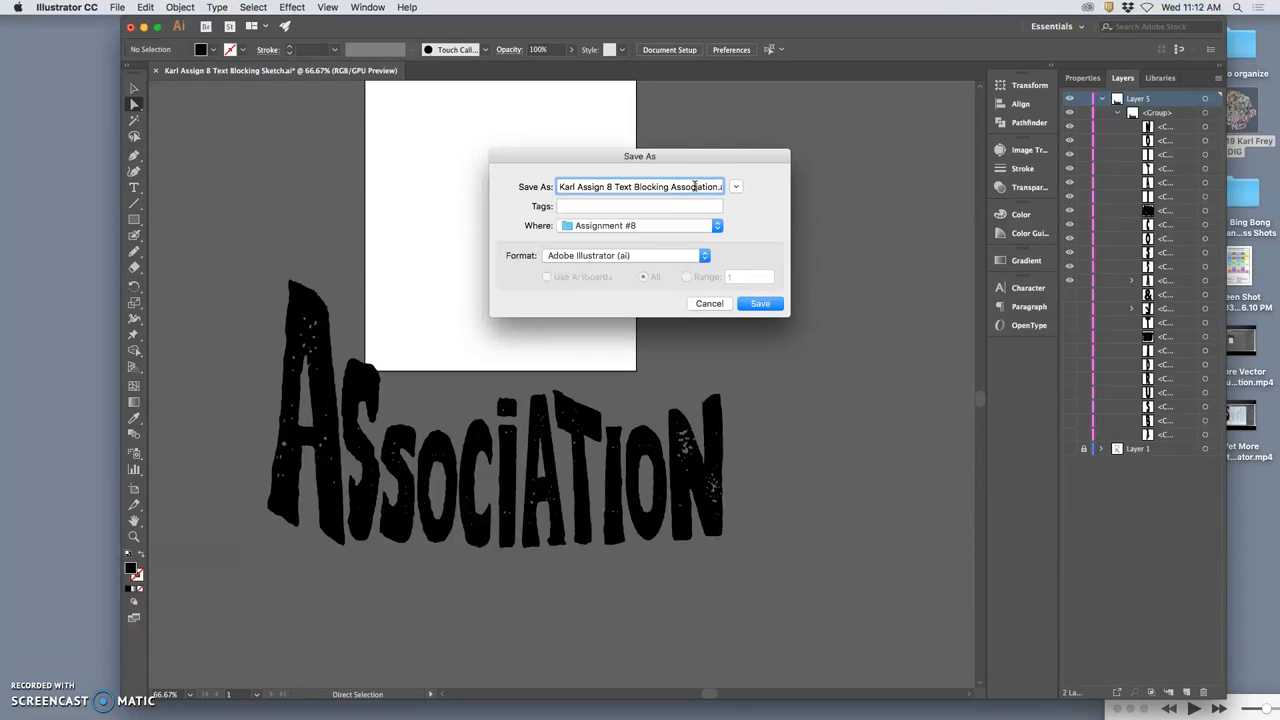
{"action": "left_click", "coordinate": [704, 256]}
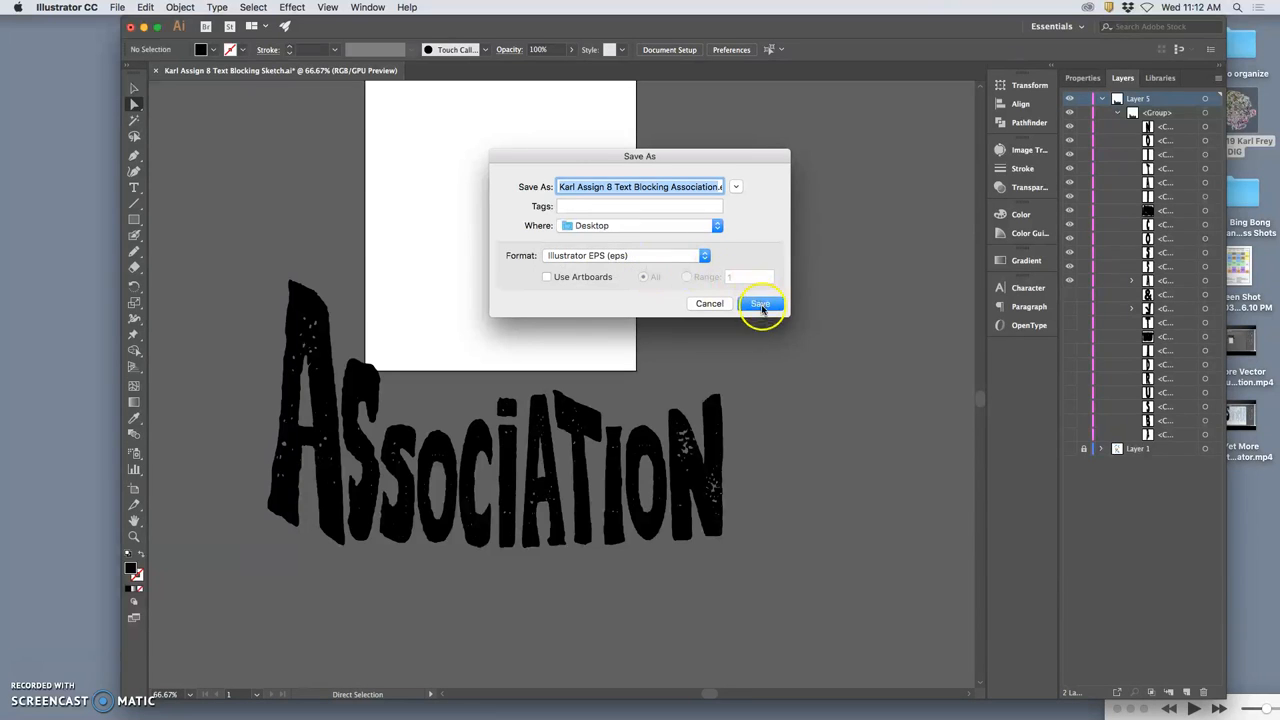
{"action": "left_click", "coordinate": [760, 304]}
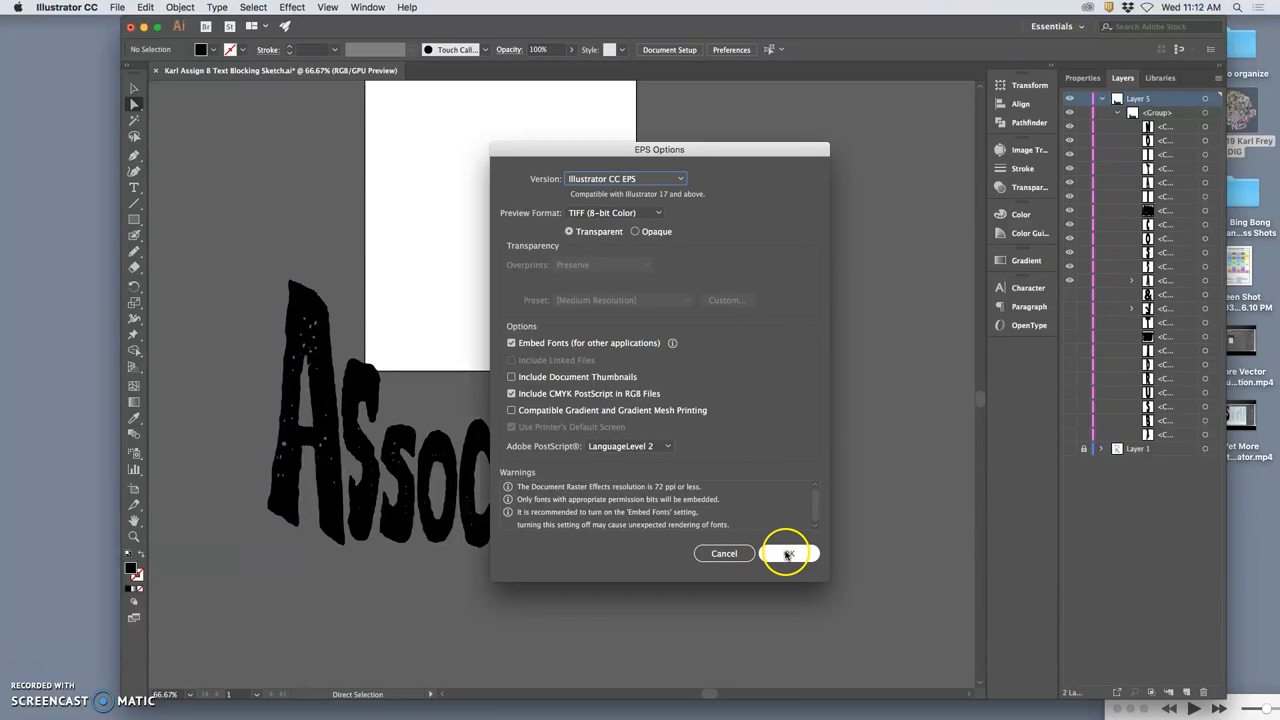
{"action": "left_click", "coordinate": [788, 552]}
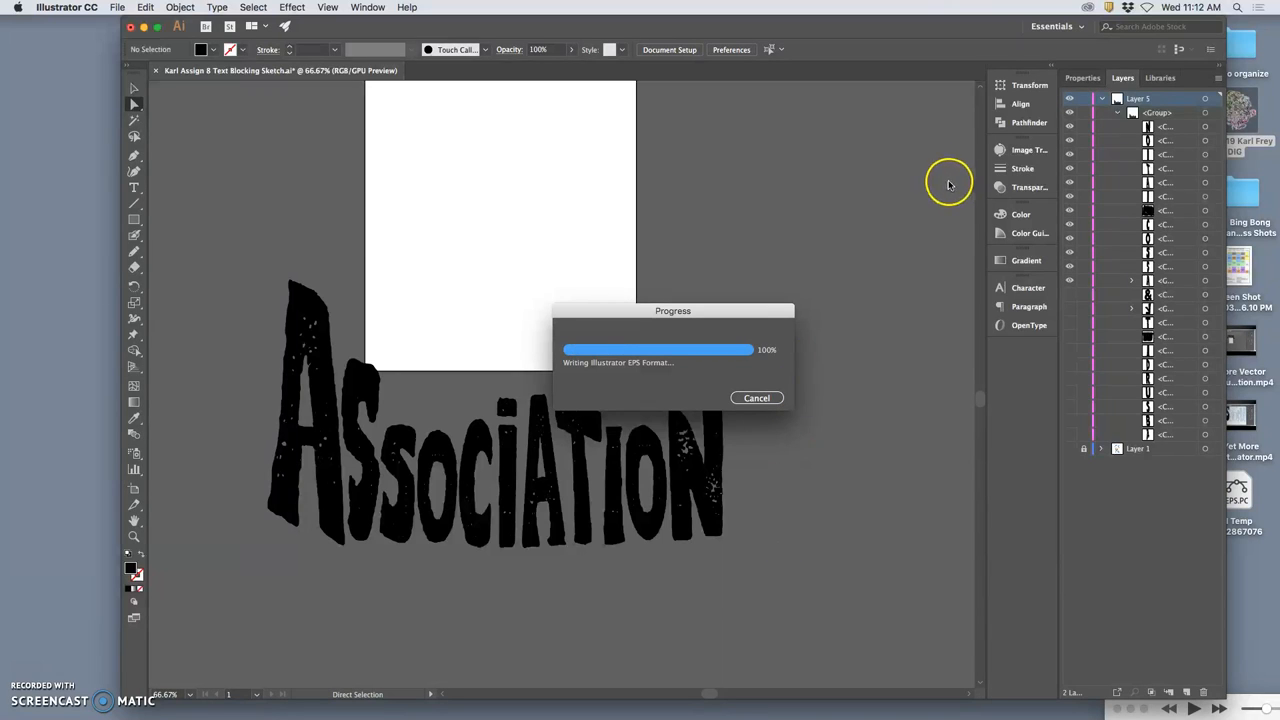
{"action": "mouse_move", "coordinate": [1074, 168]}
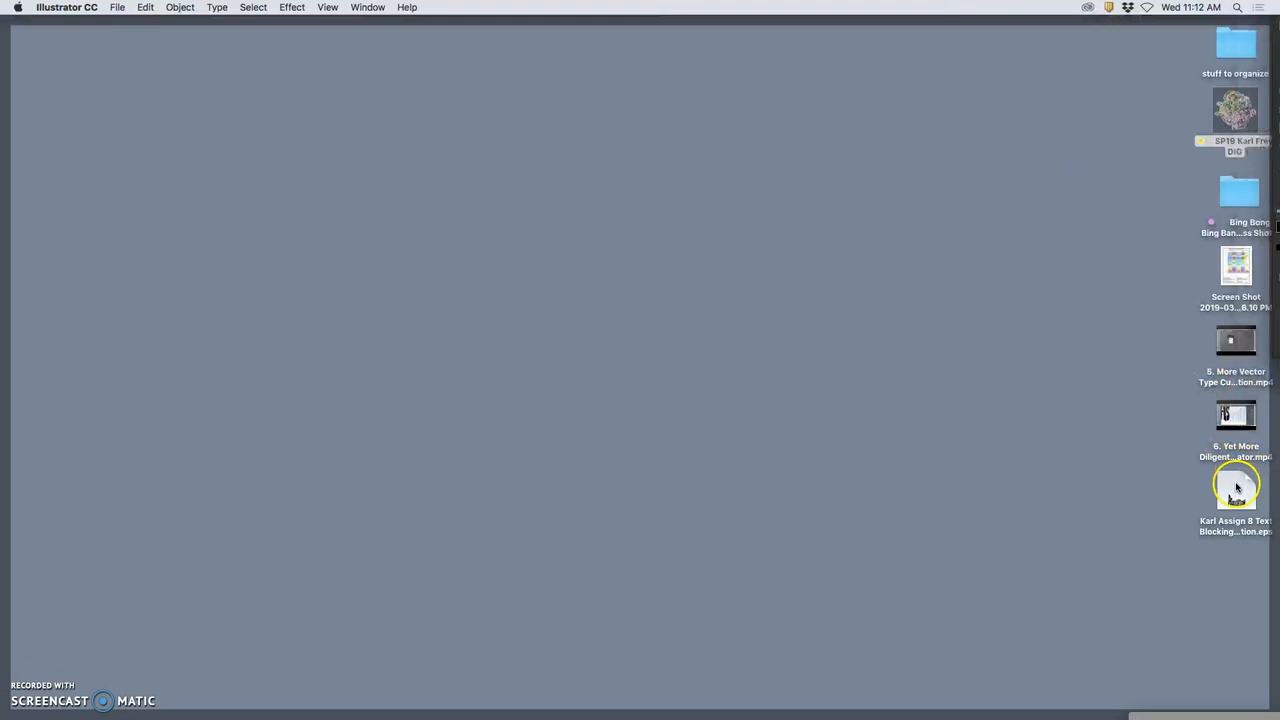
Open the newly saved EPS file from the desktop
{"action": "double_click", "coordinate": [1236, 488]}
{"action": "type", "text": "Karl Assign 8 Text Blocking Absurdity.ep"}
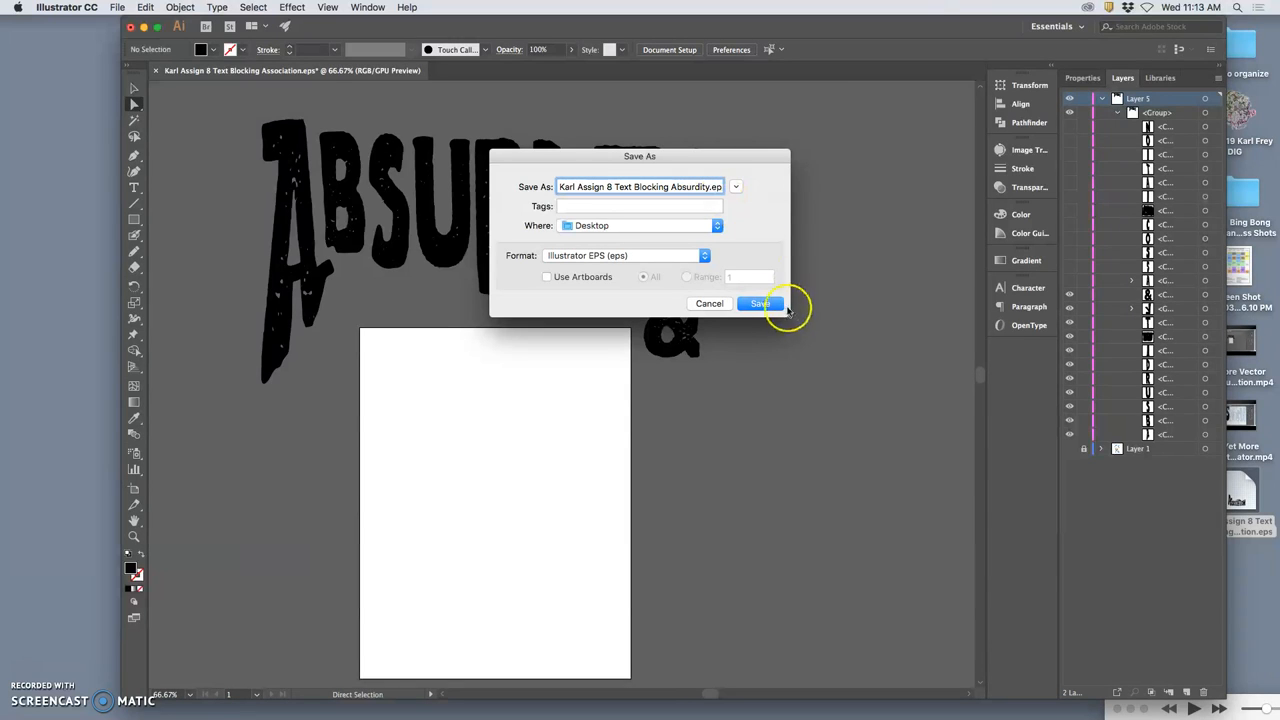
Save the Absurdity lettering as an Illustrator EPS on the Desktop, accepting the EPS options
{"action": "left_click", "coordinate": [760, 304]}
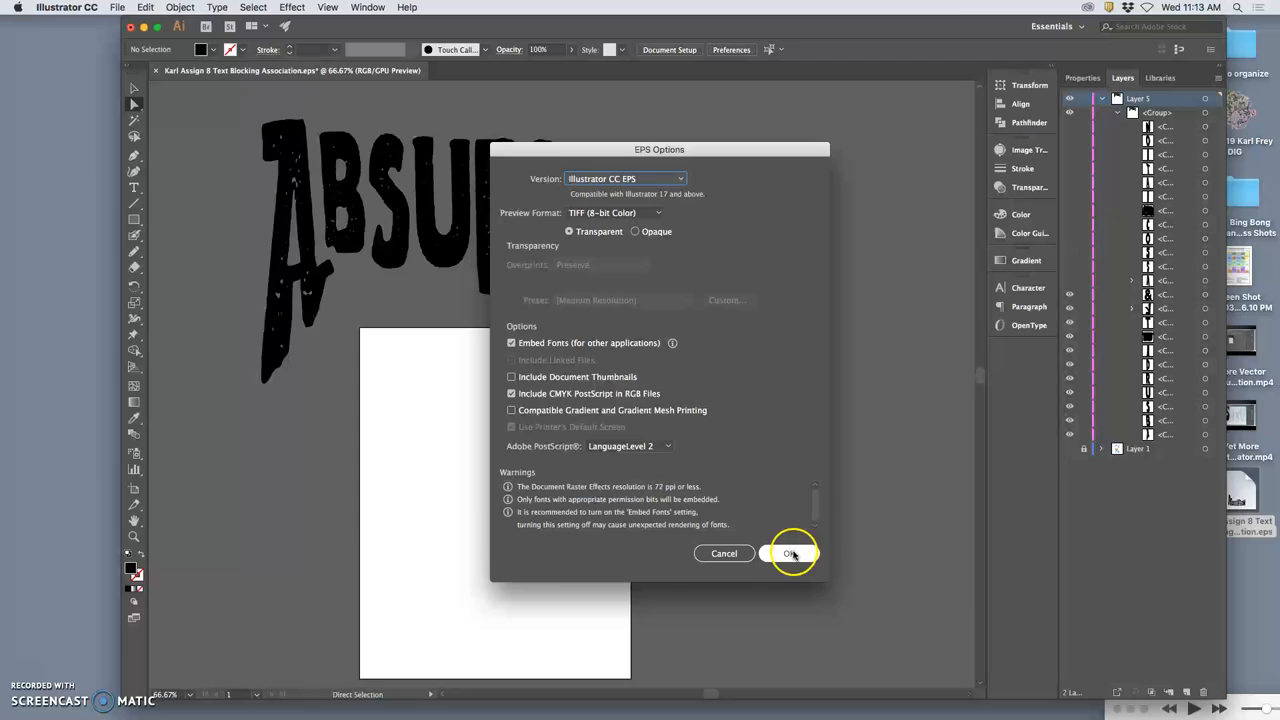
{"action": "left_click", "coordinate": [788, 552]}
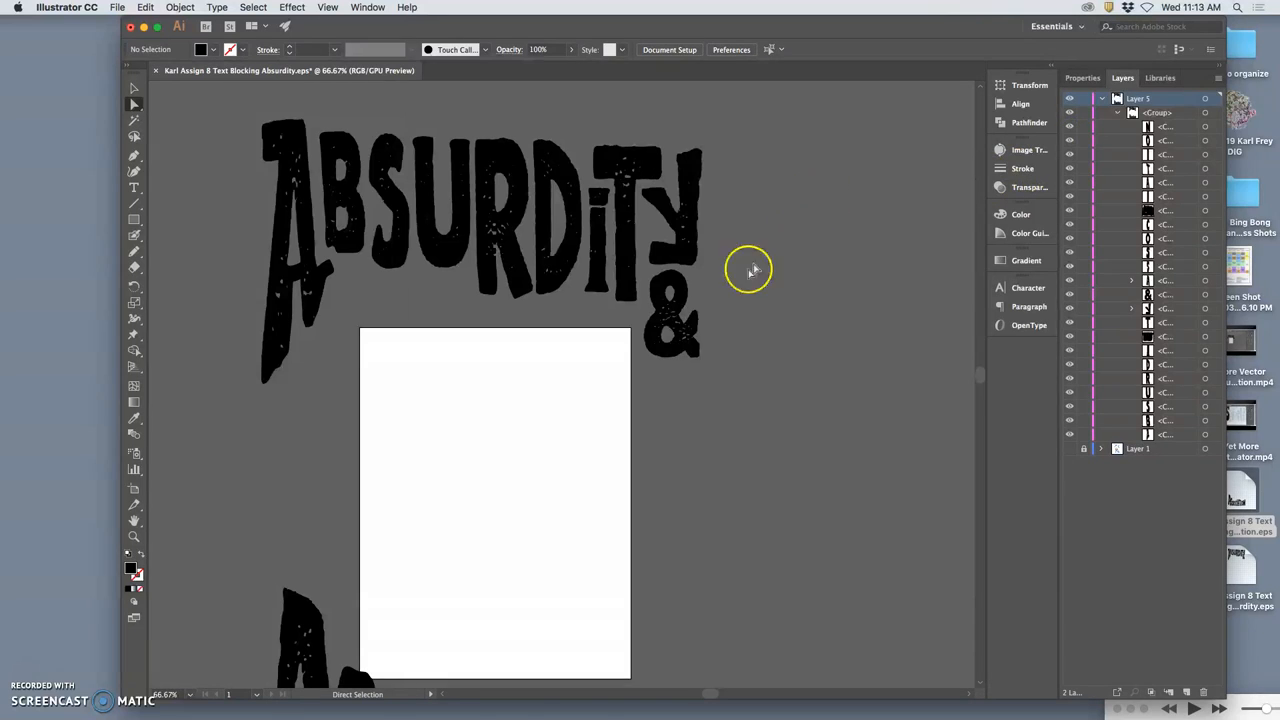
Save the full Absurdity & Association lettering as a 'Full Text' EPS on the Desktop, accepting the EPS options
{"action": "scroll", "scroll_direction": "down", "scroll_amount": 3}
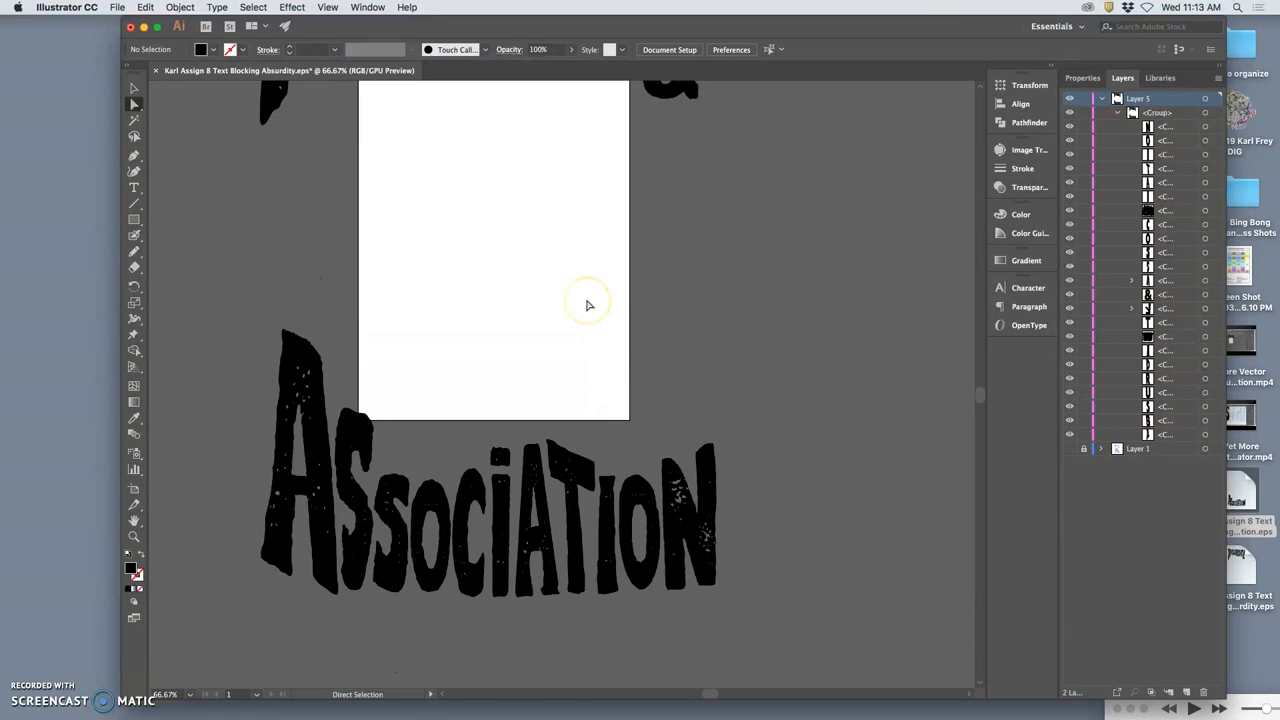
{"action": "scroll", "scroll_direction": "down", "scroll_amount": 3}
{"action": "type", "text": "Karl Assign 8 Text Blocking Full Text.eps"}
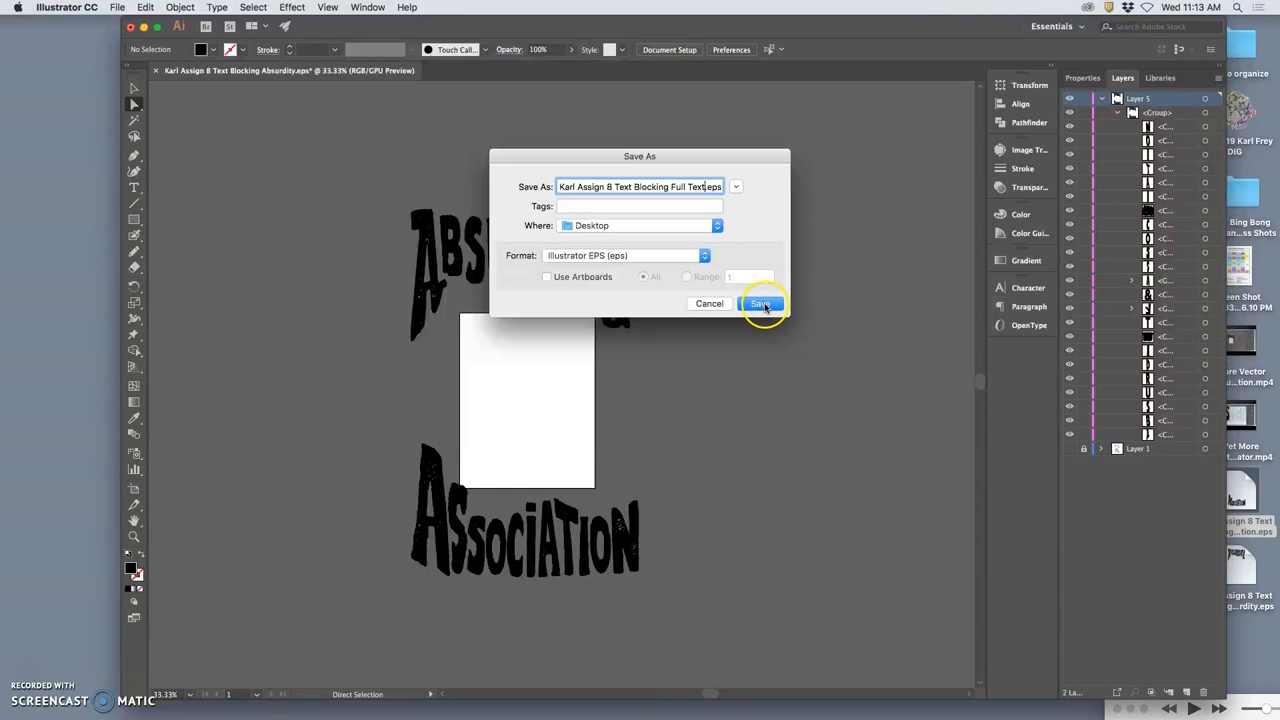
{"action": "left_click", "coordinate": [760, 304]}
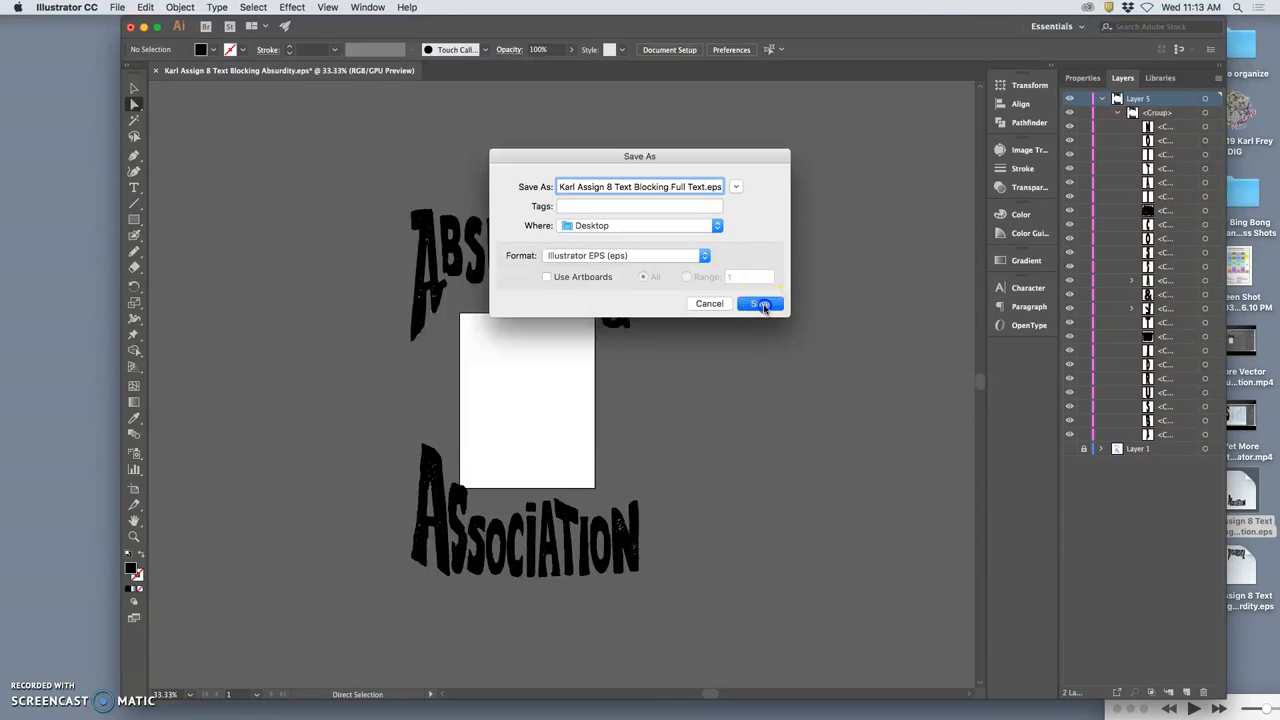
{"action": "left_click", "coordinate": [760, 304]}
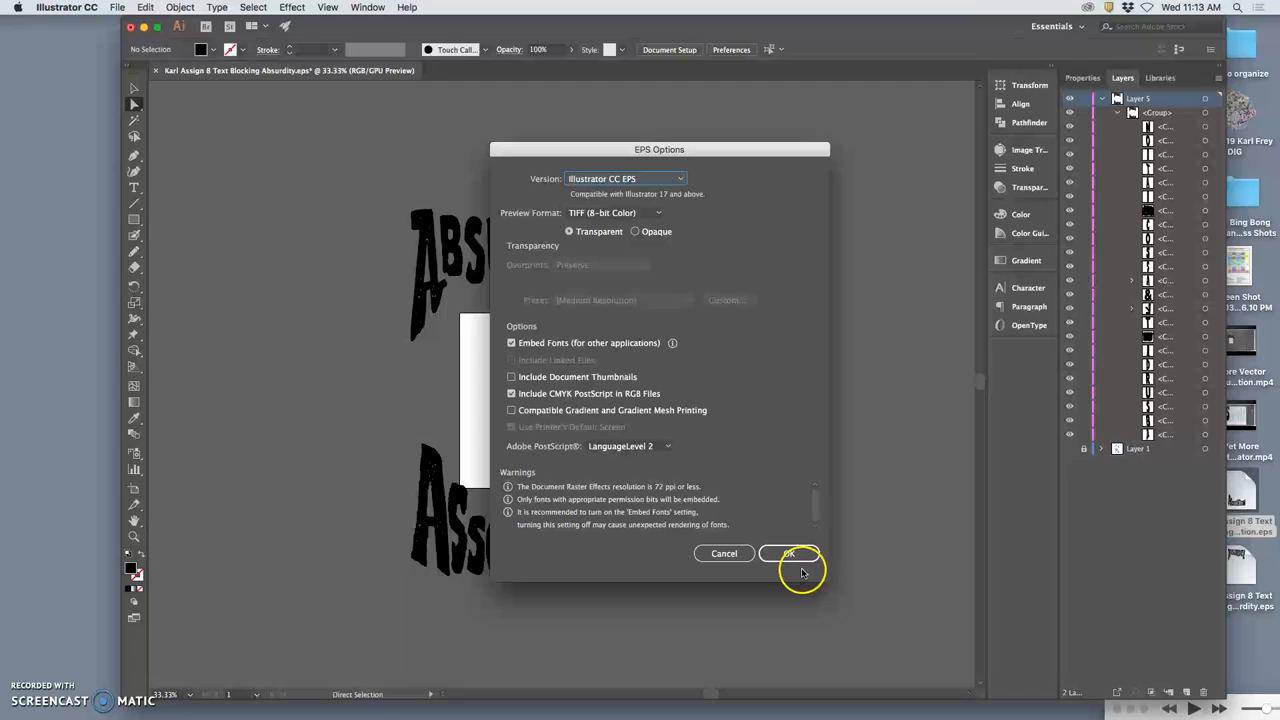
{"action": "left_click", "coordinate": [788, 552]}
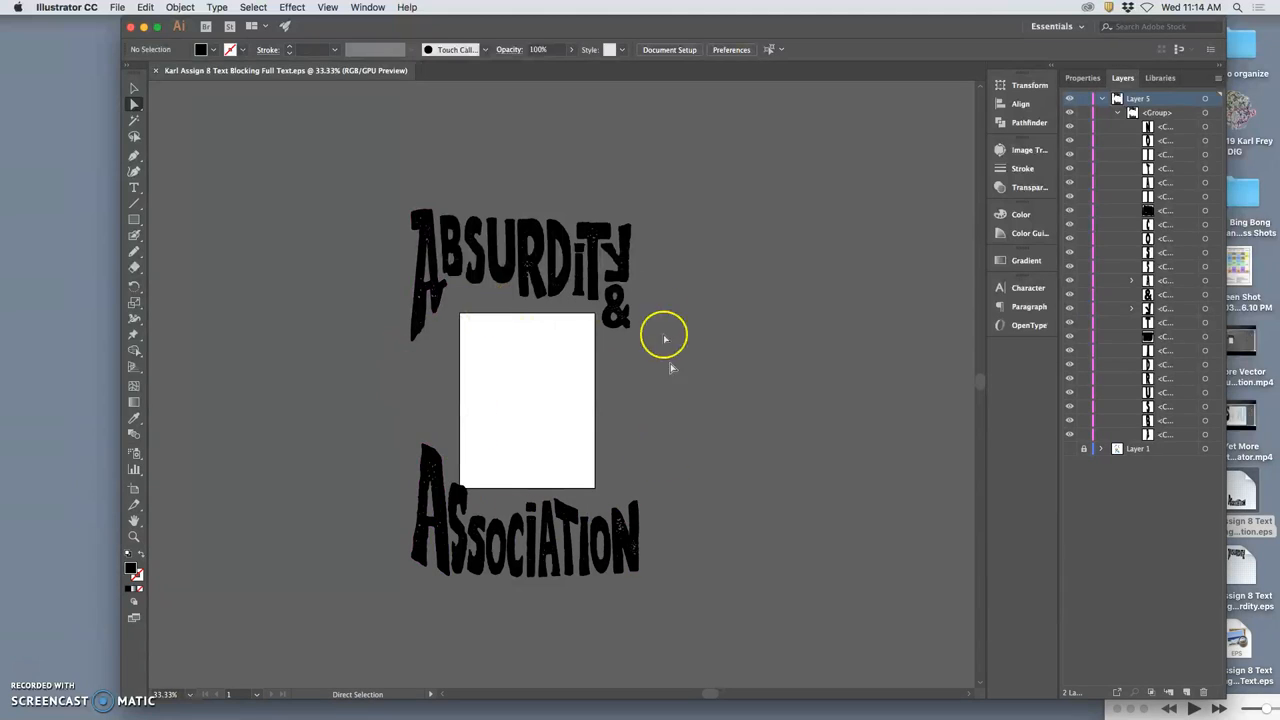
{"action": "mouse_move", "coordinate": [224, 104]}
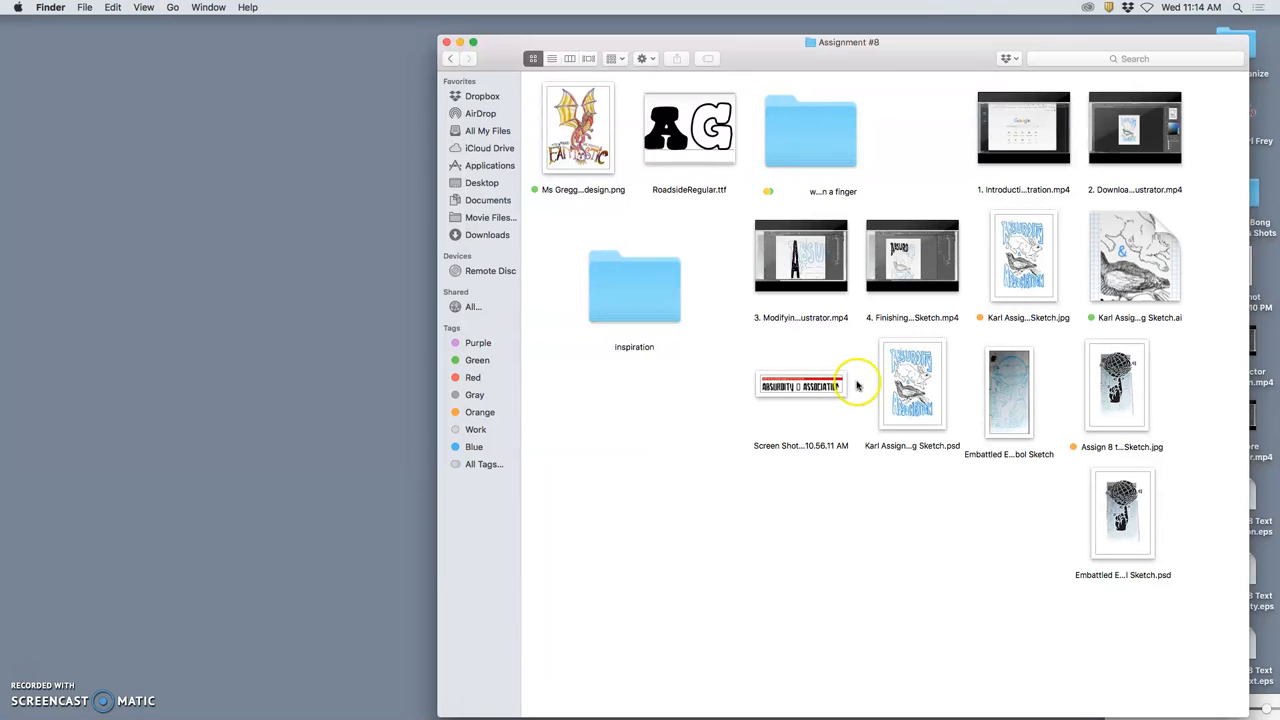
Go to the Assignment #7 folder and bring up actions for the layered illustration .psd file
{"action": "left_click", "coordinate": [450, 58]}
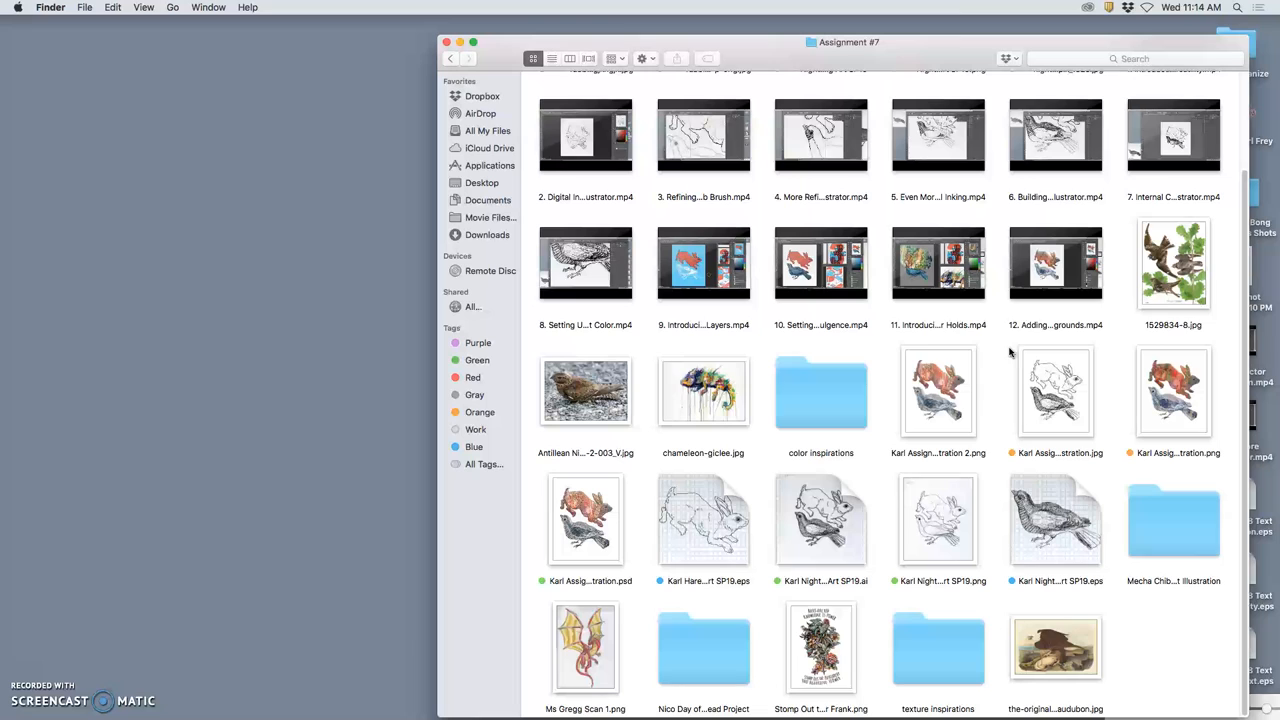
{"action": "left_click", "coordinate": [1056, 390]}
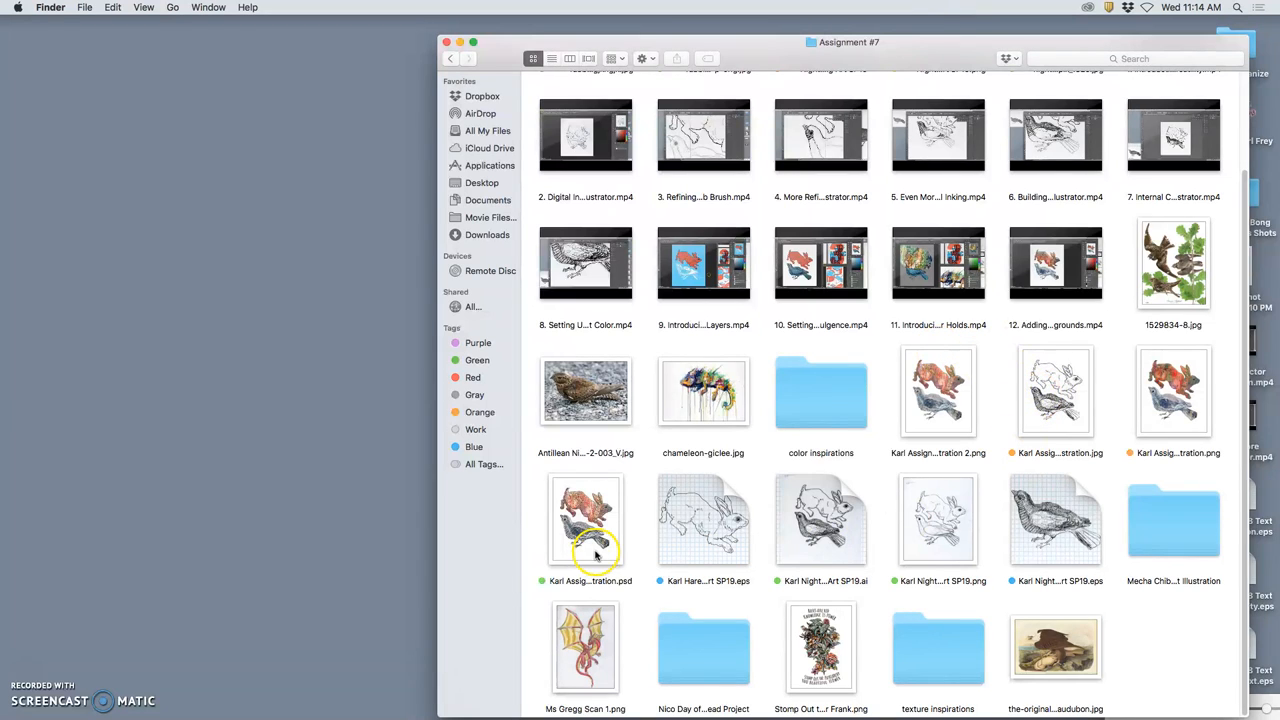
{"action": "right_click", "coordinate": [584, 520]}
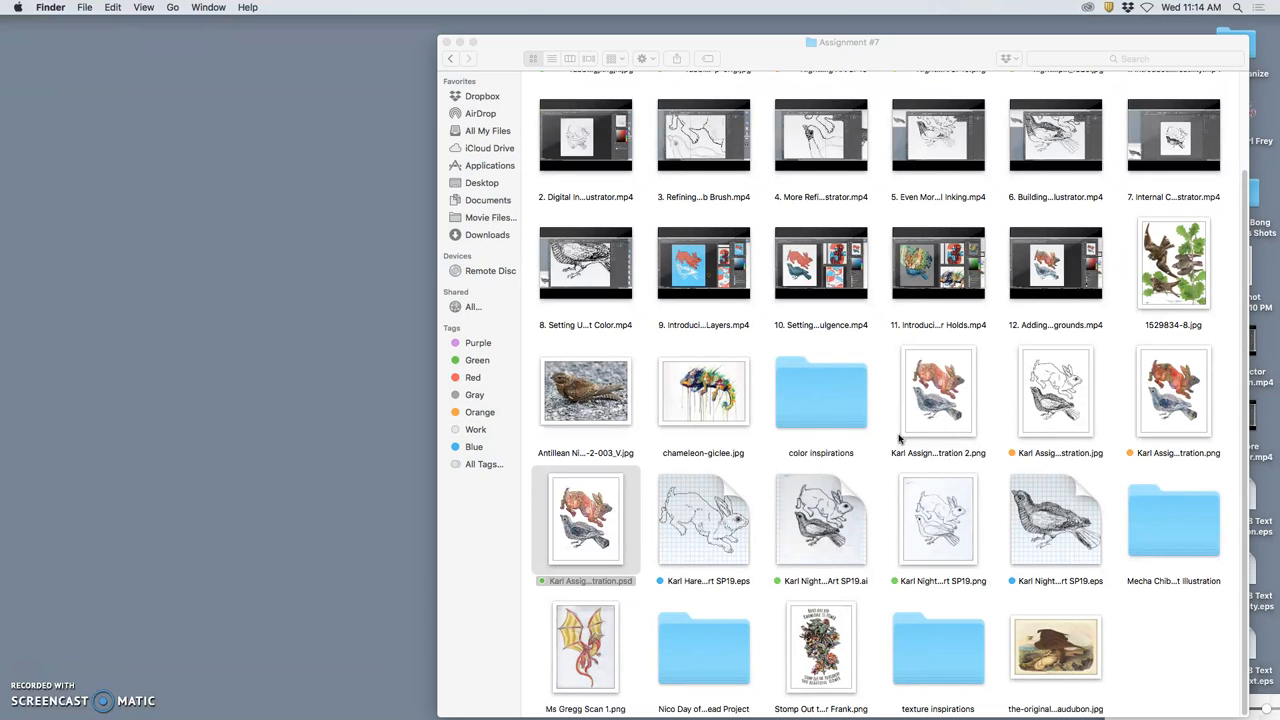
{"action": "mouse_move", "coordinate": [888, 432]}
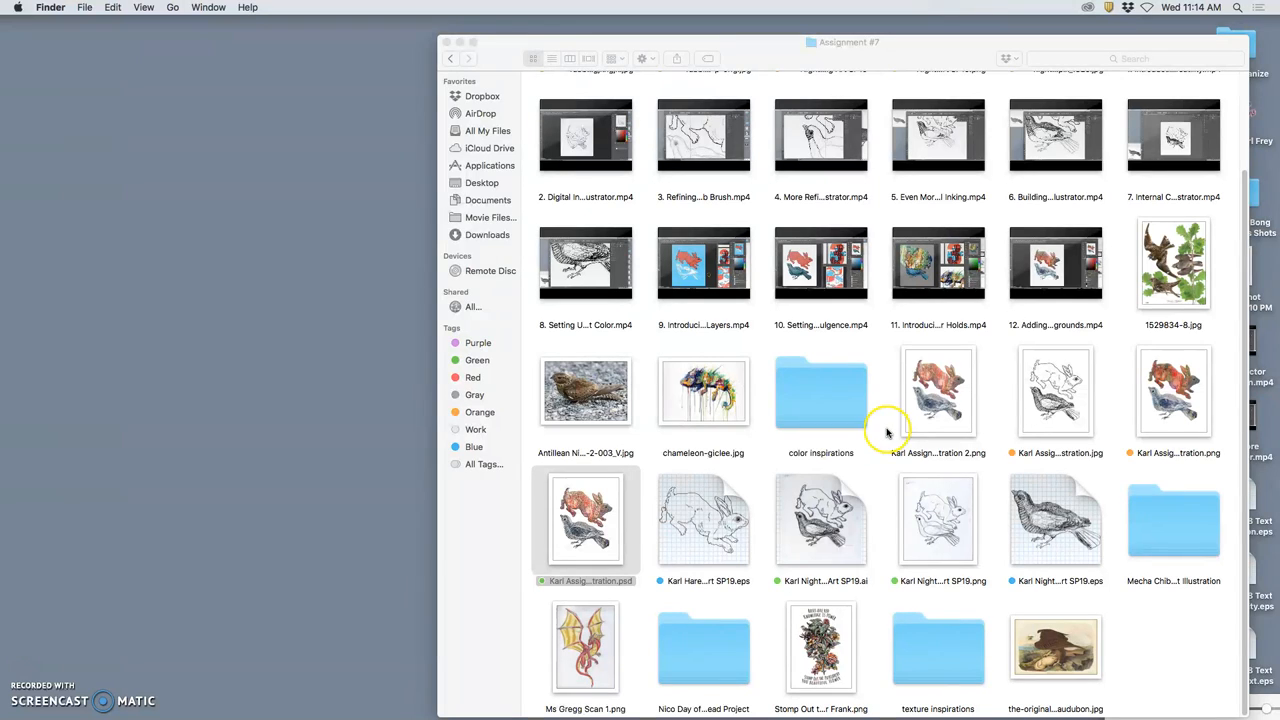
{"action": "mouse_move", "coordinate": [604, 520]}
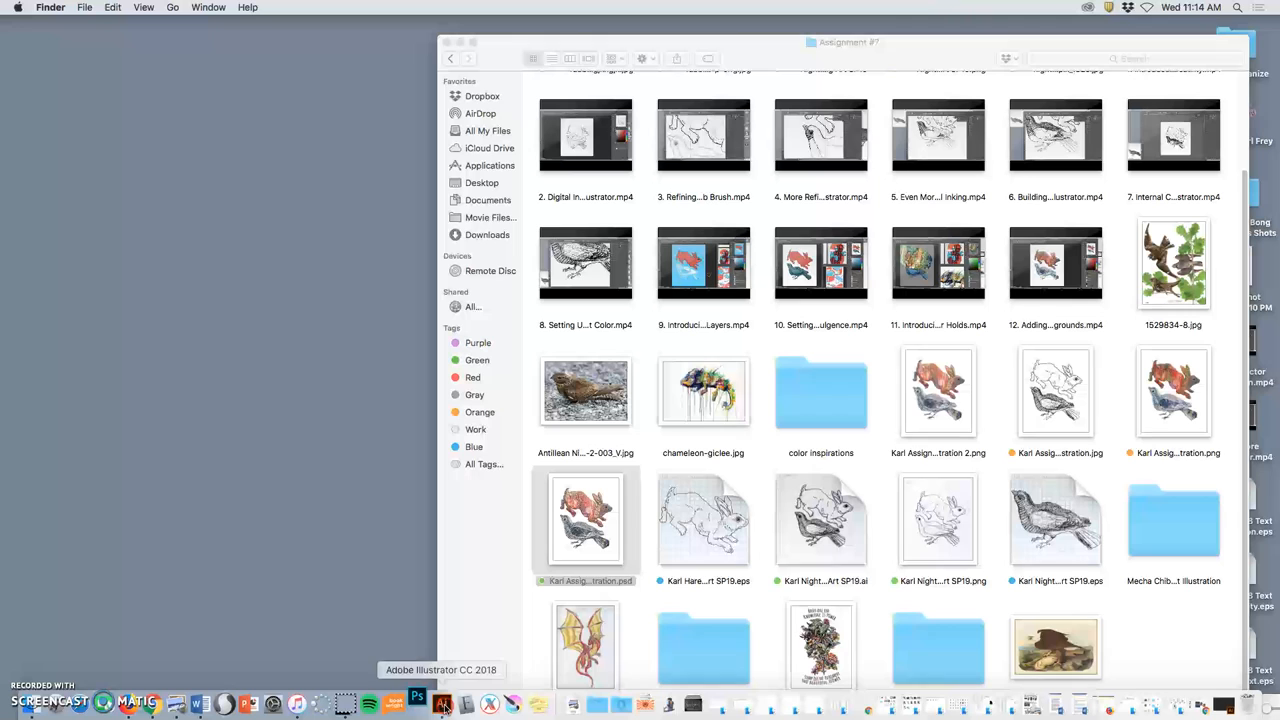
Start Photoshop from the Dock and open the inspiration folder in Assignment #8
{"action": "left_click", "coordinate": [416, 704]}
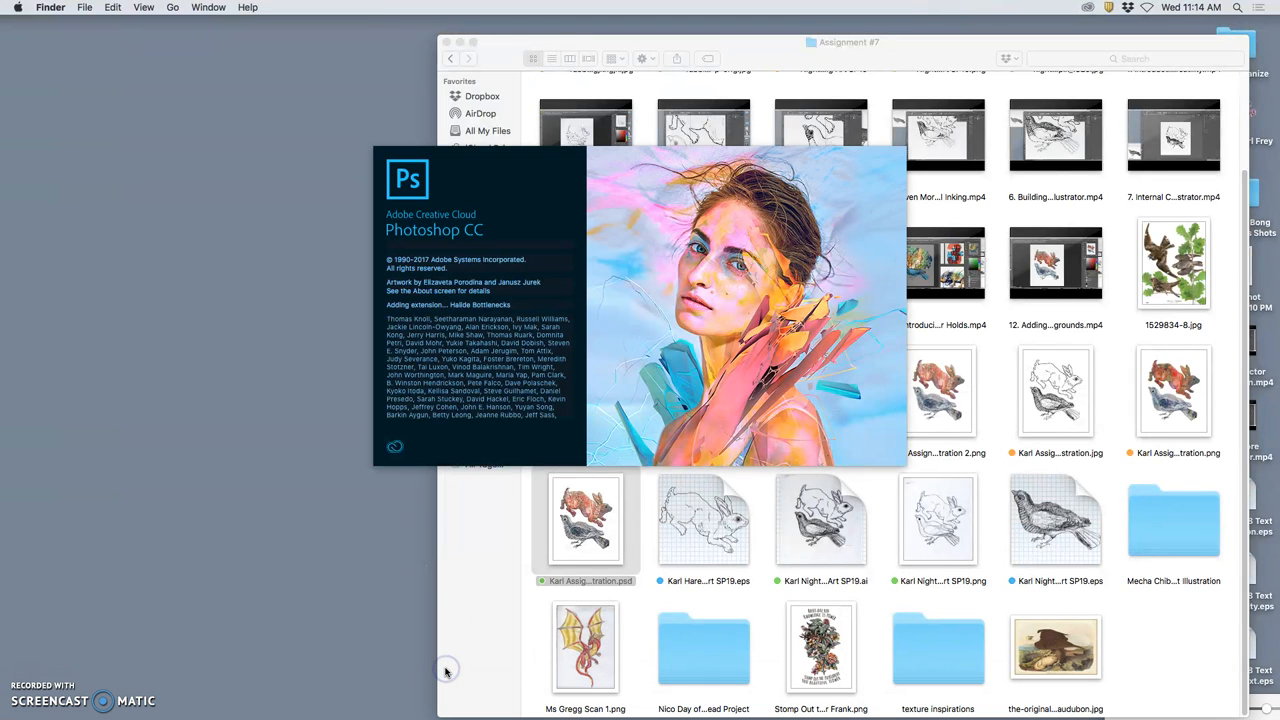
{"action": "mouse_move", "coordinate": [444, 672]}
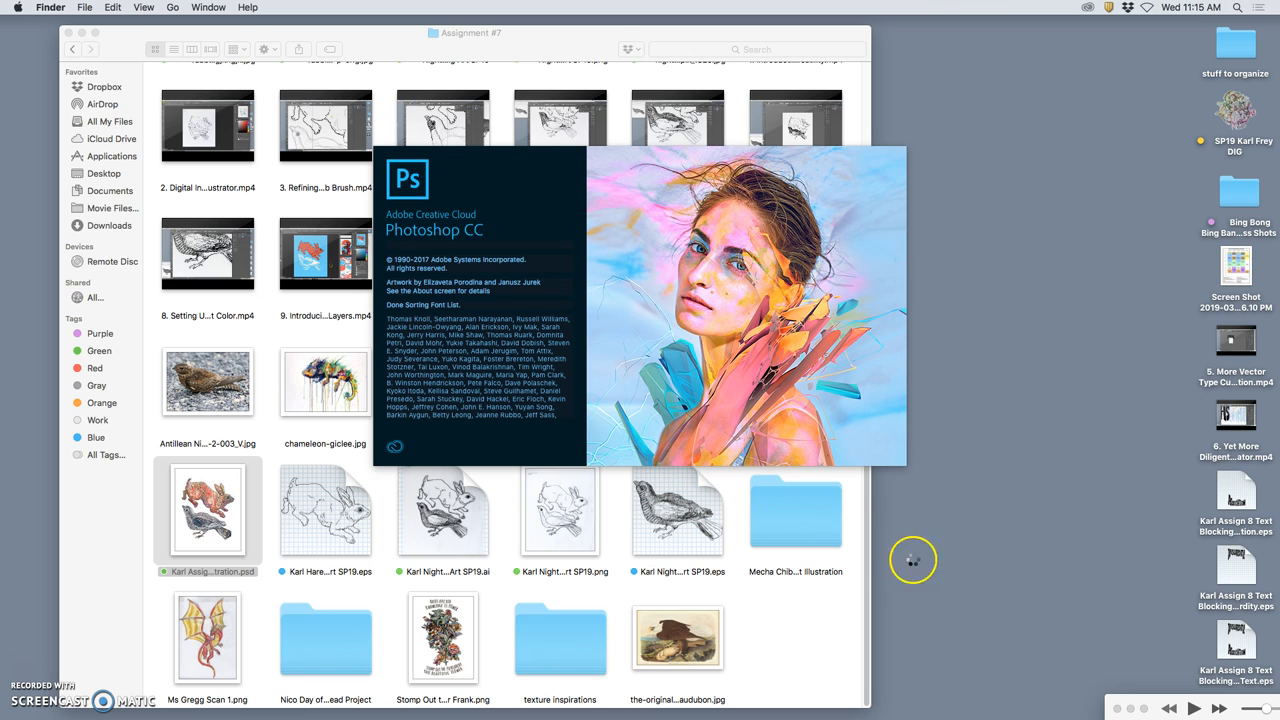
{"action": "mouse_move", "coordinate": [872, 614]}
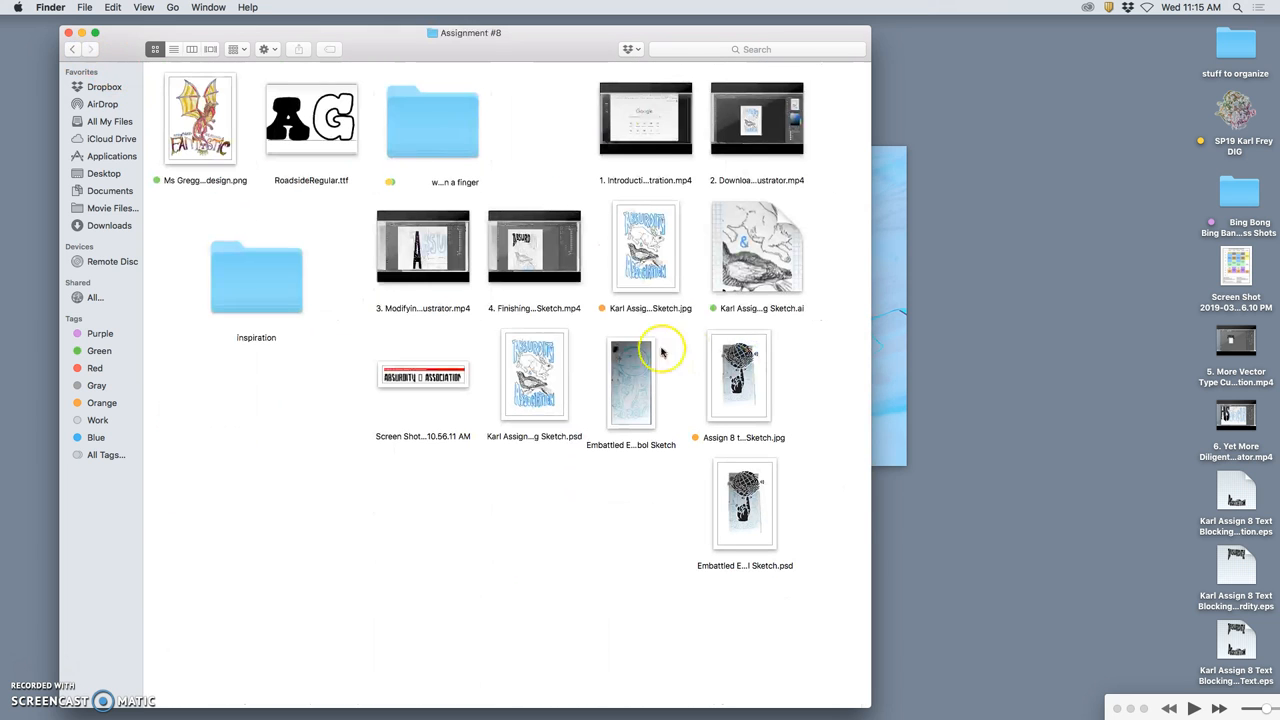
{"action": "double_click", "coordinate": [256, 276]}
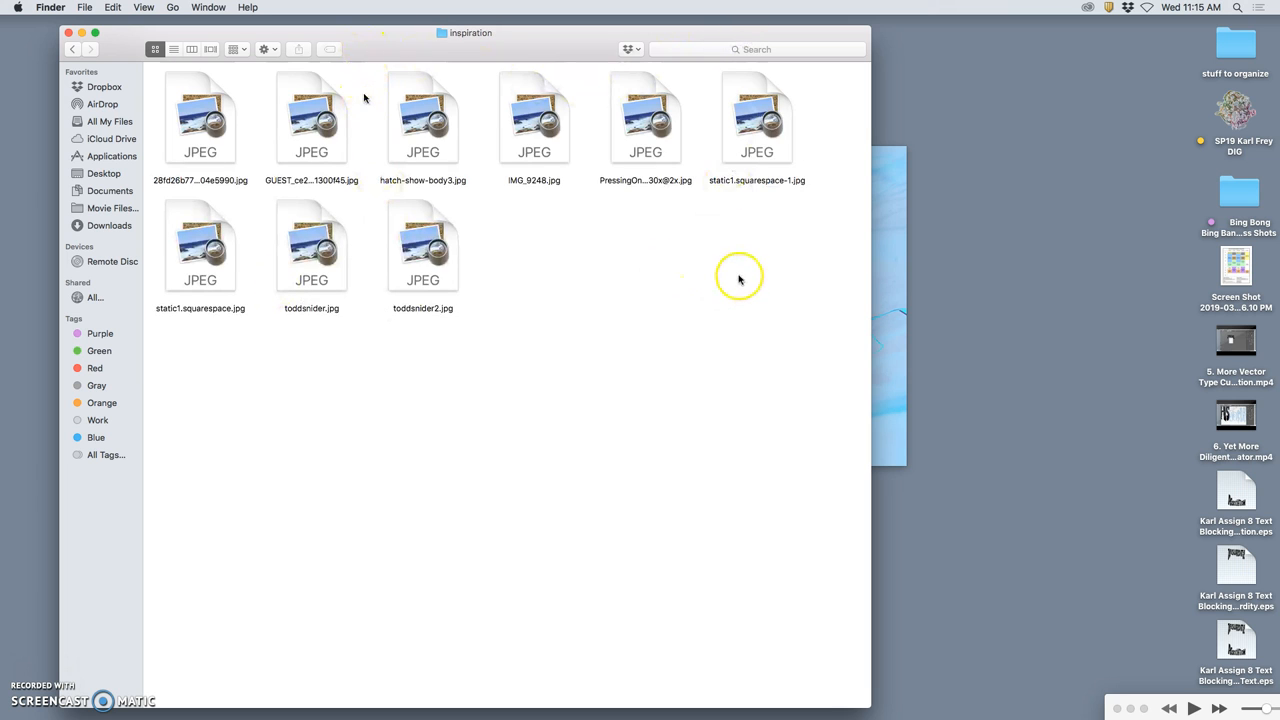
{"action": "mouse_move", "coordinate": [816, 238]}
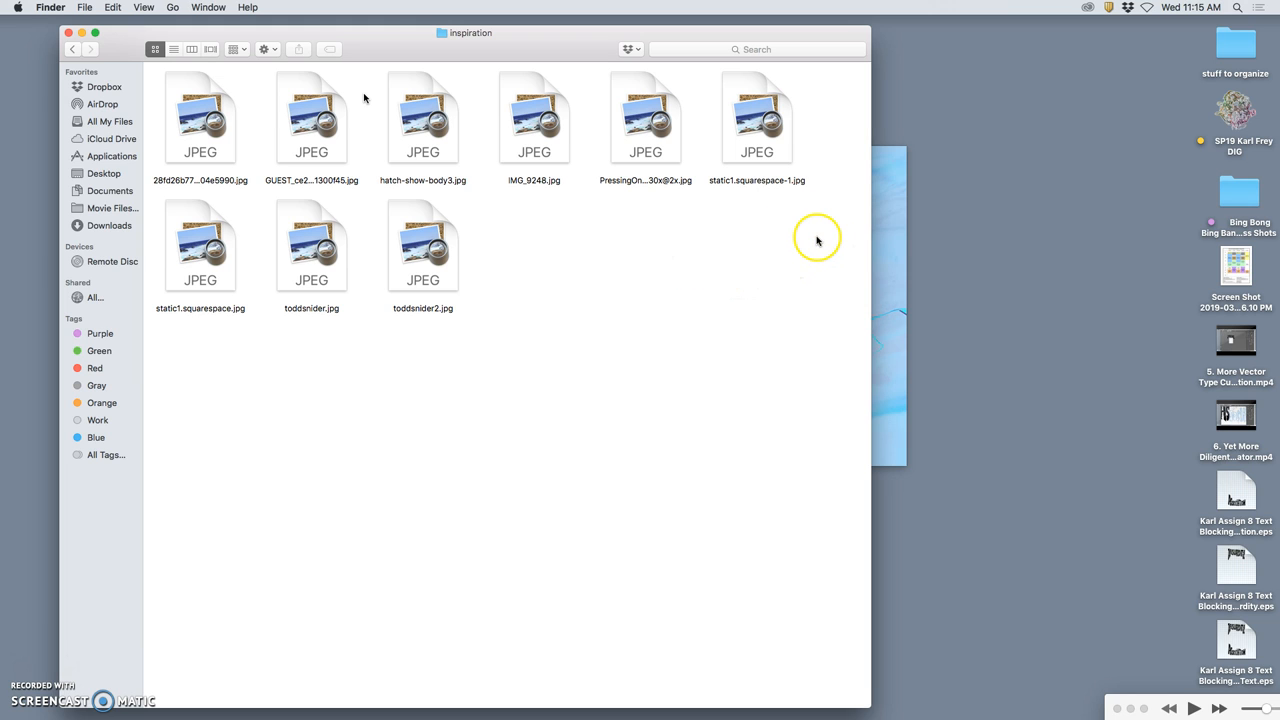
{"action": "mouse_move", "coordinate": [890, 216]}
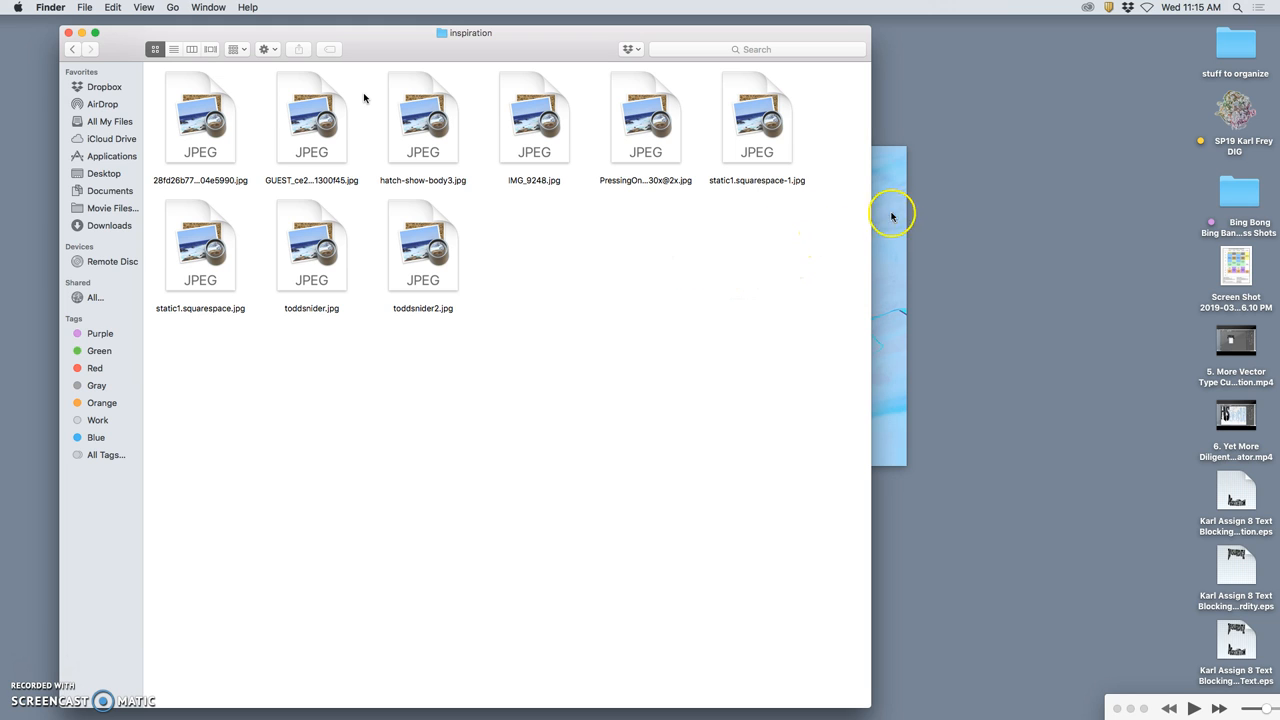
{"action": "mouse_move", "coordinate": [1160, 126]}
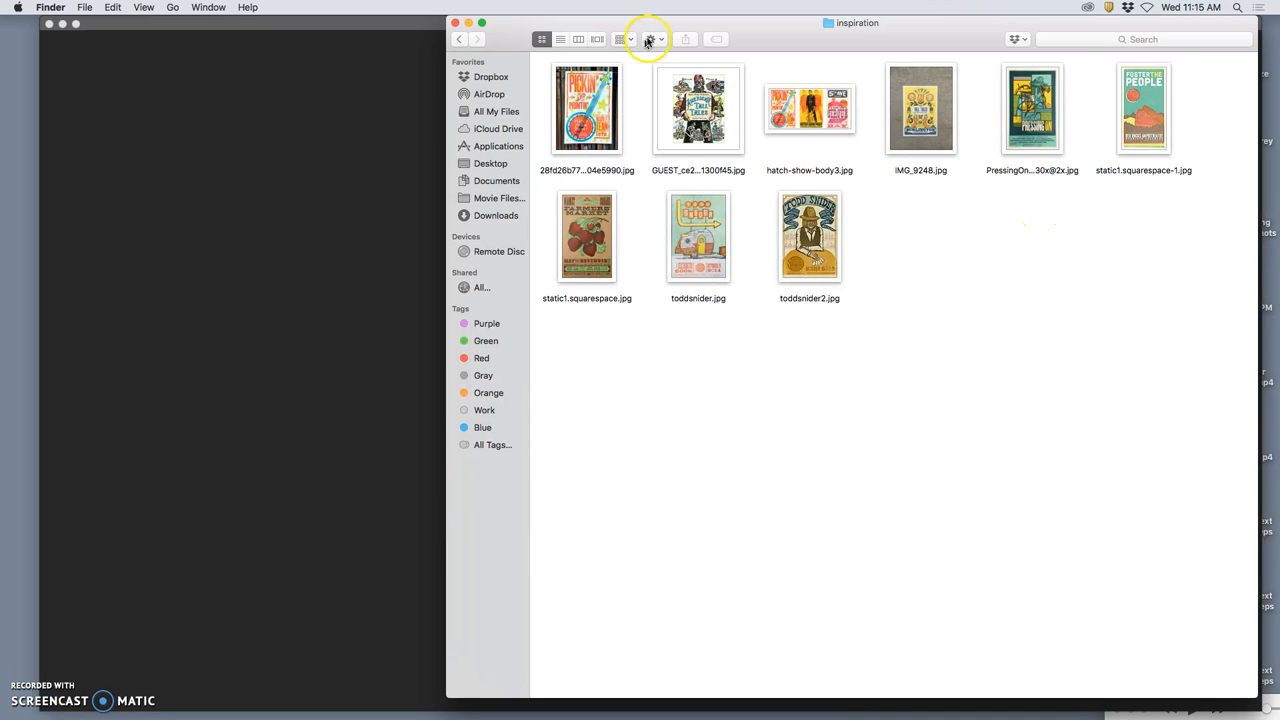
{"action": "left_click", "coordinate": [652, 40]}
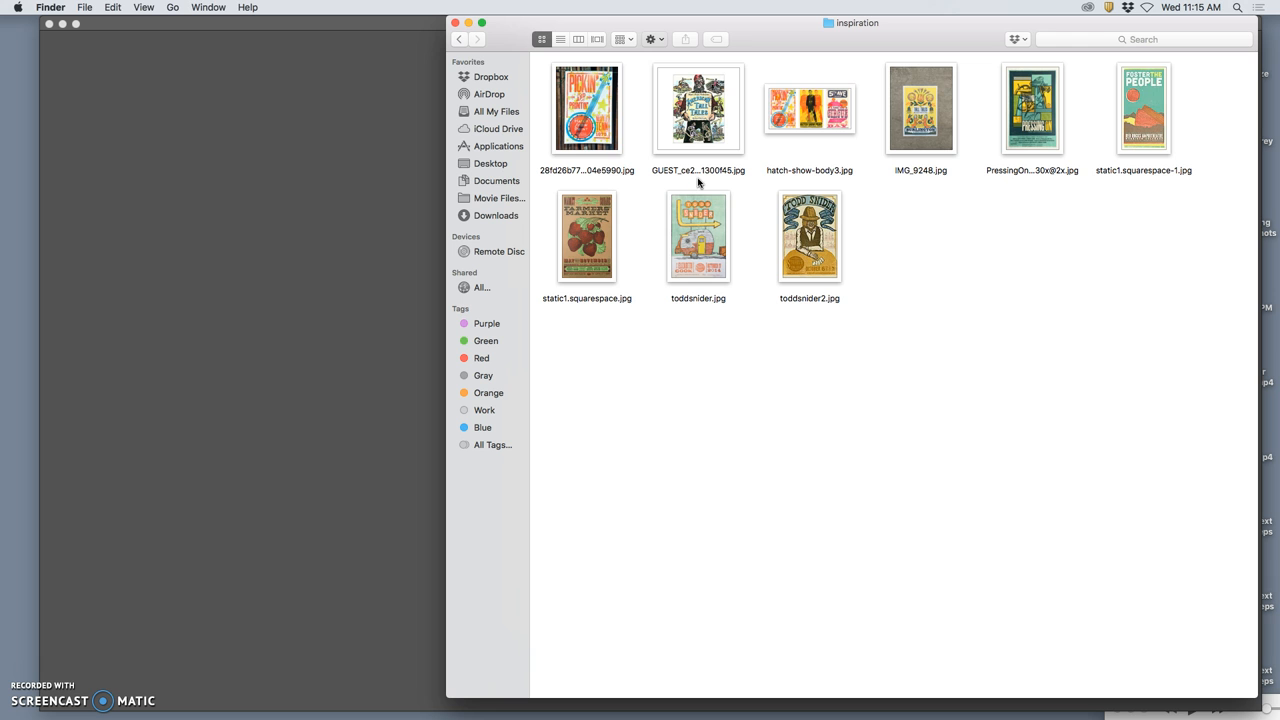
Enlarge the poster thumbnails in the view options and browse the lower rows of inspiration images
{"action": "left_click", "coordinate": [650, 40]}
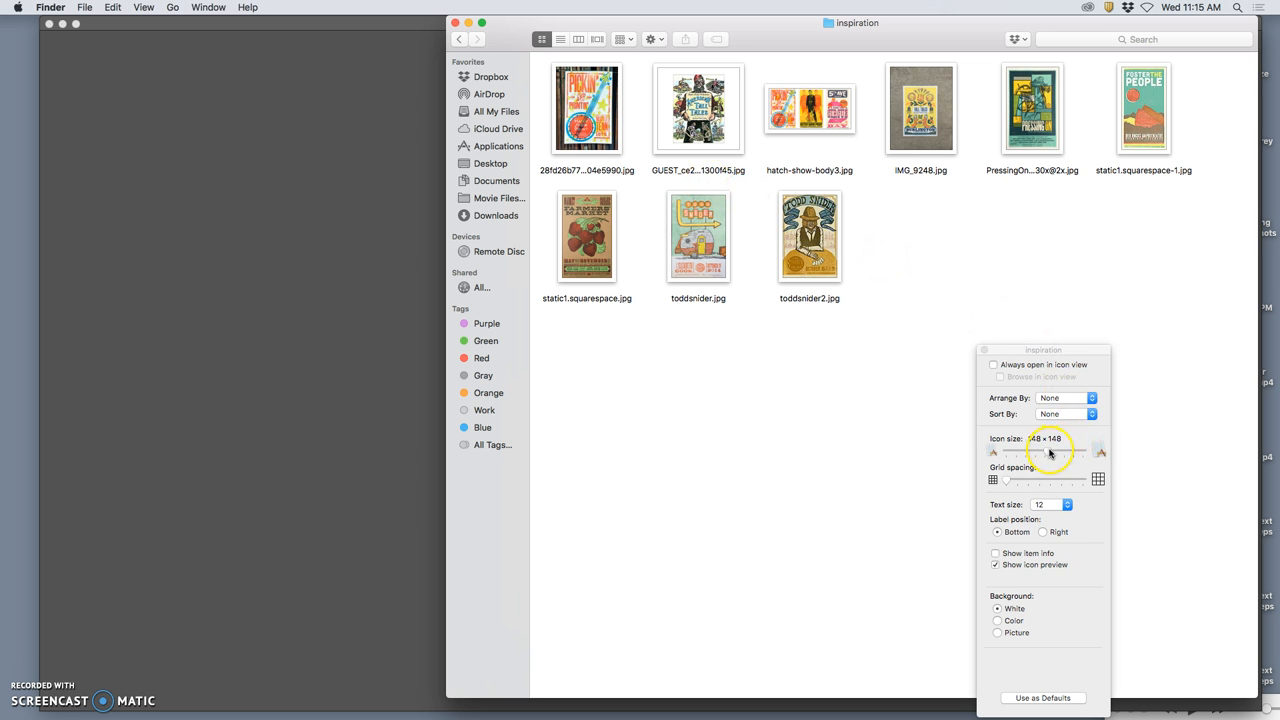
{"action": "left_click_drag", "start_coordinate": [1024, 452], "coordinate": [1076, 452]}
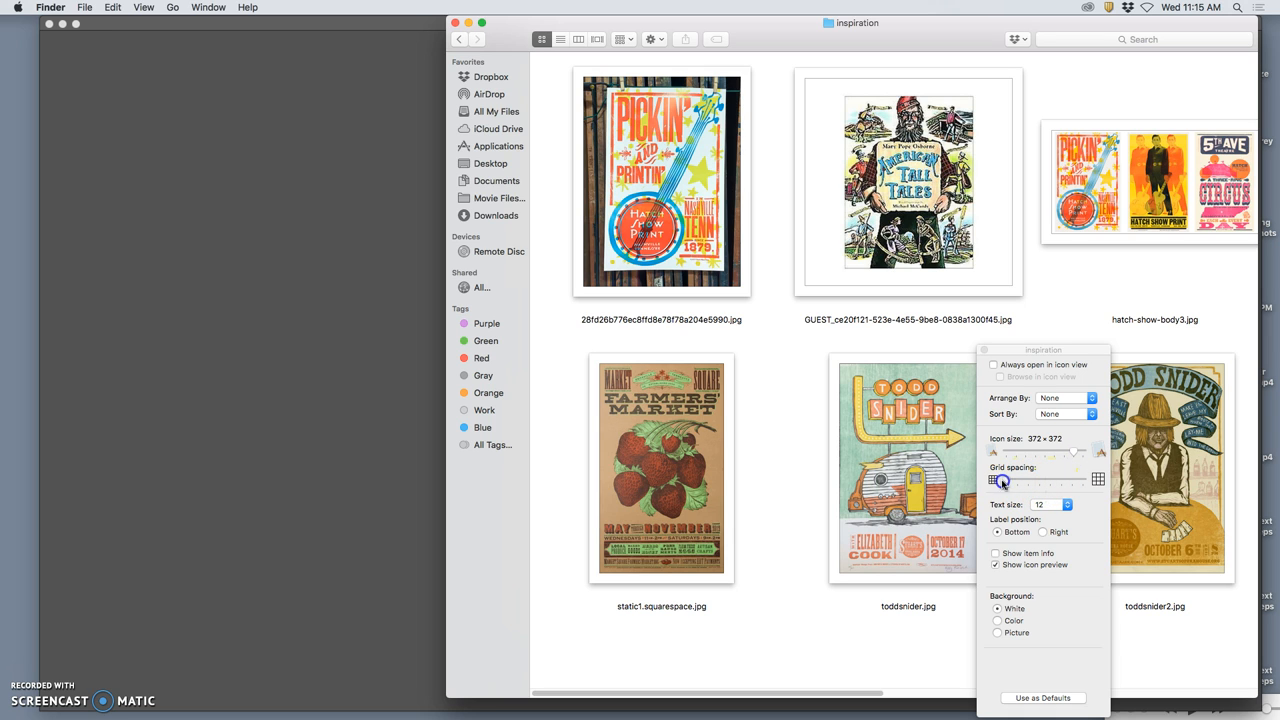
{"action": "left_click", "coordinate": [984, 350]}
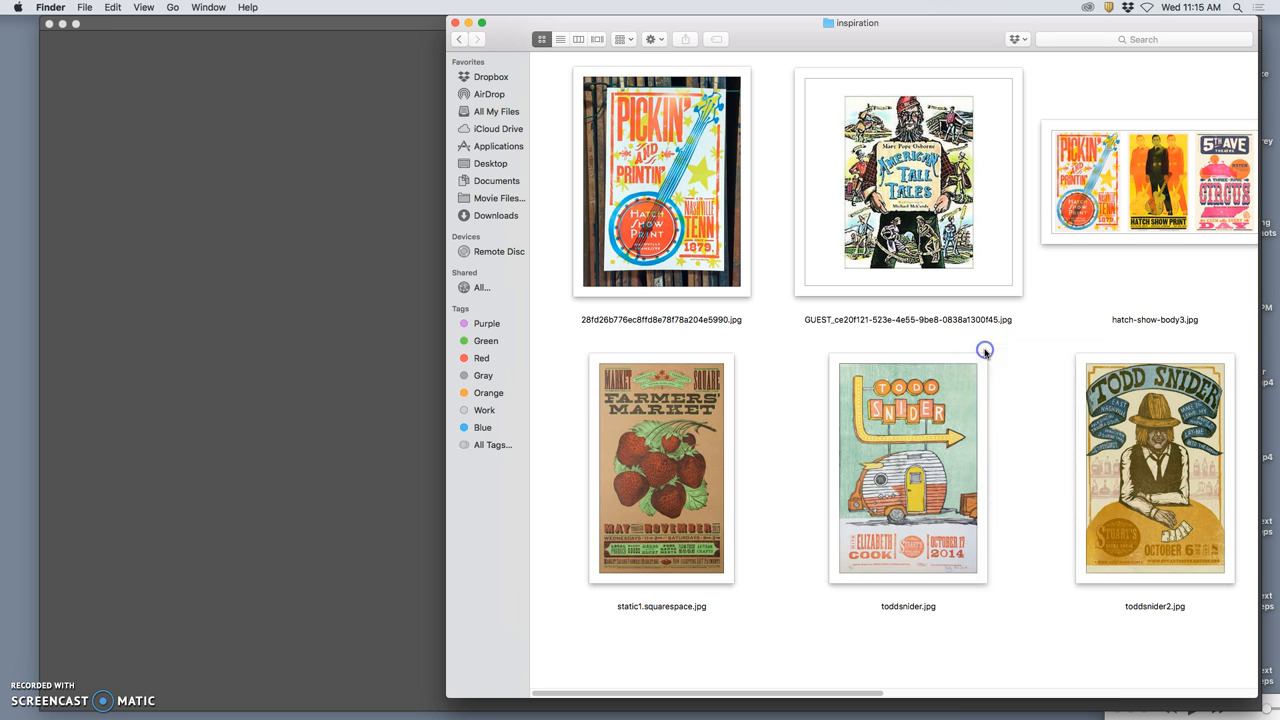
{"action": "left_click", "coordinate": [620, 40]}
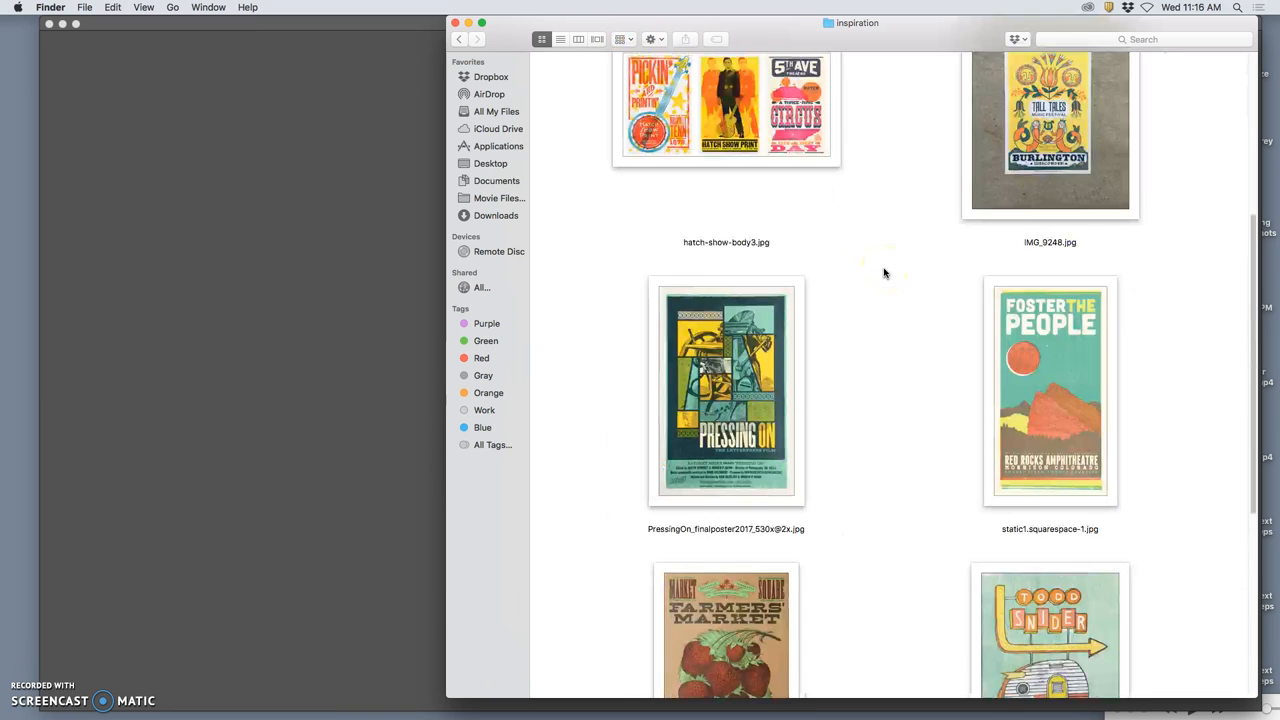
{"action": "scroll", "scroll_direction": "down", "scroll_amount": 3}
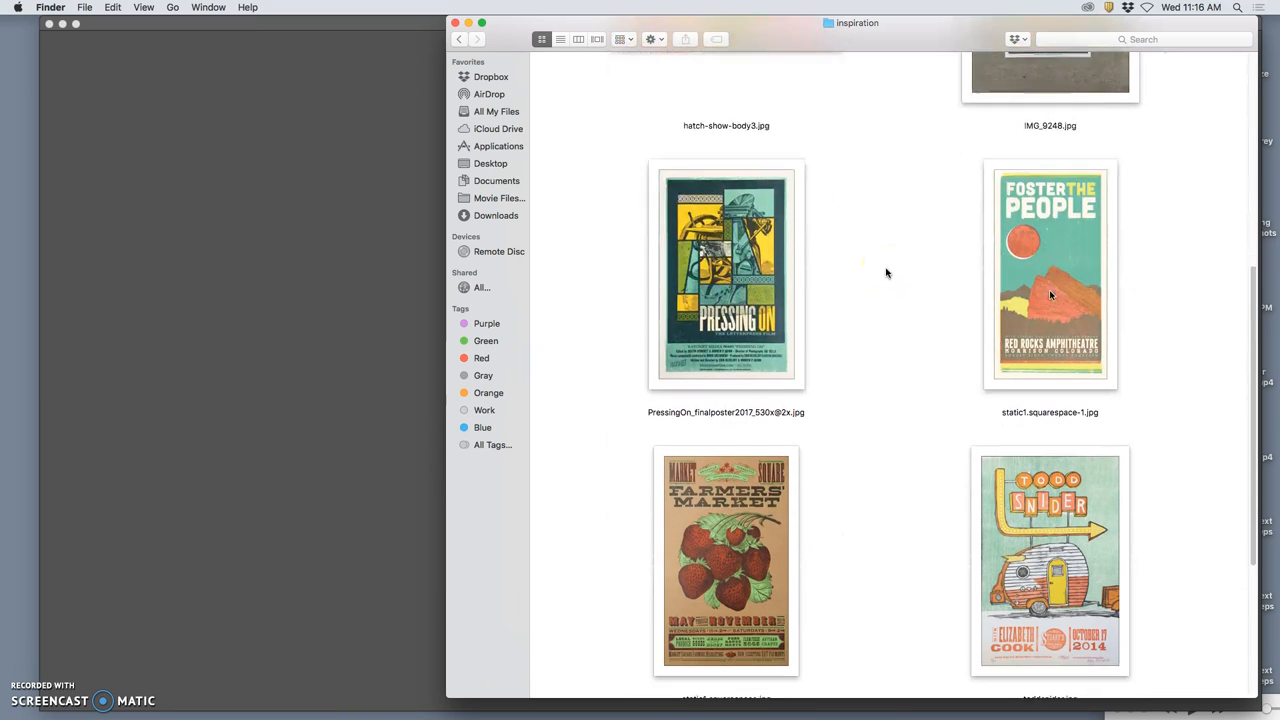
{"action": "scroll", "scroll_direction": "down", "scroll_amount": 3}
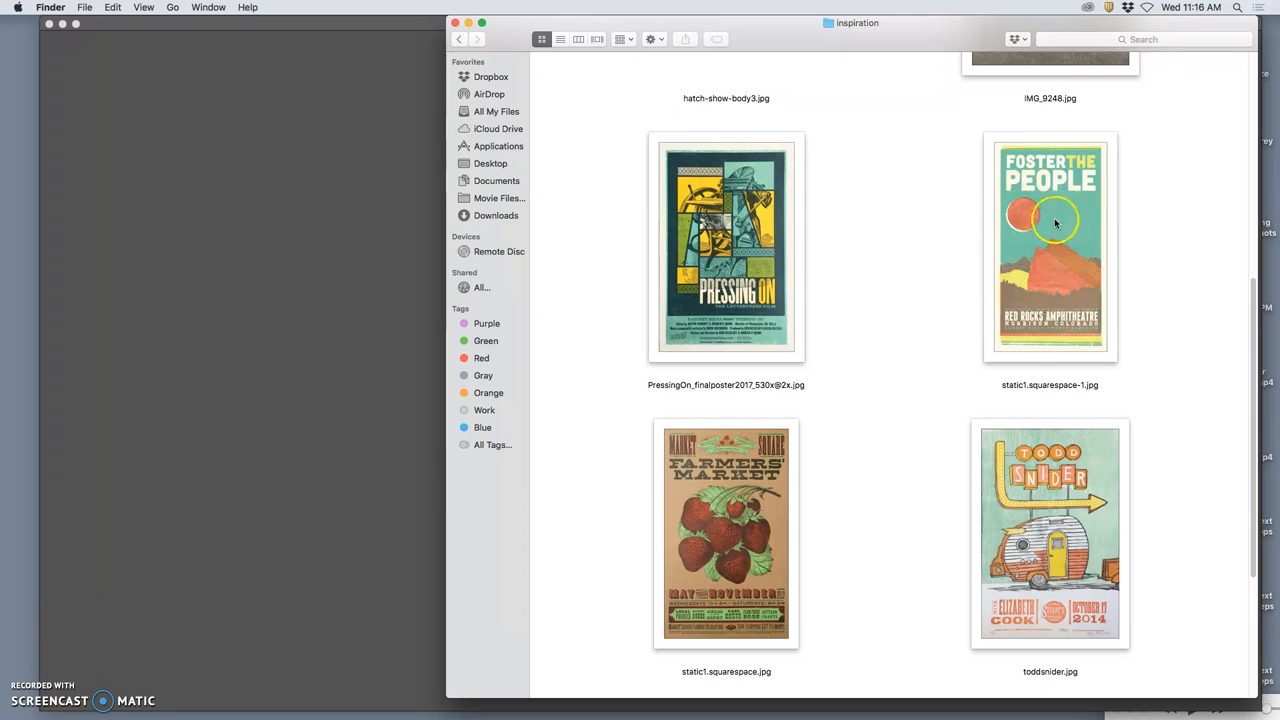
{"action": "mouse_move", "coordinate": [1064, 456]}
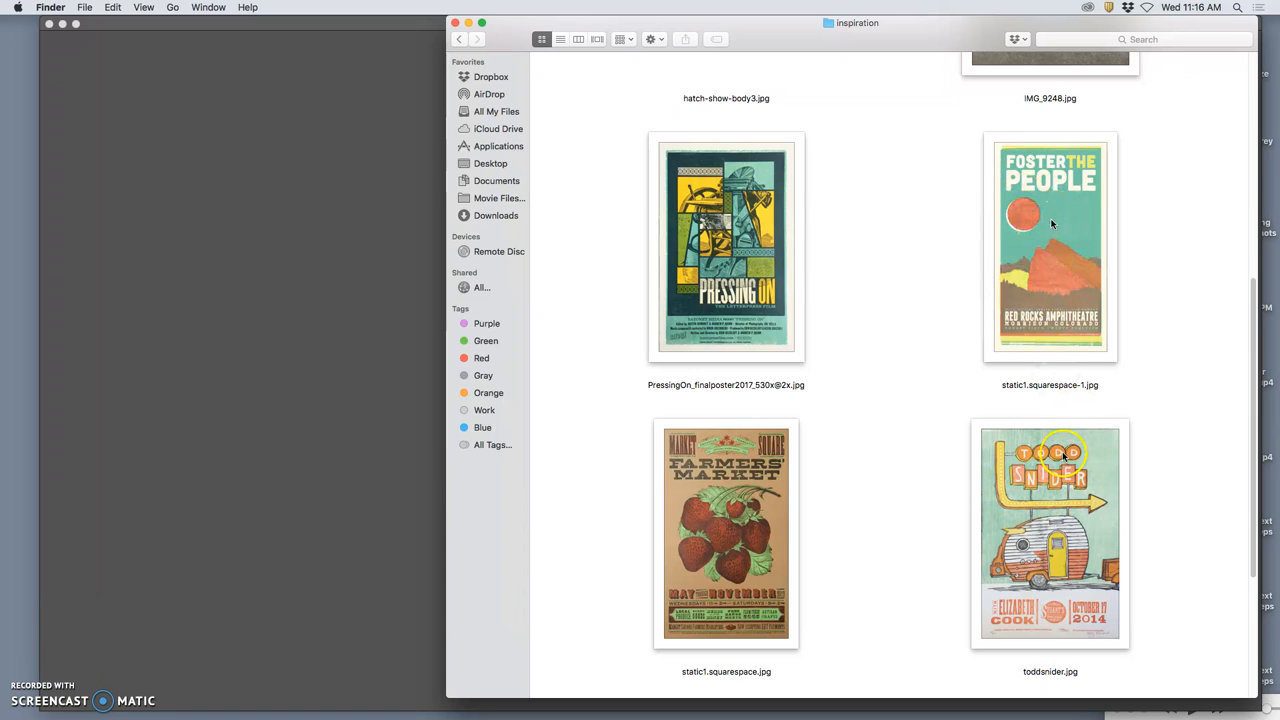
{"action": "mouse_move", "coordinate": [1060, 384]}
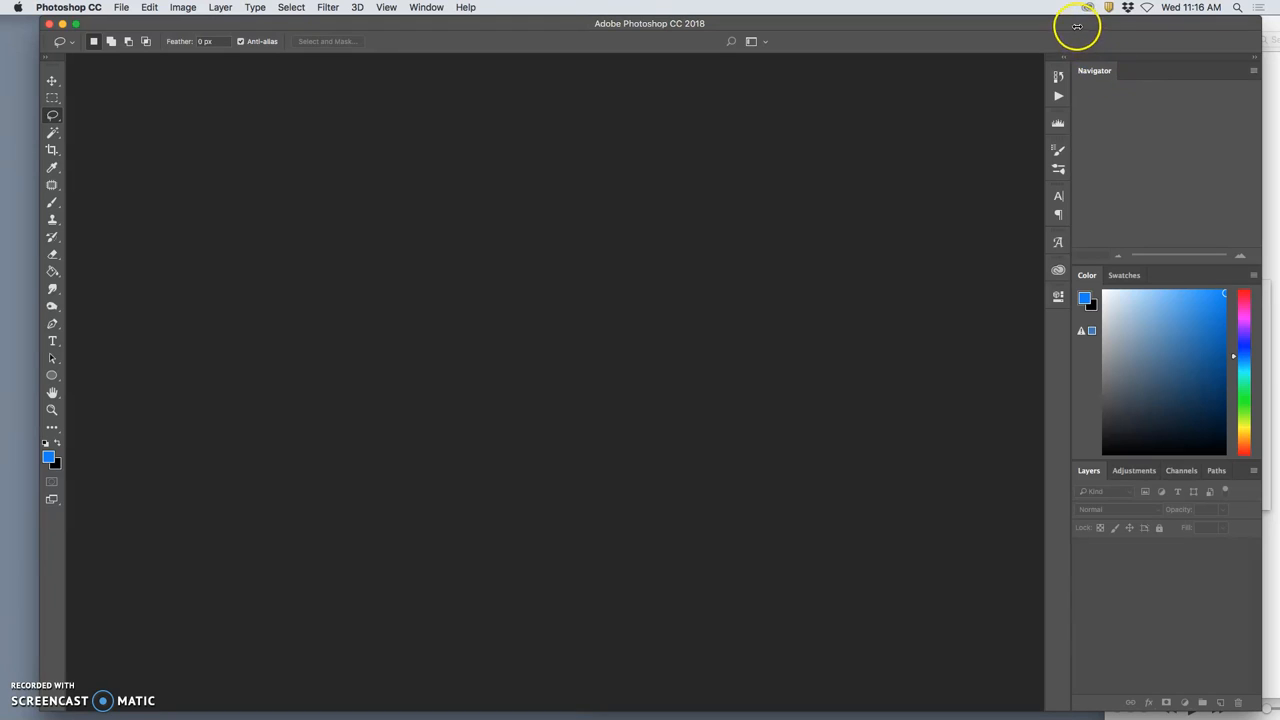
{"action": "mouse_move", "coordinate": [1076, 28]}
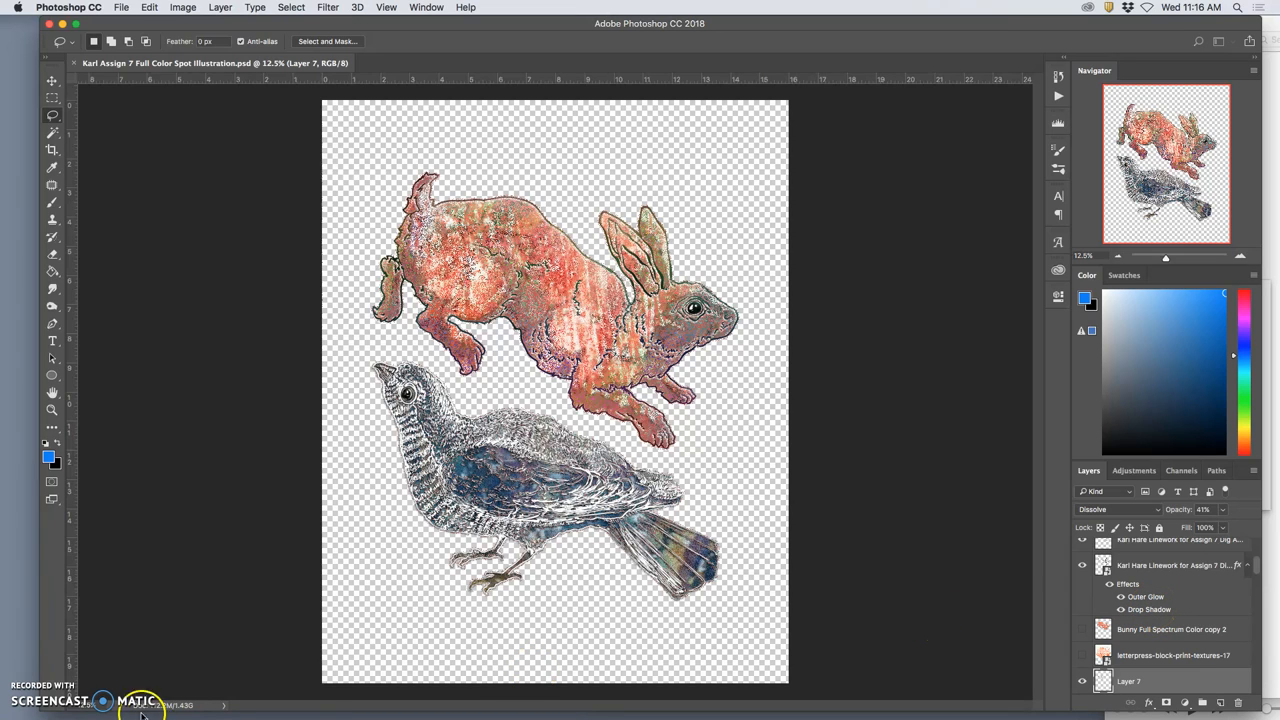
{"action": "mouse_move", "coordinate": [528, 710]}
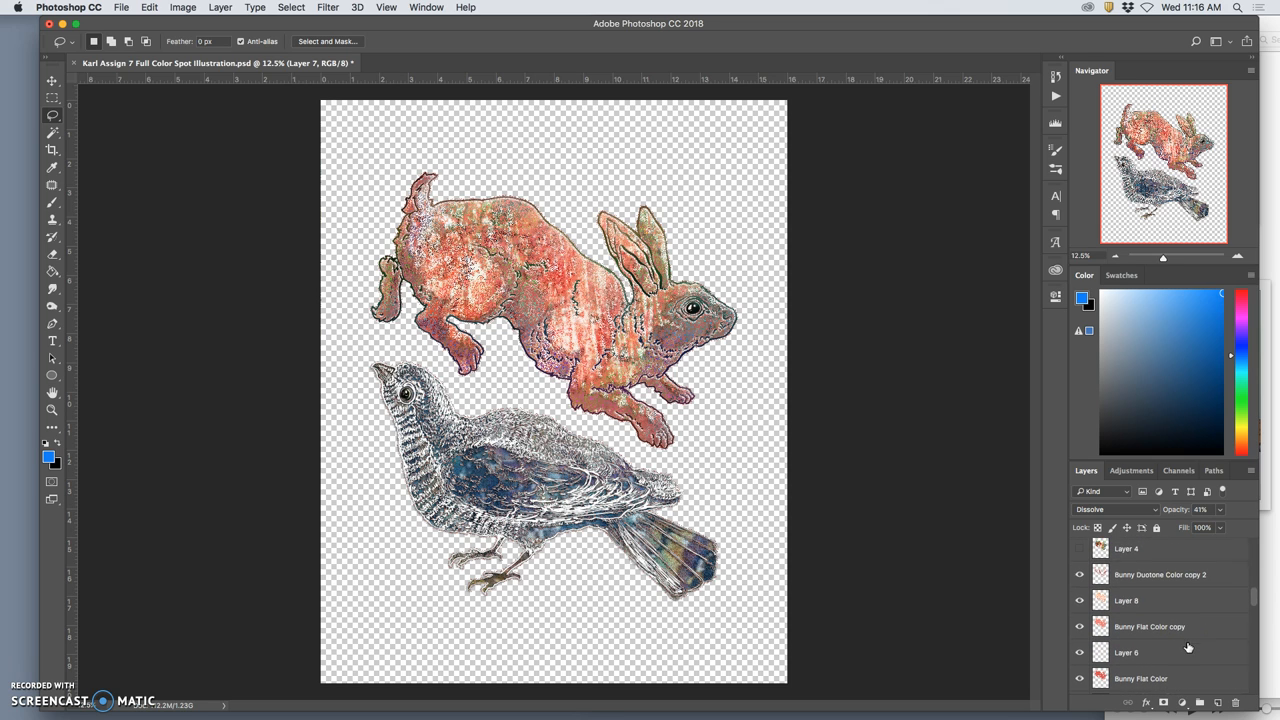
Select Layer 15, Night Flat Color, Layer 14 and neighbouring layers as the group to merge
{"action": "left_click", "coordinate": [1160, 574]}
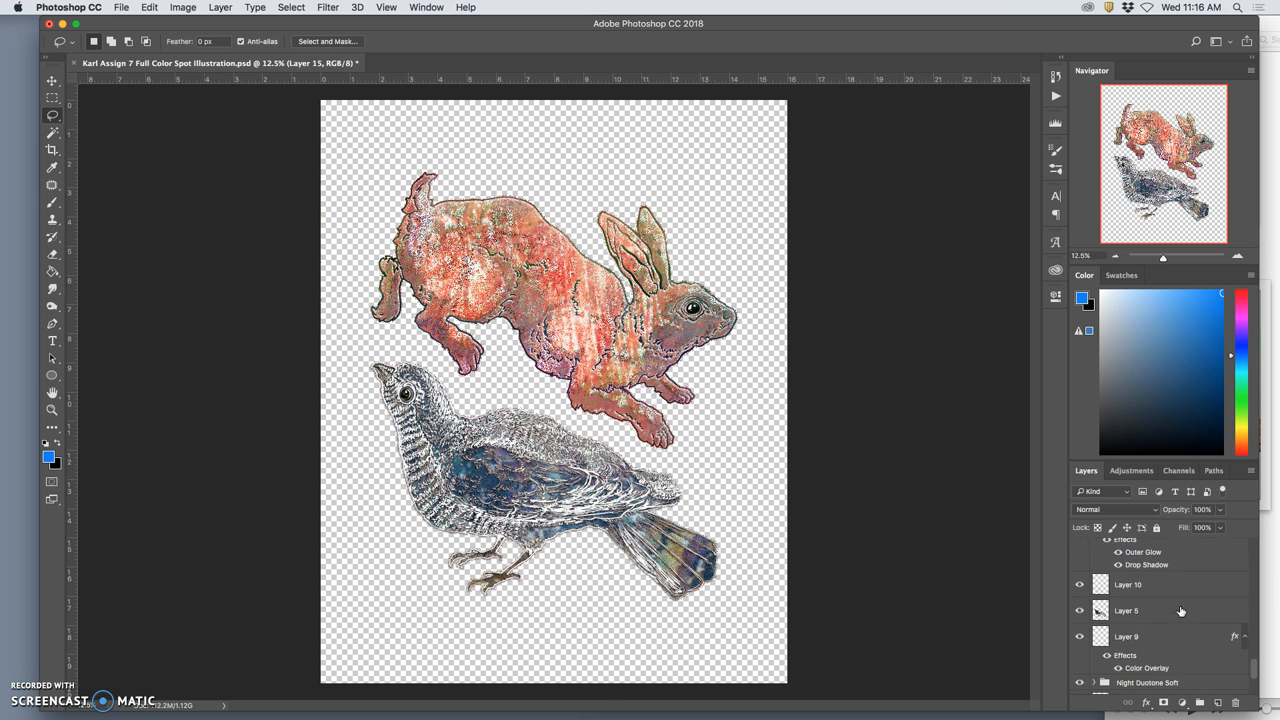
{"action": "scroll", "scroll_direction": "down", "scroll_amount": 3}
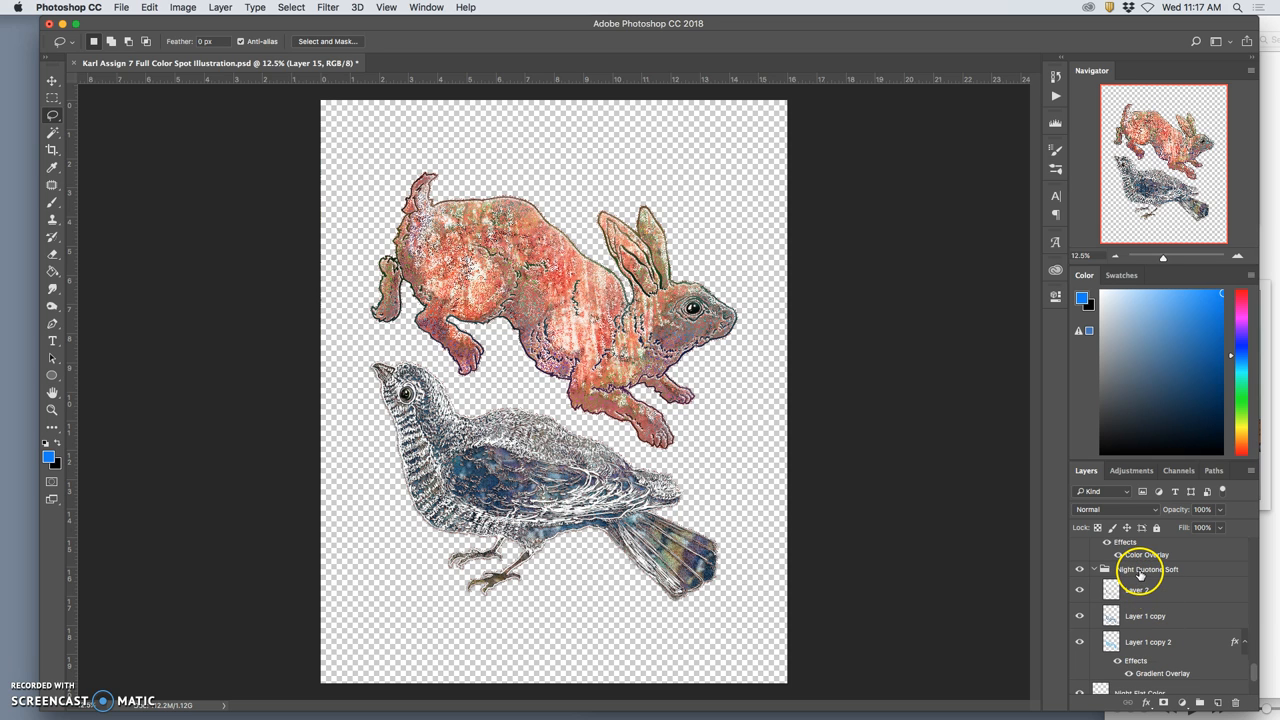
{"action": "left_click", "coordinate": [1144, 636]}
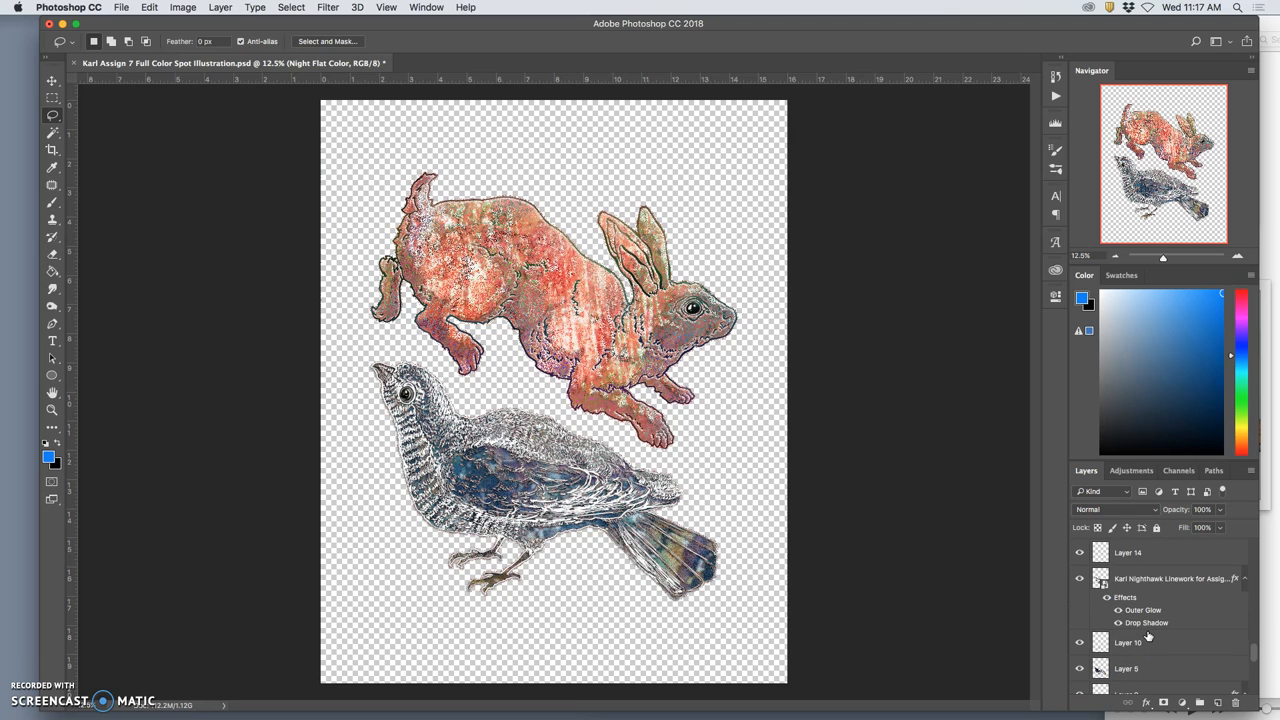
{"action": "left_click", "coordinate": [1140, 642]}
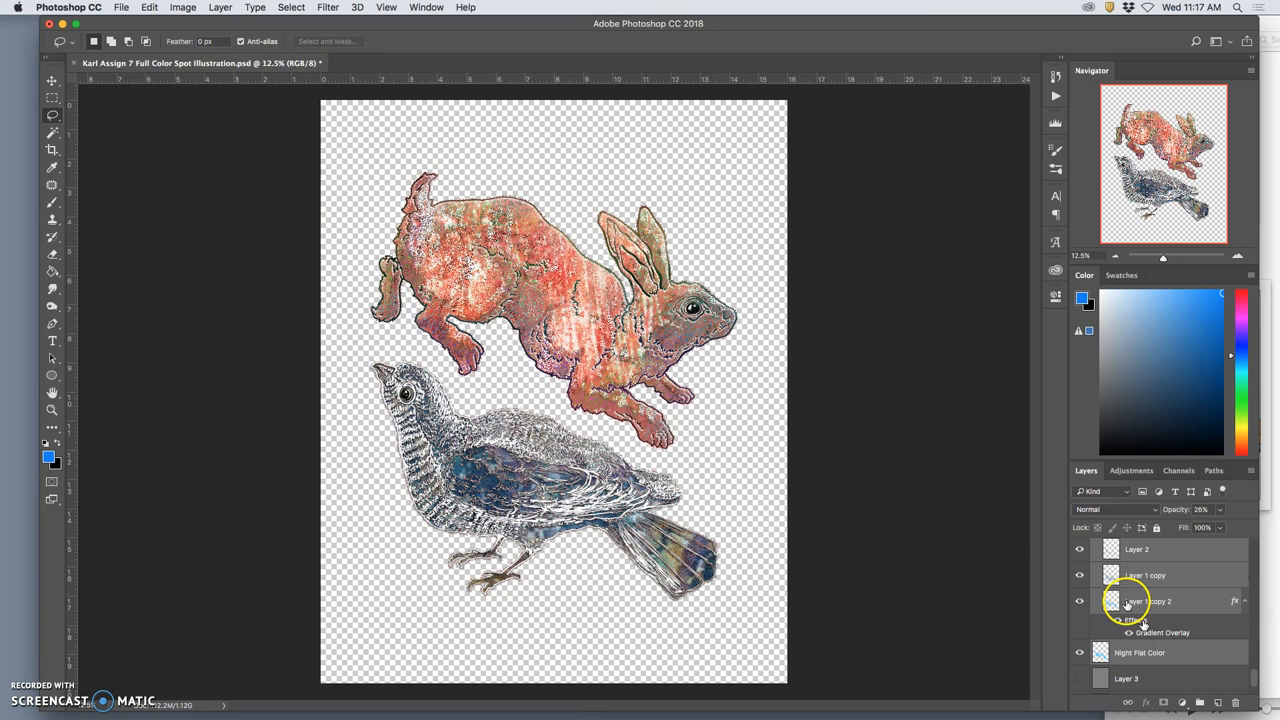
{"action": "left_click", "coordinate": [220, 8]}
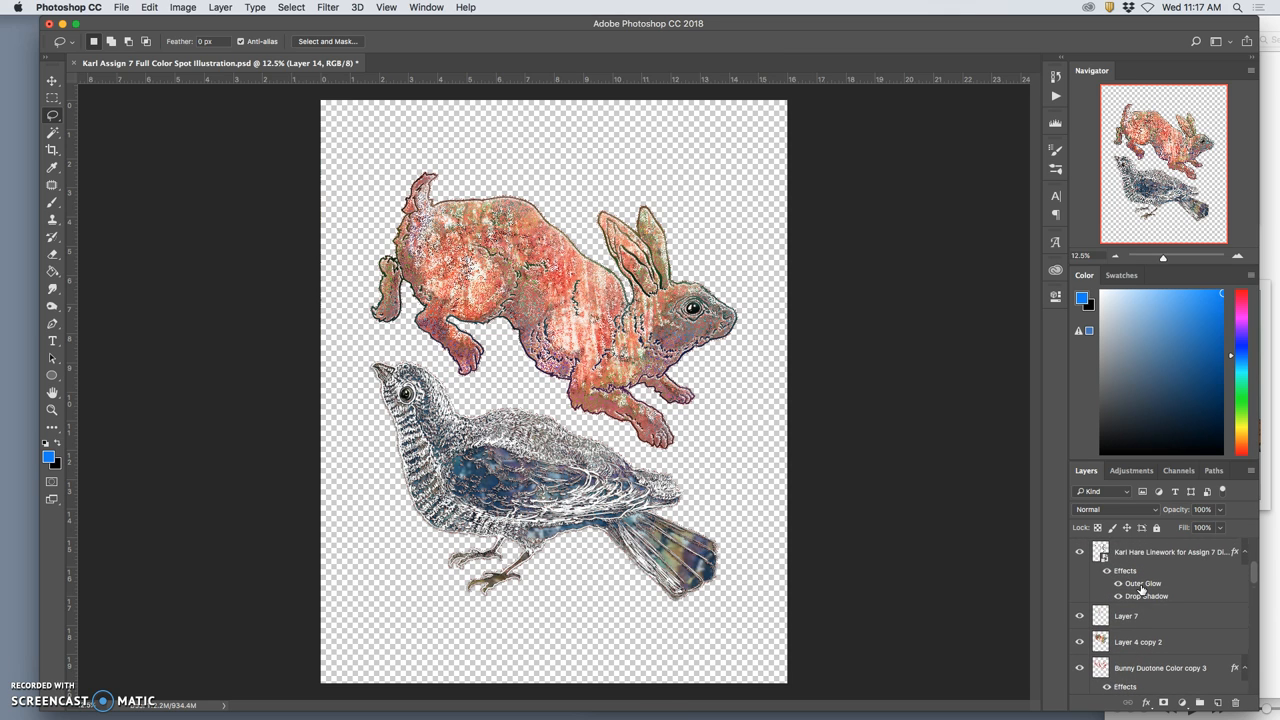
{"action": "left_click", "coordinate": [1126, 630]}
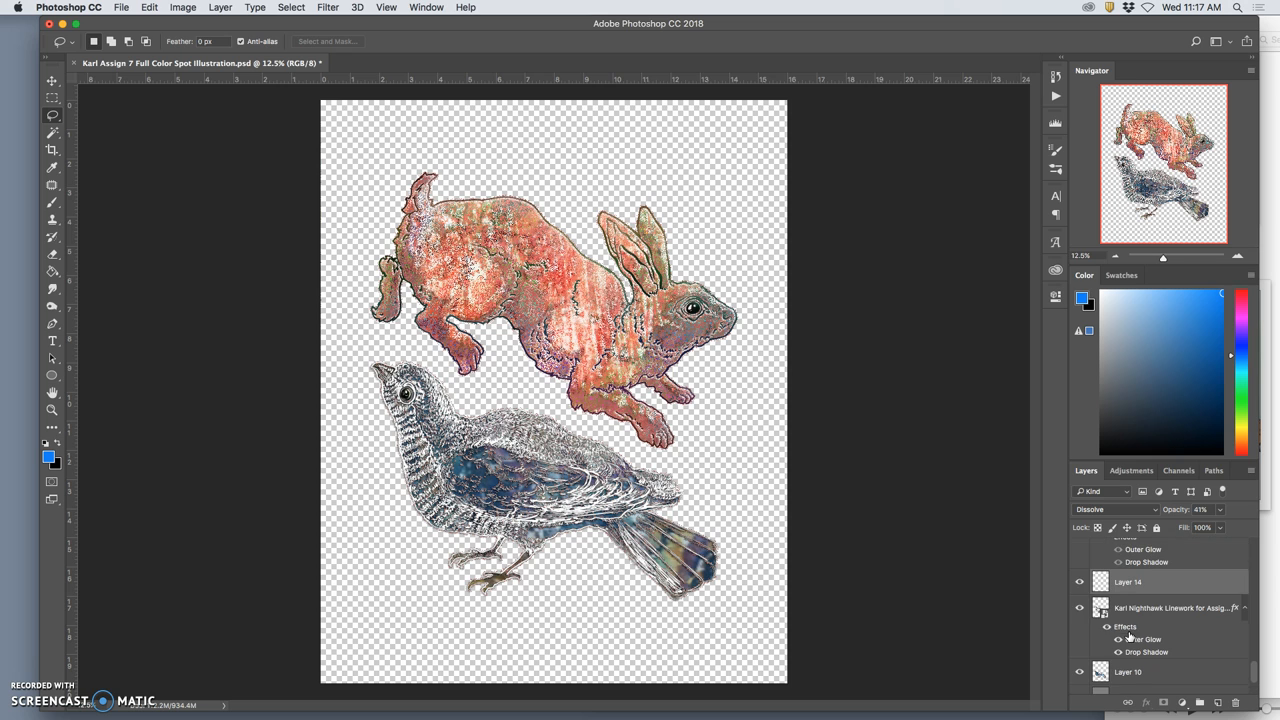
Merge the selected layers into one via Layer > Merge Layers
{"action": "left_click", "coordinate": [220, 8]}
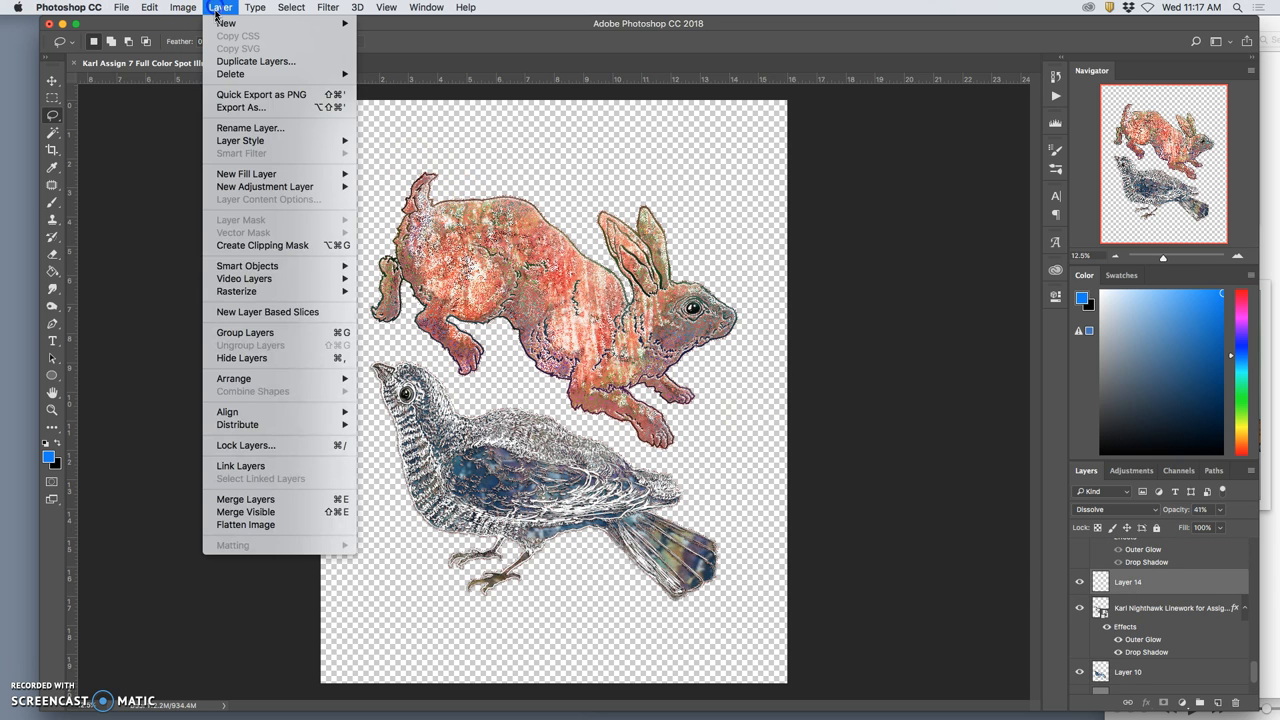
{"action": "mouse_move", "coordinate": [244, 500]}
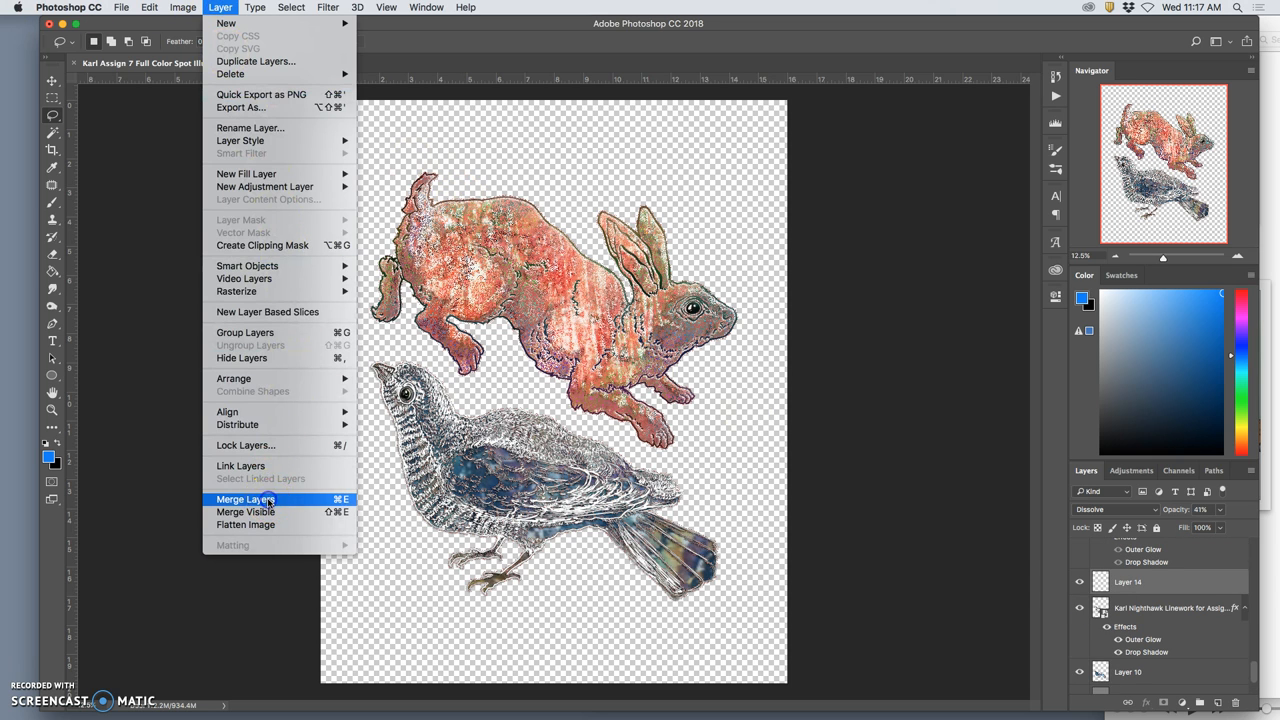
{"action": "left_click", "coordinate": [244, 500]}
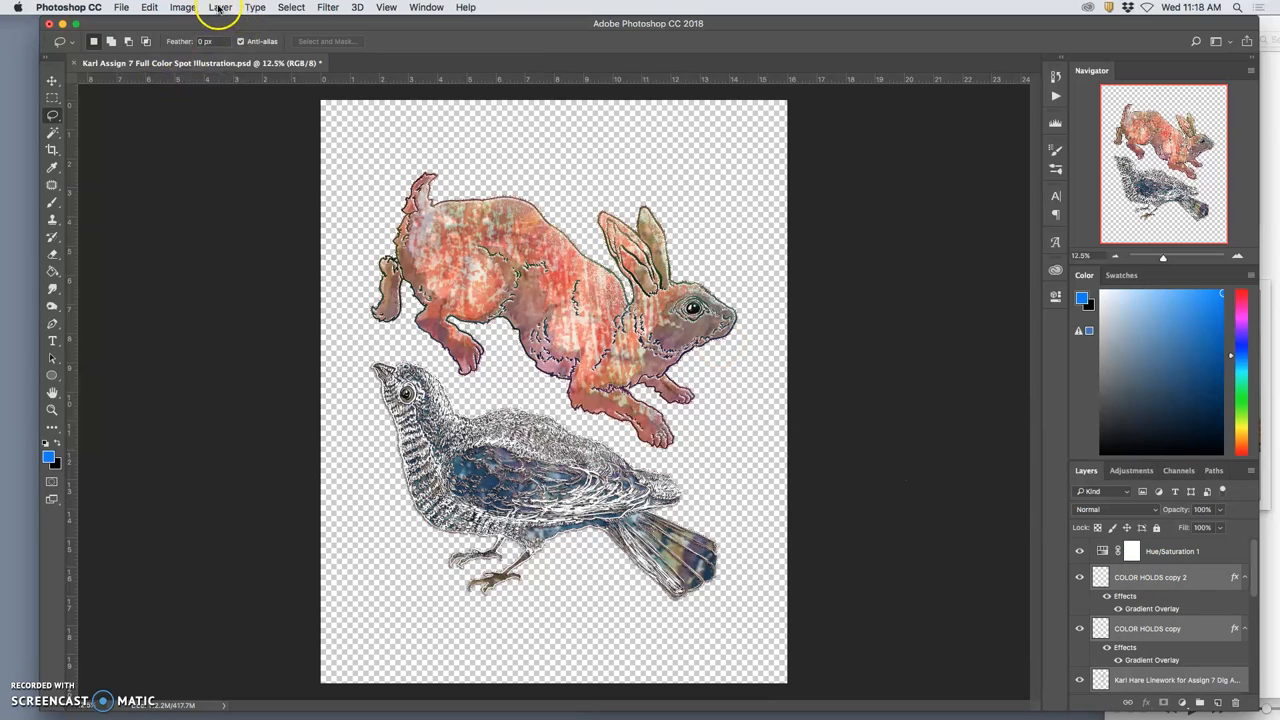
Merge the two COLOR HOLOS copy layers and hide the rabbit's colour fill to check
{"action": "left_click", "coordinate": [220, 8]}
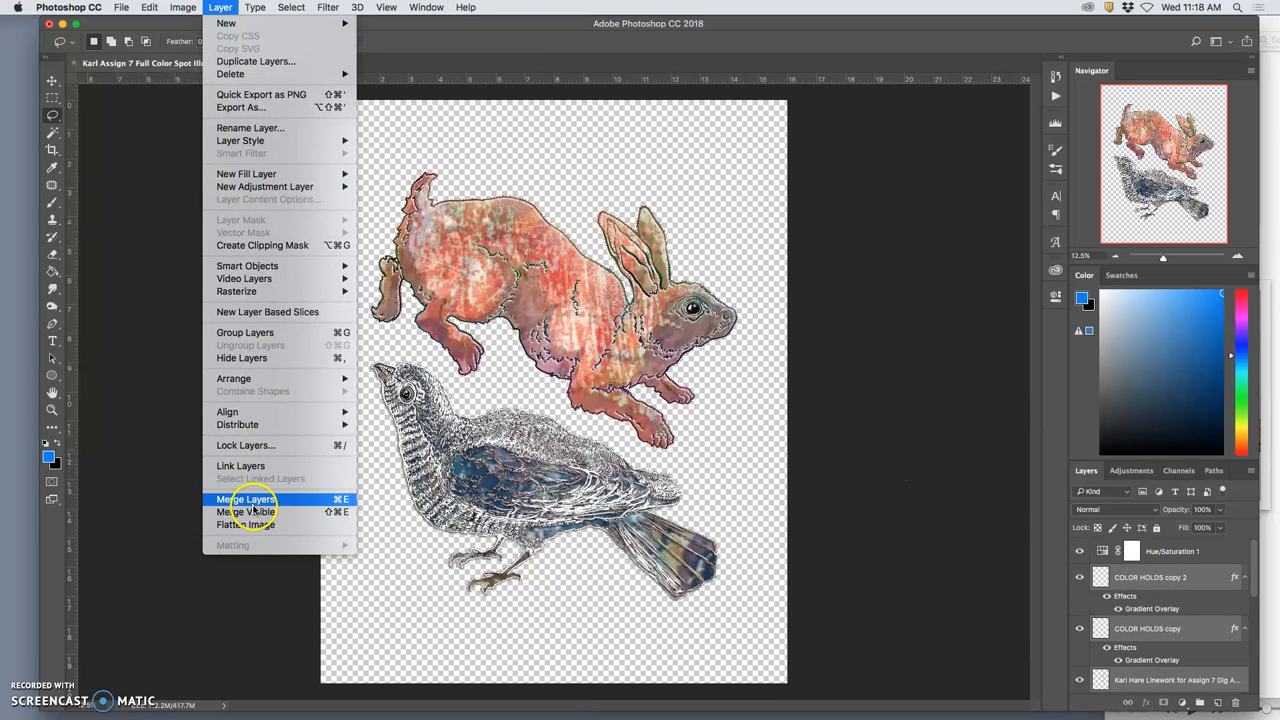
{"action": "left_click", "coordinate": [244, 500]}
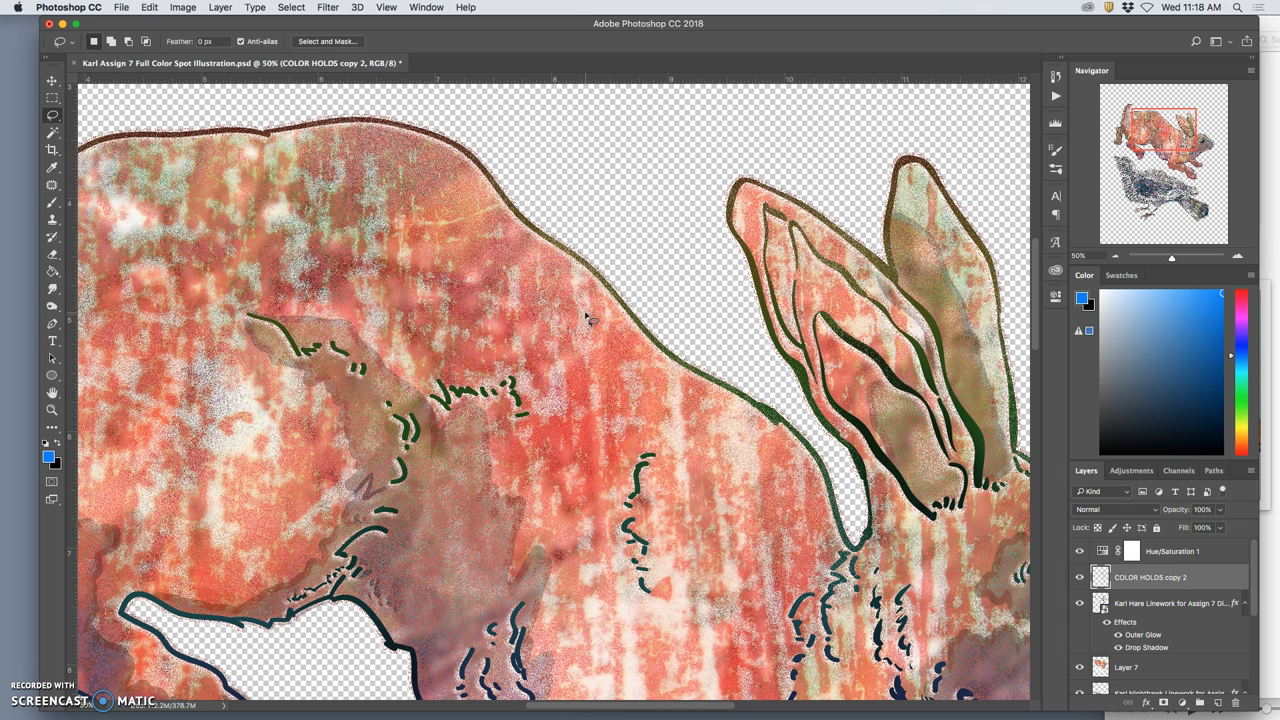
{"action": "mouse_move", "coordinate": [1012, 434]}
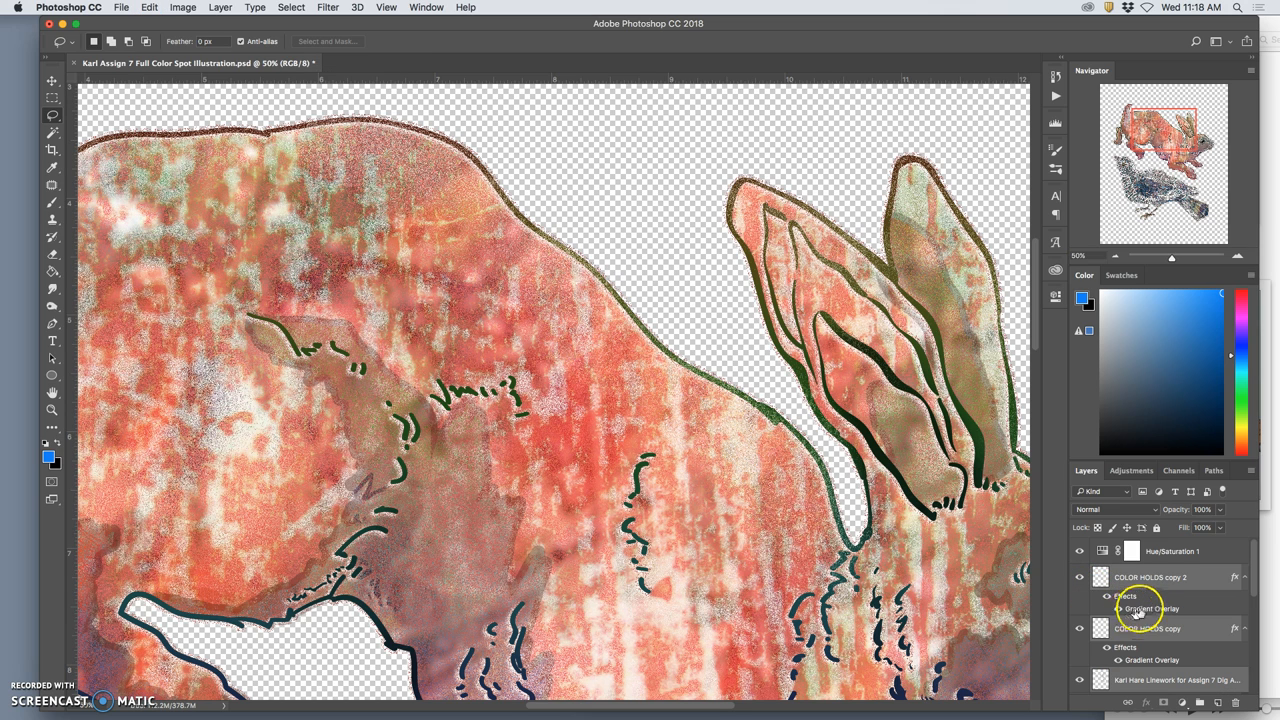
{"action": "left_click", "coordinate": [1080, 576]}
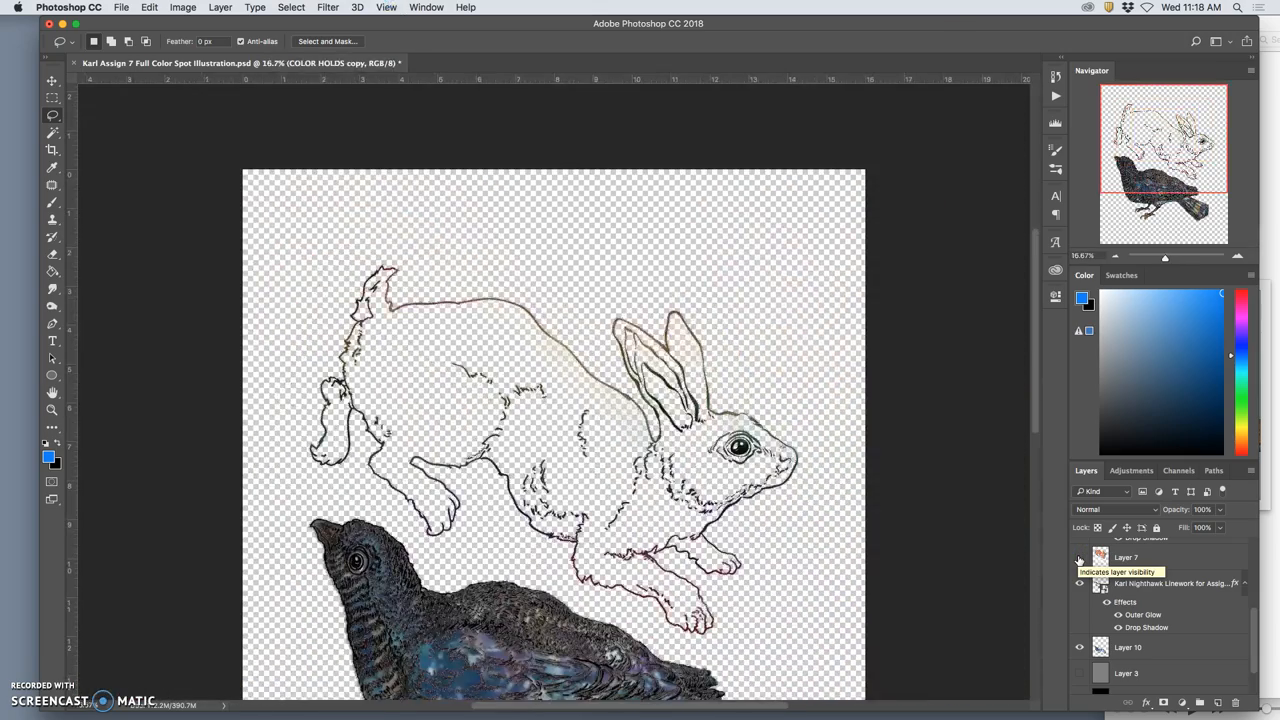
Show the rabbit's colour and the gray Layer 9 backdrop, hiding the bird's colour to compare
{"action": "left_click", "coordinate": [1080, 556]}
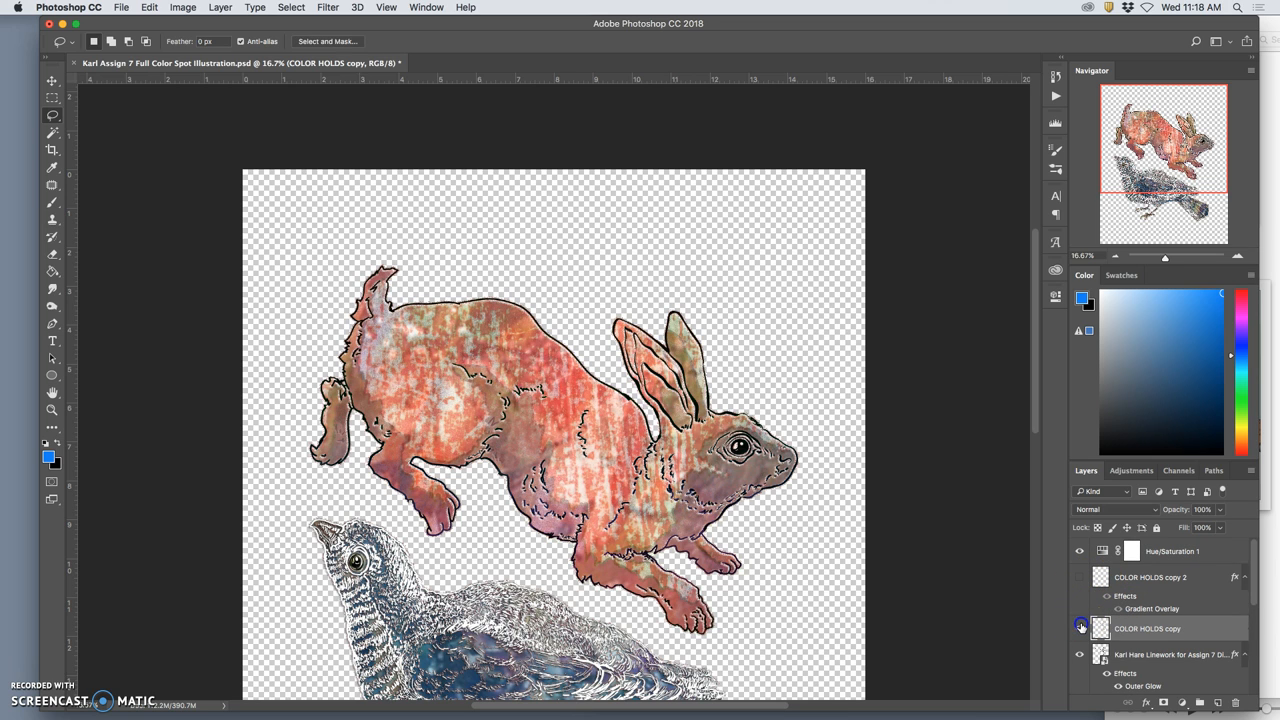
{"action": "left_click", "coordinate": [1080, 628]}
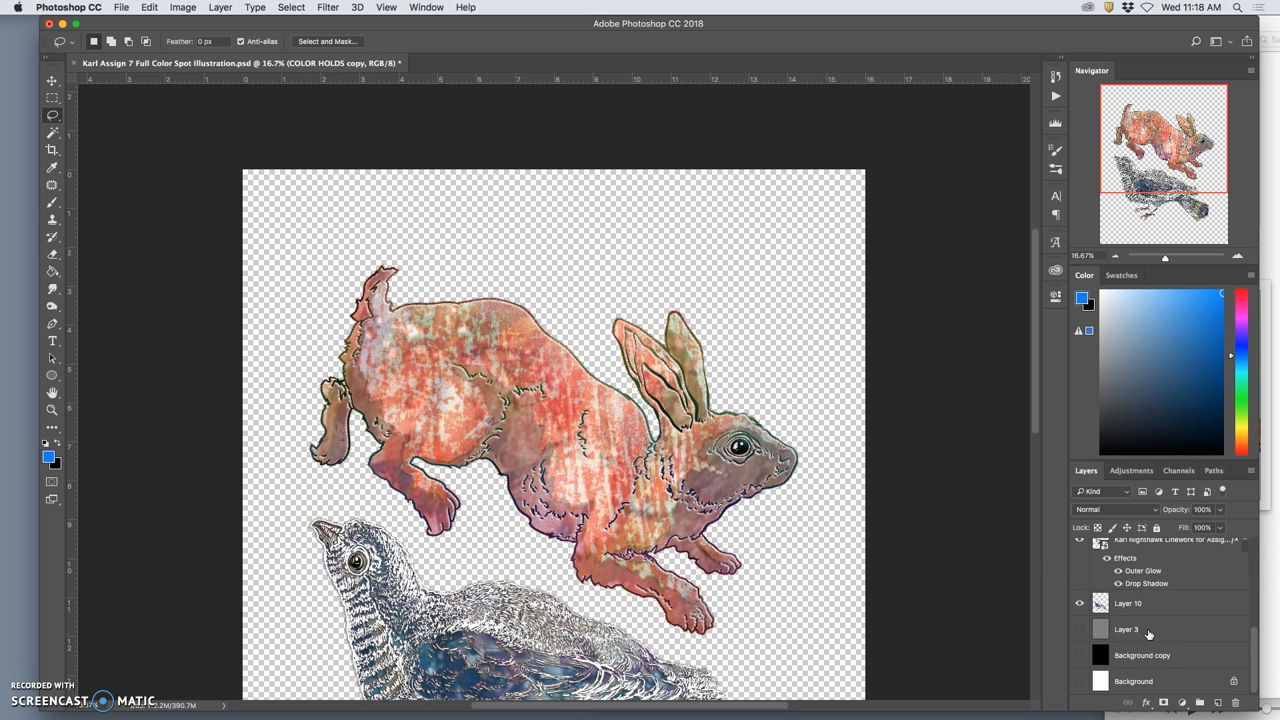
{"action": "left_click", "coordinate": [1080, 604]}
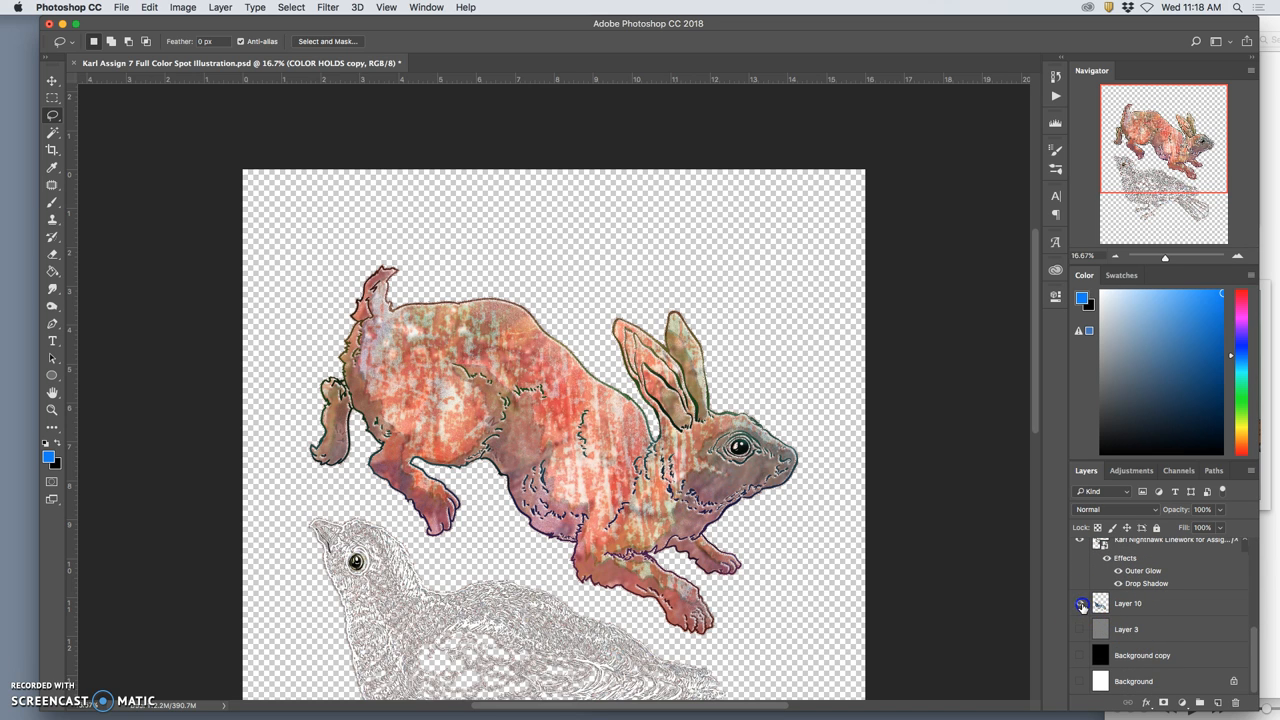
{"action": "scroll", "scroll_direction": "down", "scroll_amount": 3}
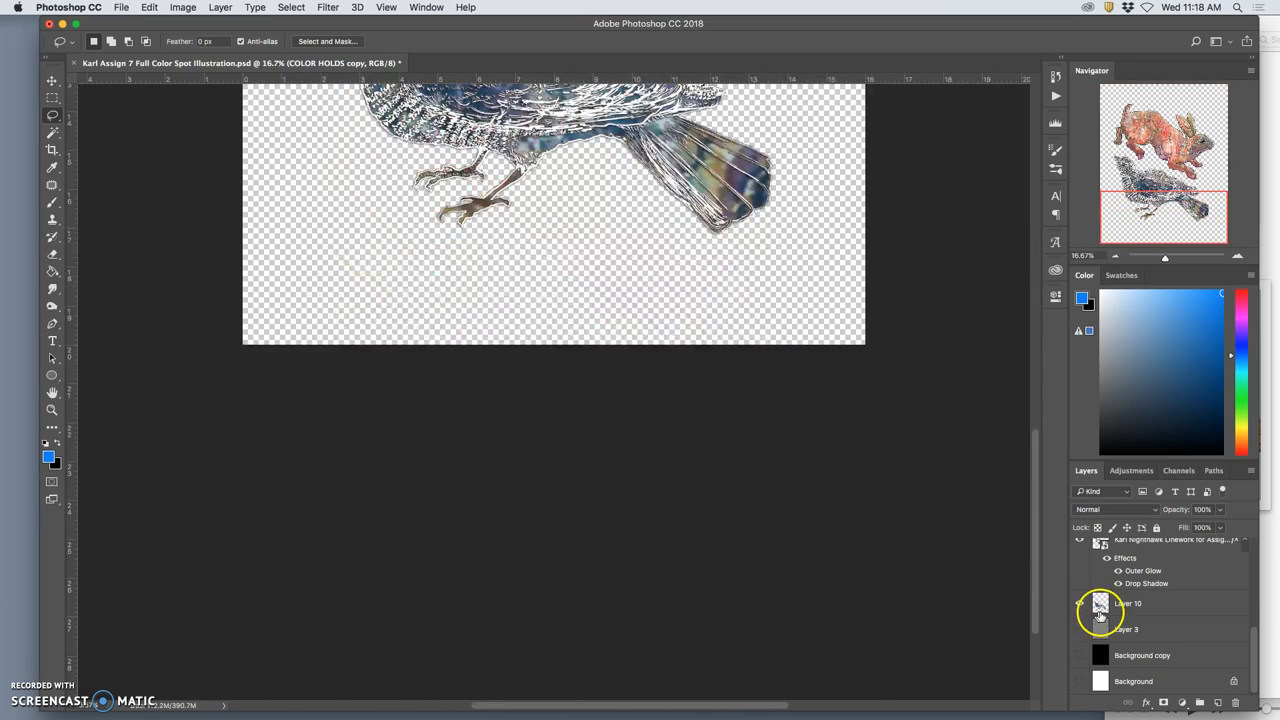
{"action": "scroll", "scroll_direction": "down", "scroll_amount": 3}
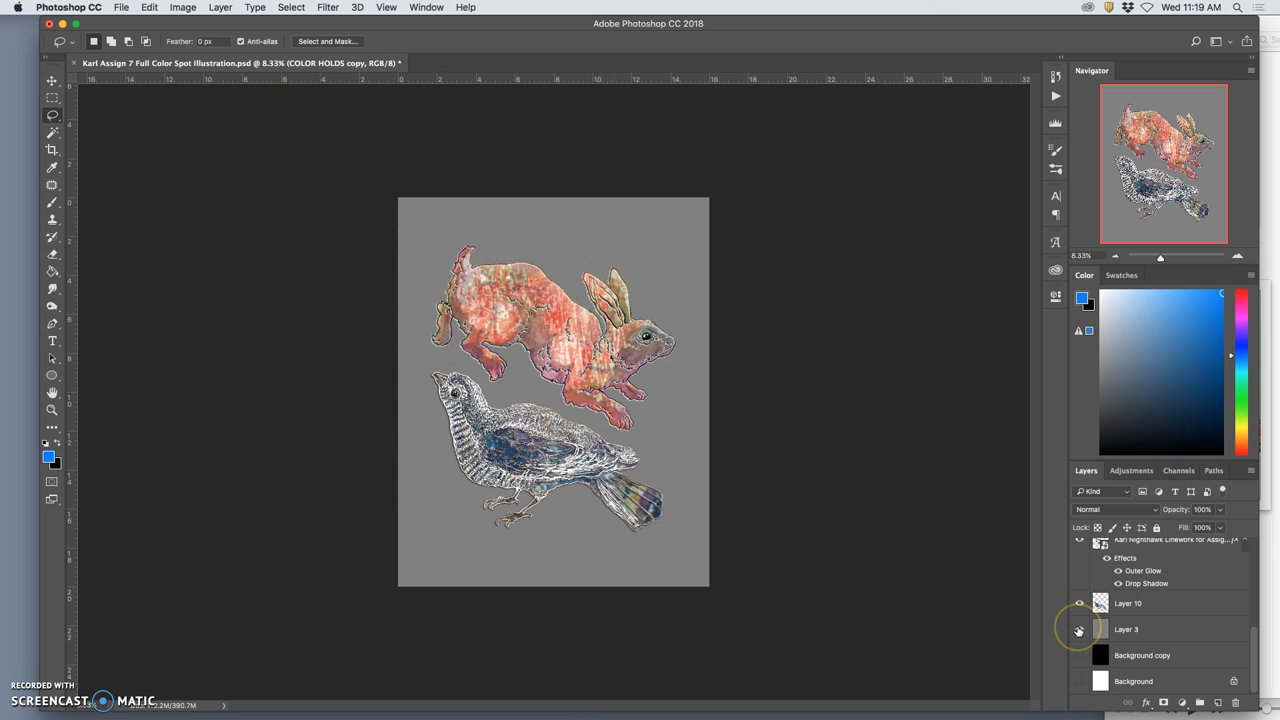
Restore the bird's colour and bring up the File menu for Save As
{"action": "left_click", "coordinate": [1080, 628]}
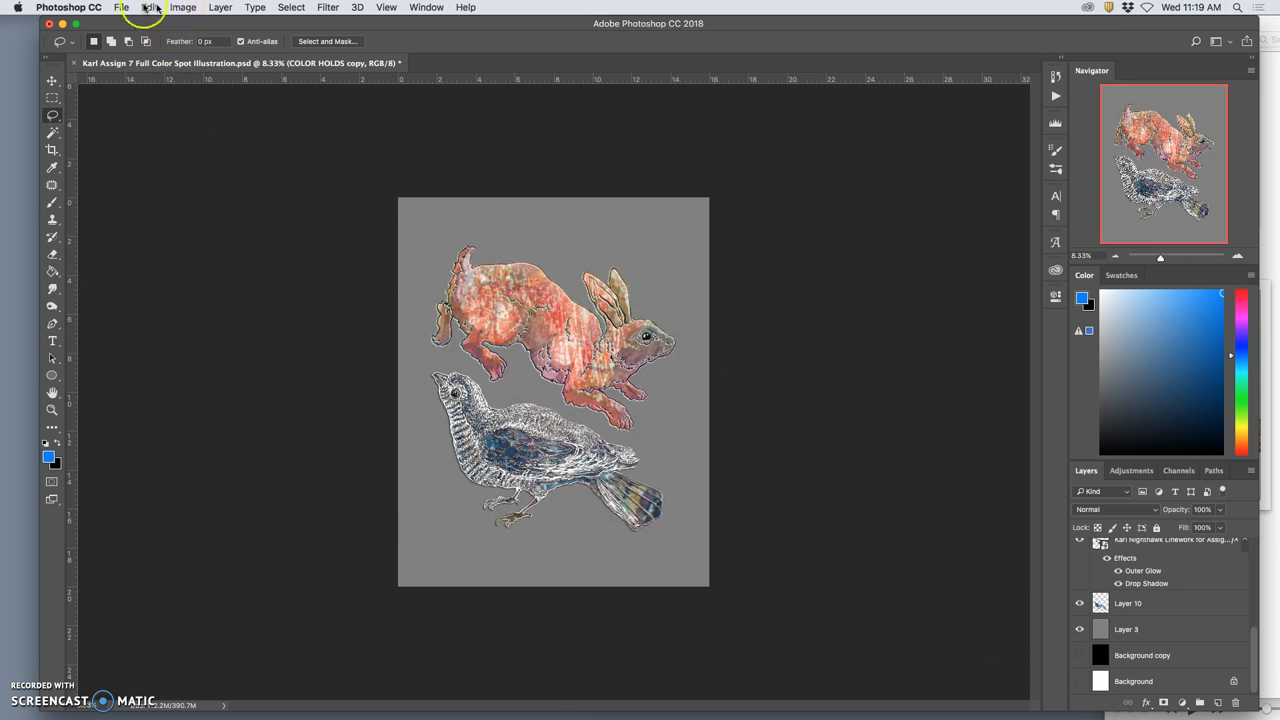
{"action": "left_click", "coordinate": [120, 8]}
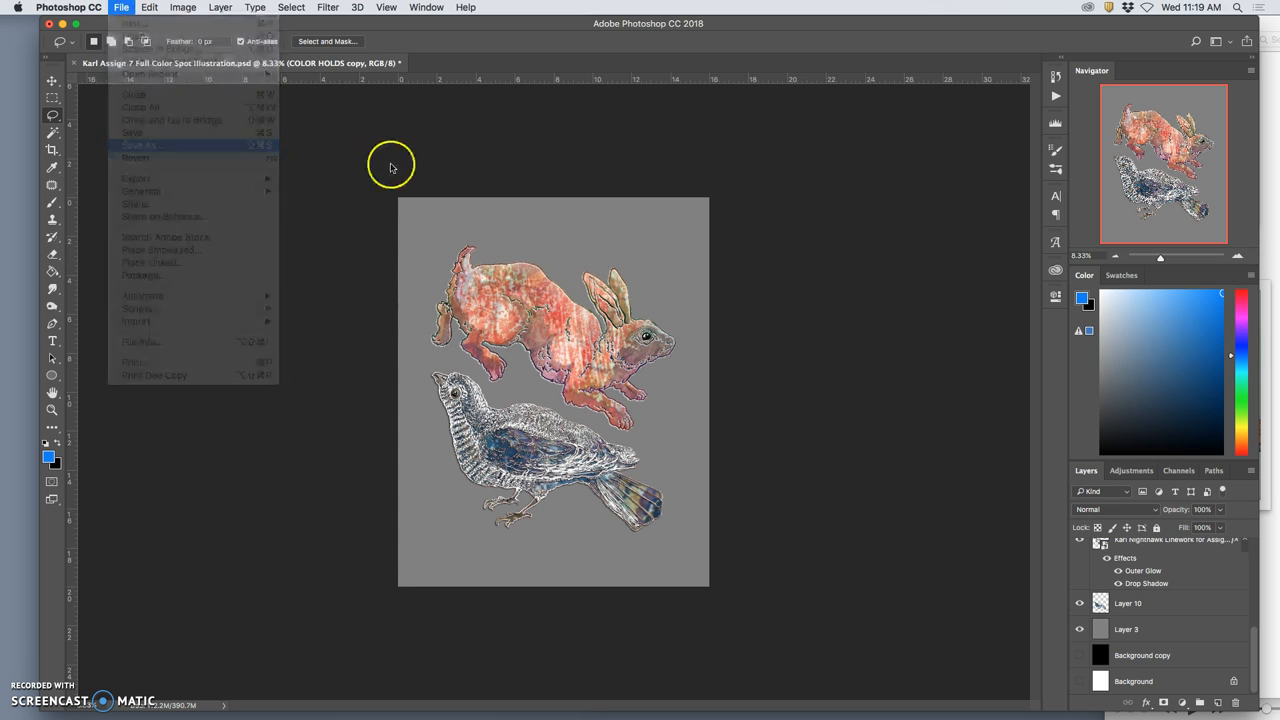